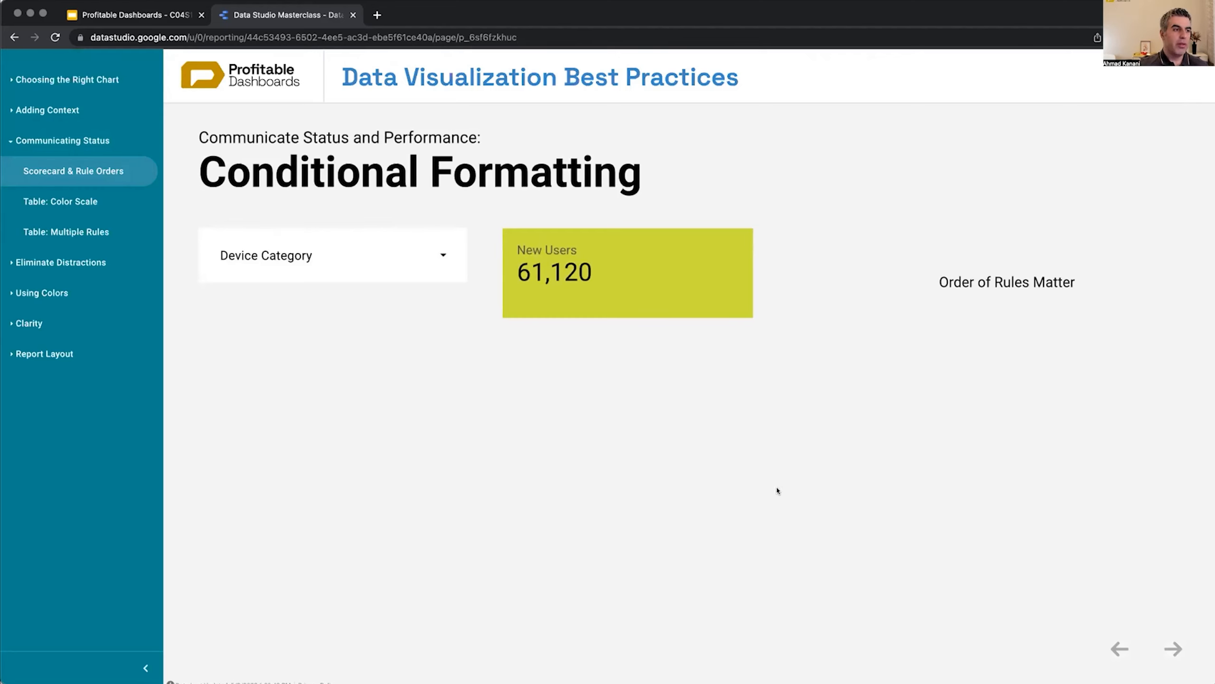
{"action": "mouse_move", "coordinate": [728, 458]}
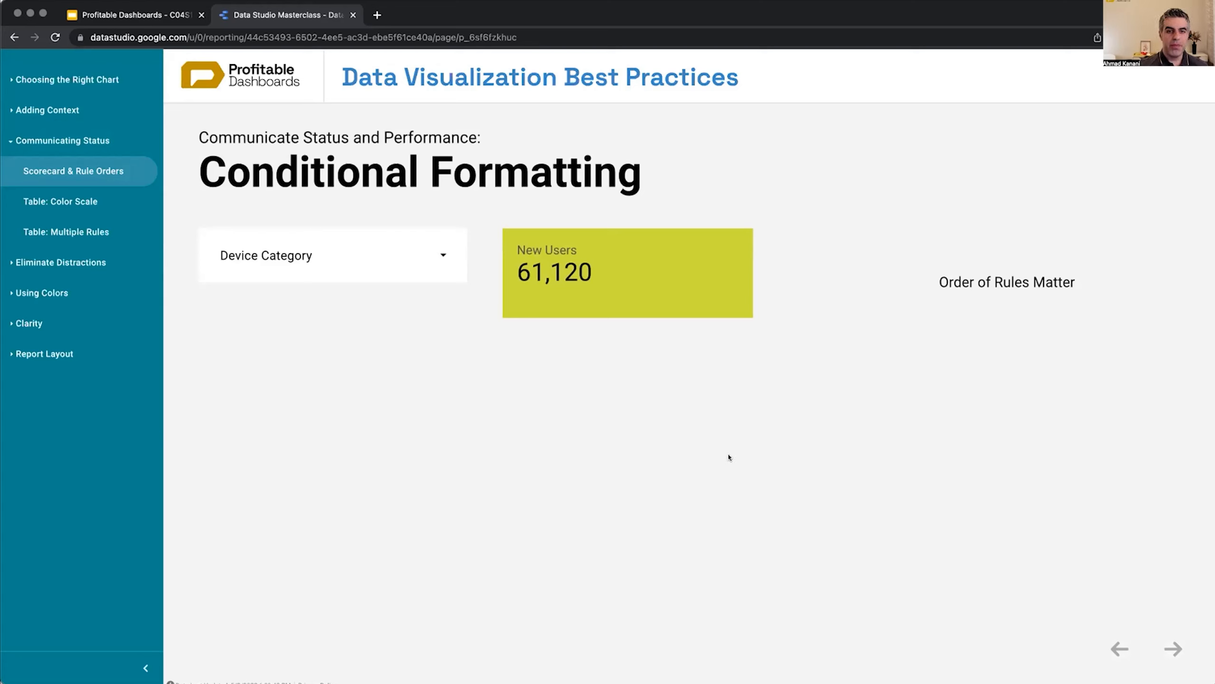
{"action": "mouse_move", "coordinate": [671, 309]}
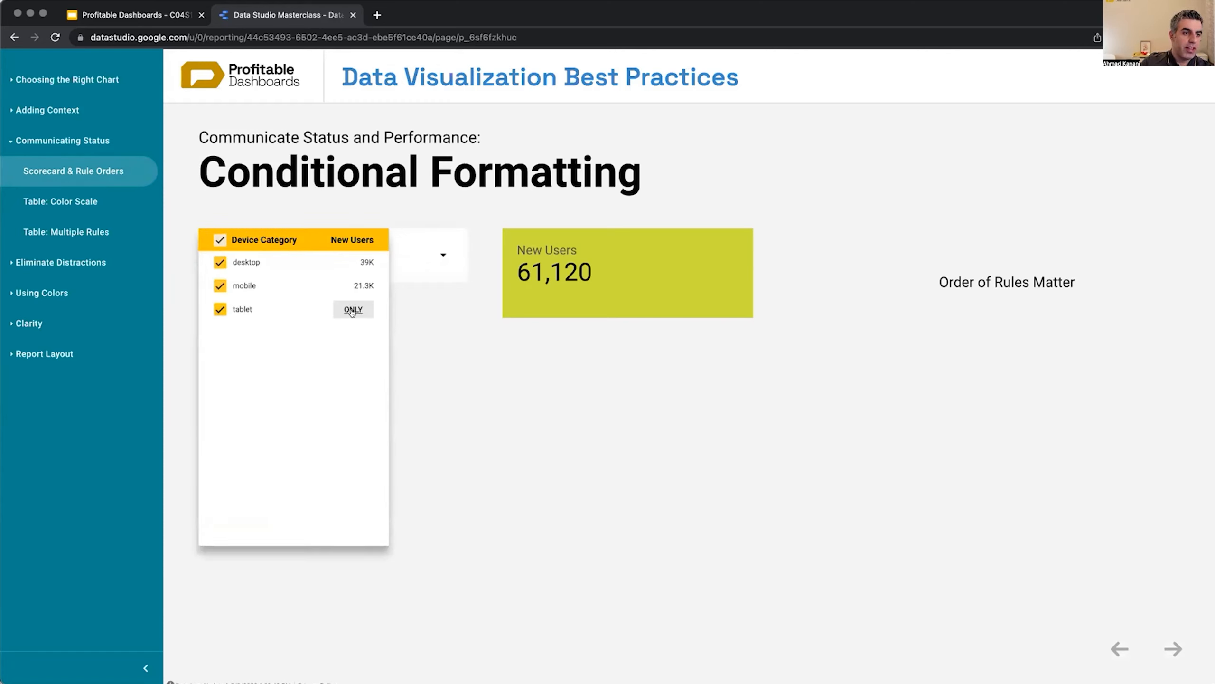
Filter Device Category to tablet only, then mobile only, so New Users shows 21,326 in yellow.
{"action": "left_click", "coordinate": [352, 309]}
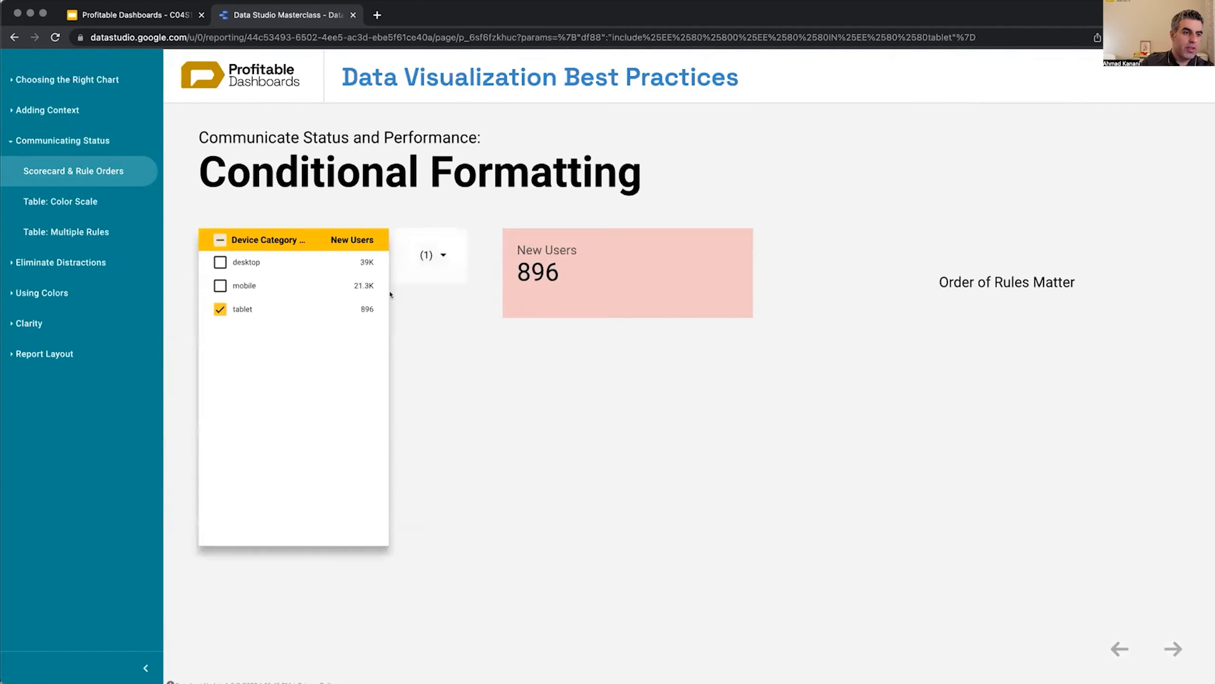
{"action": "left_click", "coordinate": [244, 285]}
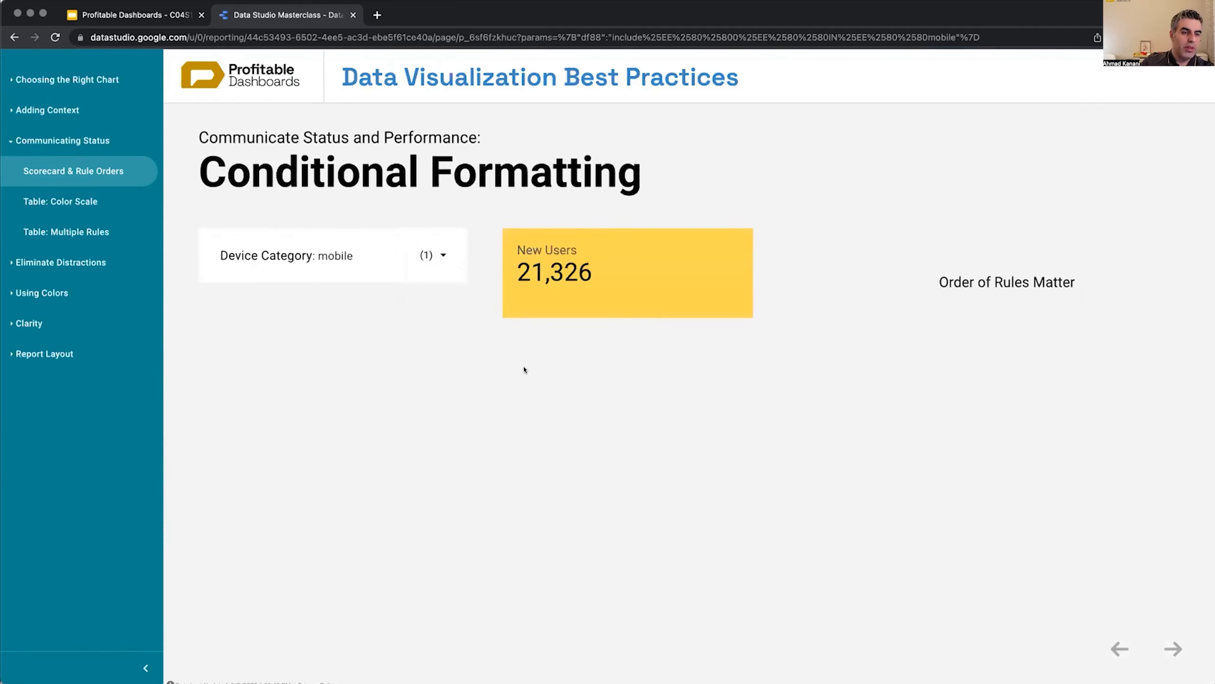
{"action": "mouse_move", "coordinate": [675, 294]}
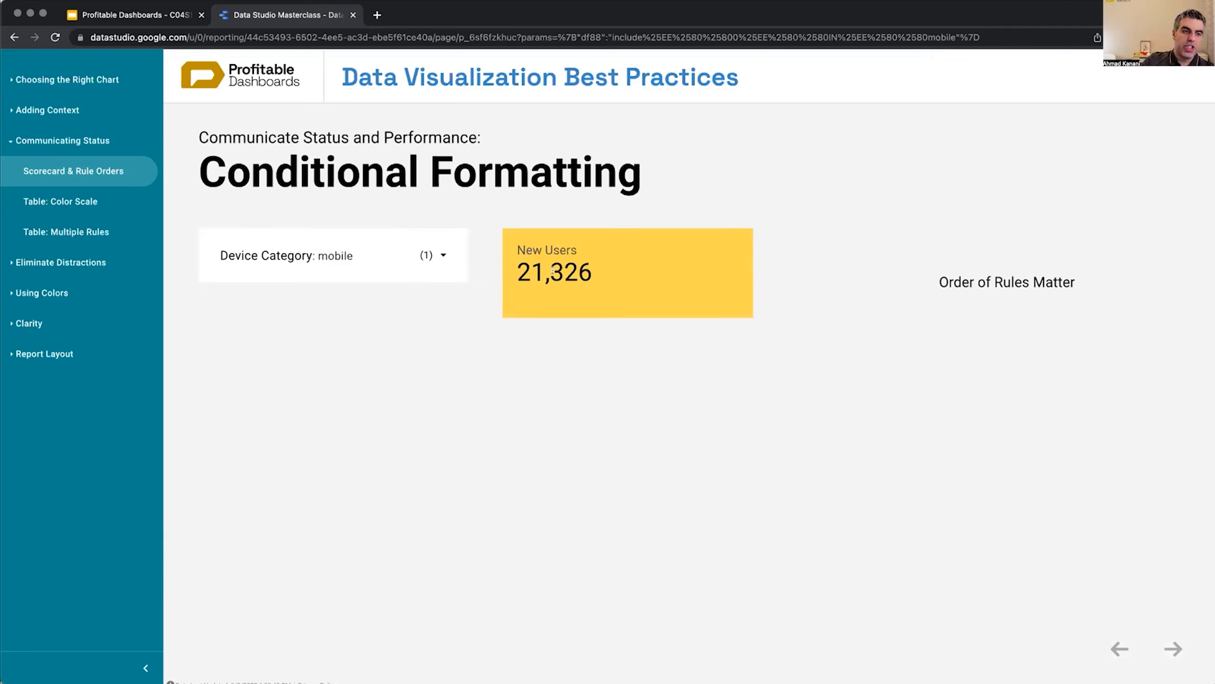
{"action": "mouse_move", "coordinate": [702, 262]}
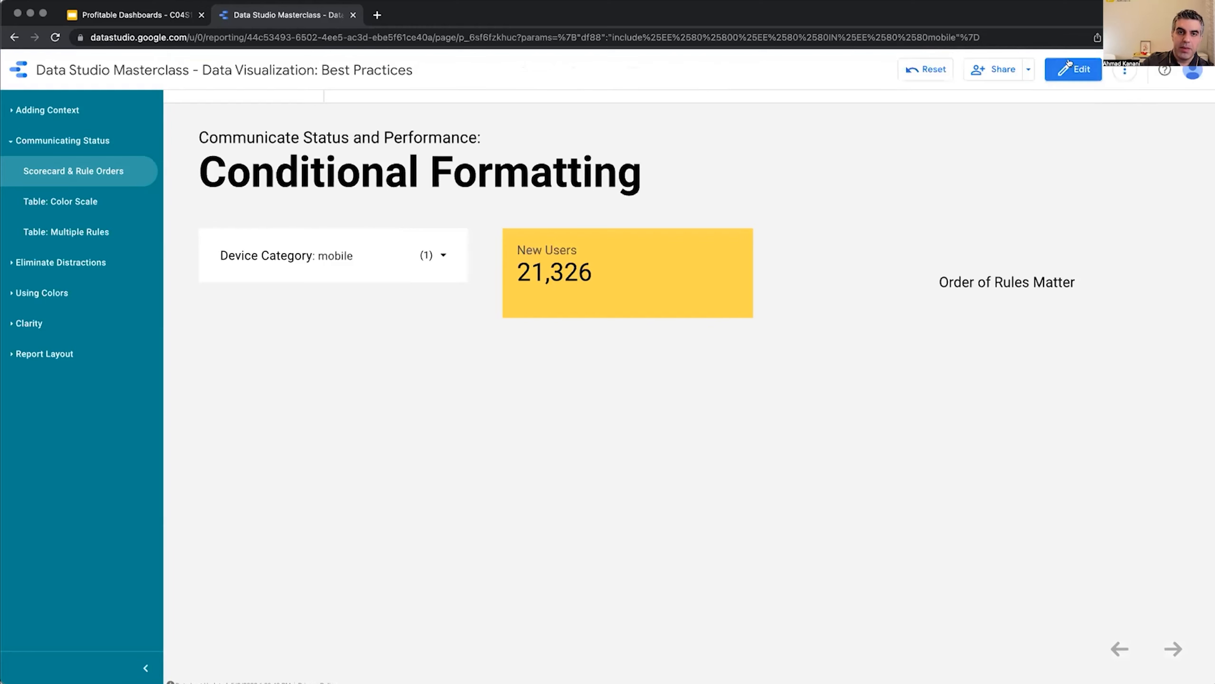
Enter edit mode and show the New Users scorecard's style settings with its three rules.
{"action": "left_click", "coordinate": [1073, 69]}
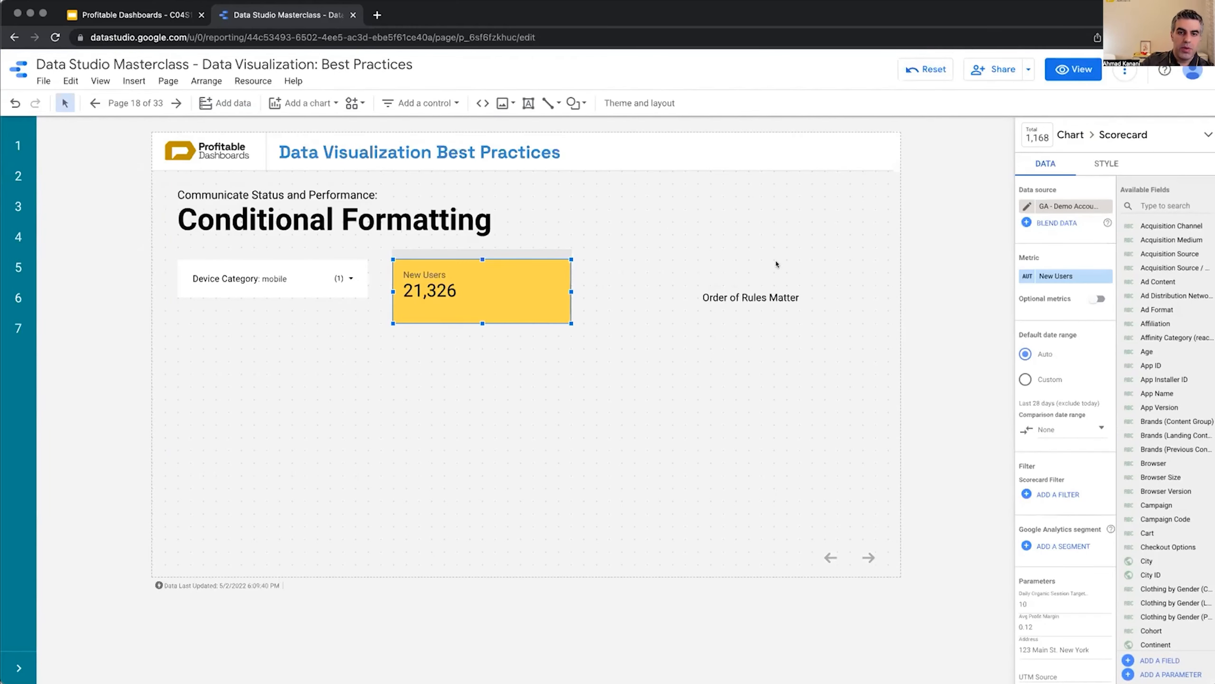
{"action": "left_click", "coordinate": [1107, 163]}
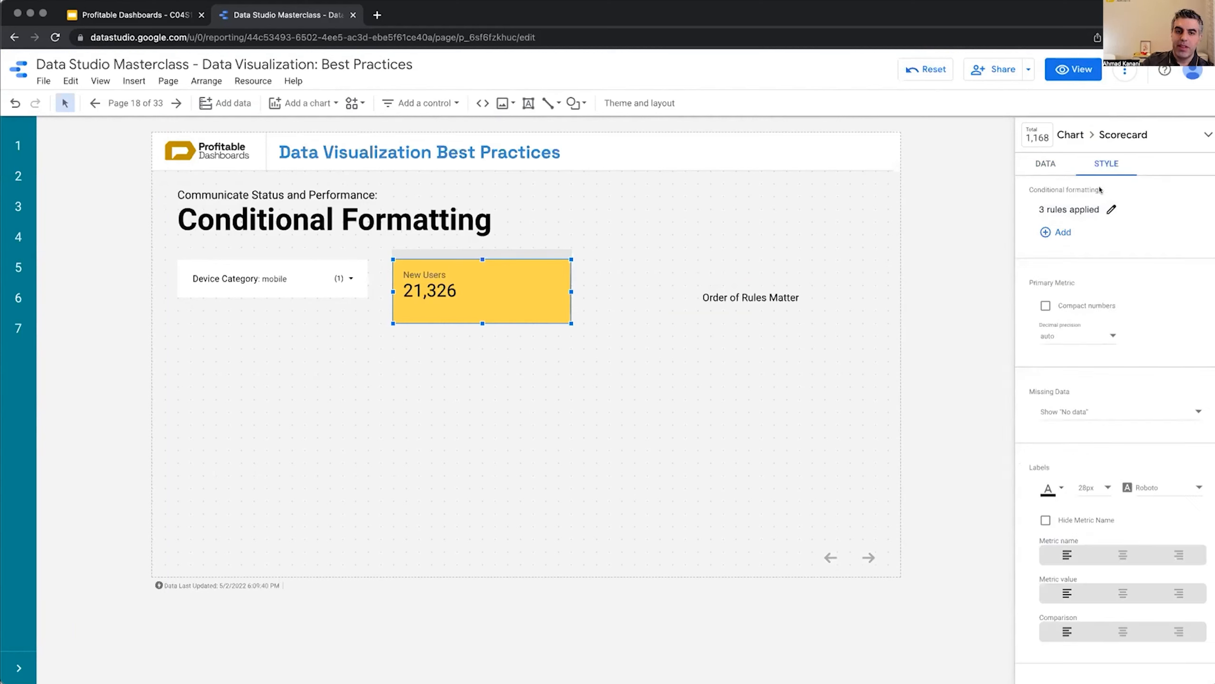
{"action": "mouse_move", "coordinate": [1112, 209]}
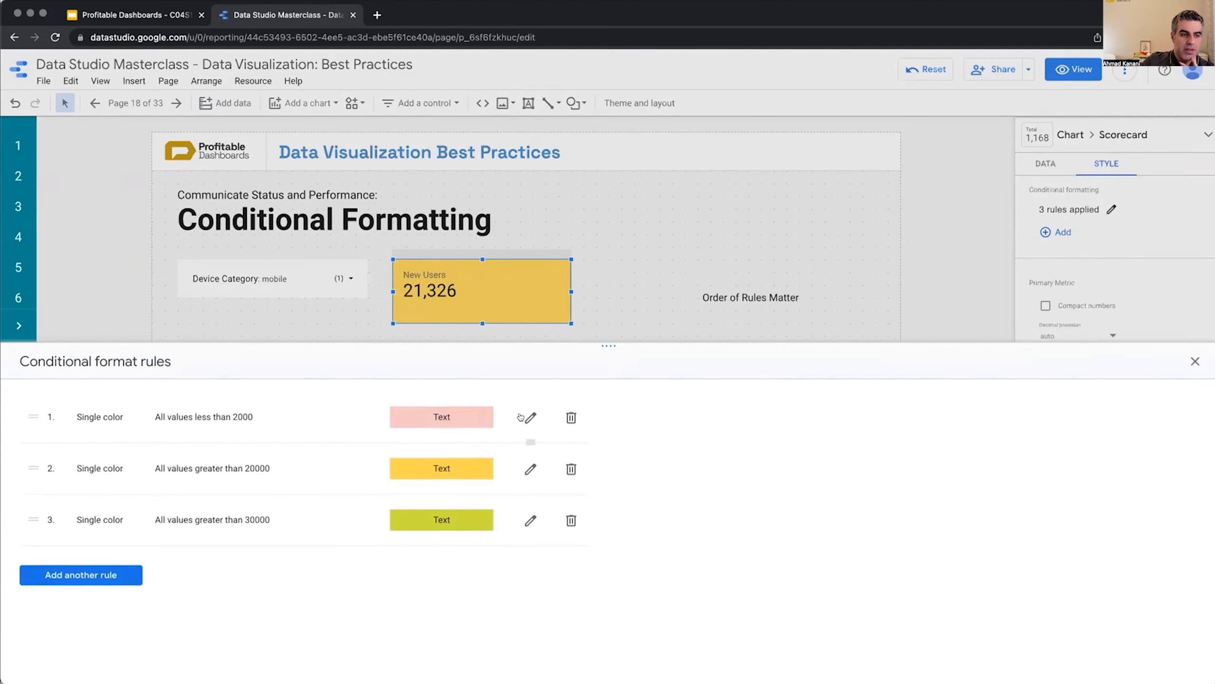
Inspect the less-than-2000 rule and return to the rules list without changes.
{"action": "left_click", "coordinate": [527, 417]}
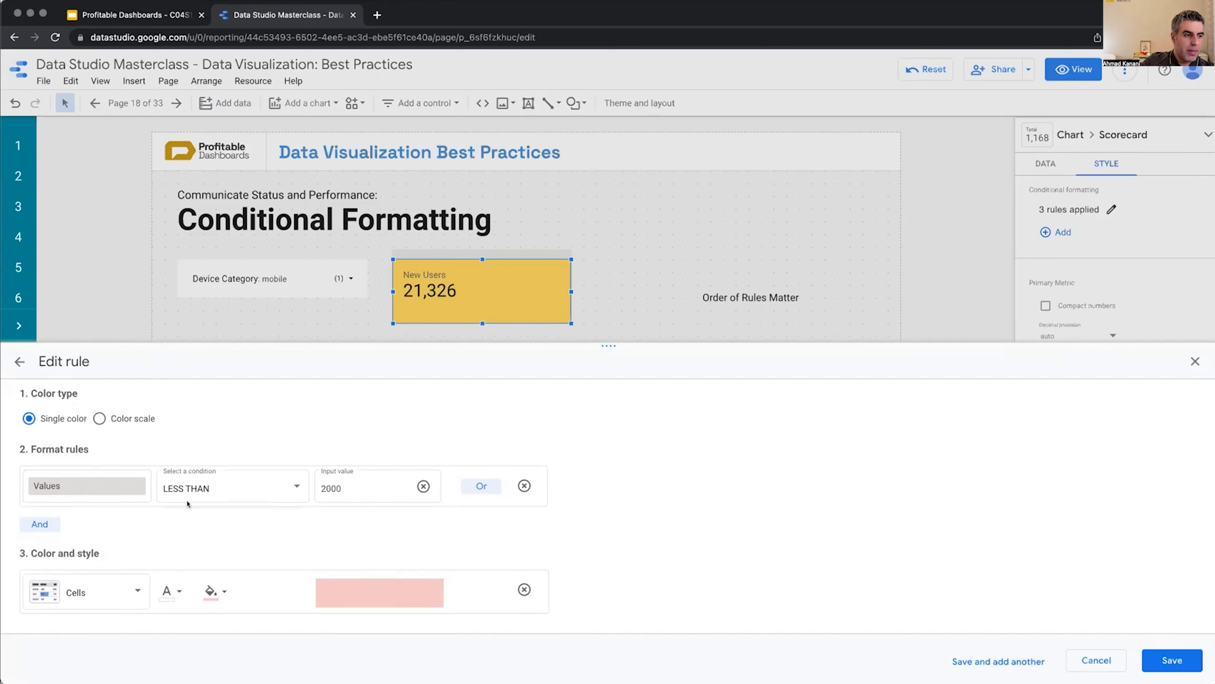
{"action": "left_click", "coordinate": [19, 360]}
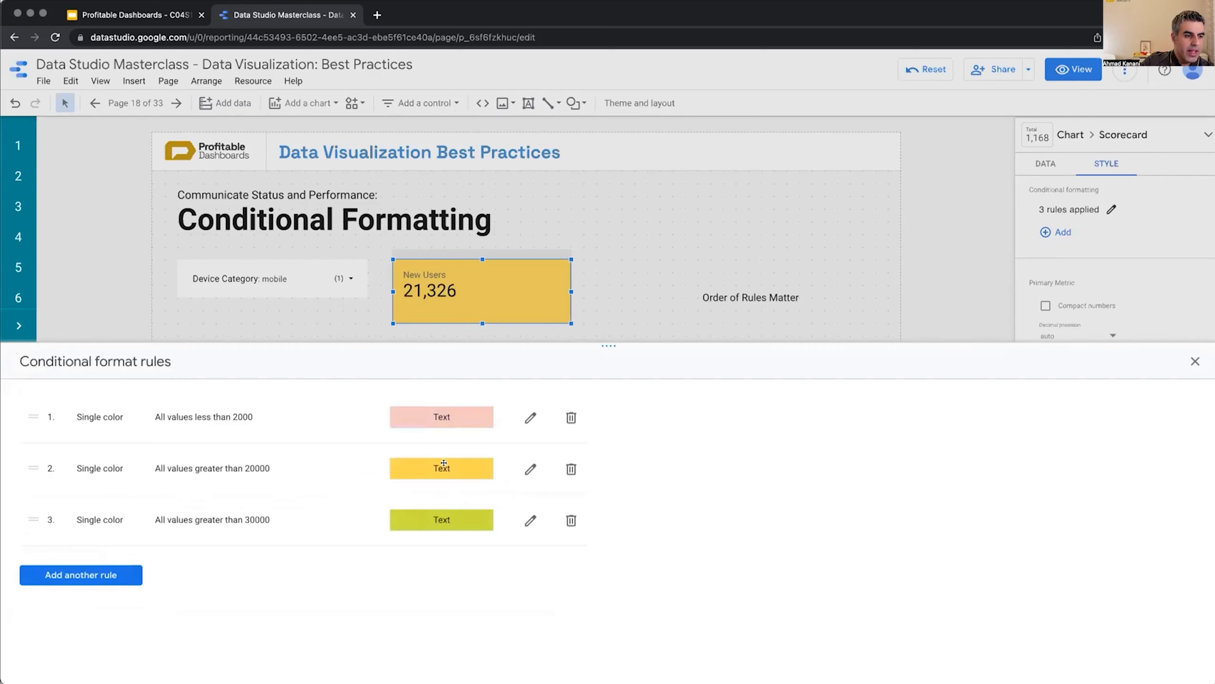
{"action": "mouse_move", "coordinate": [424, 462]}
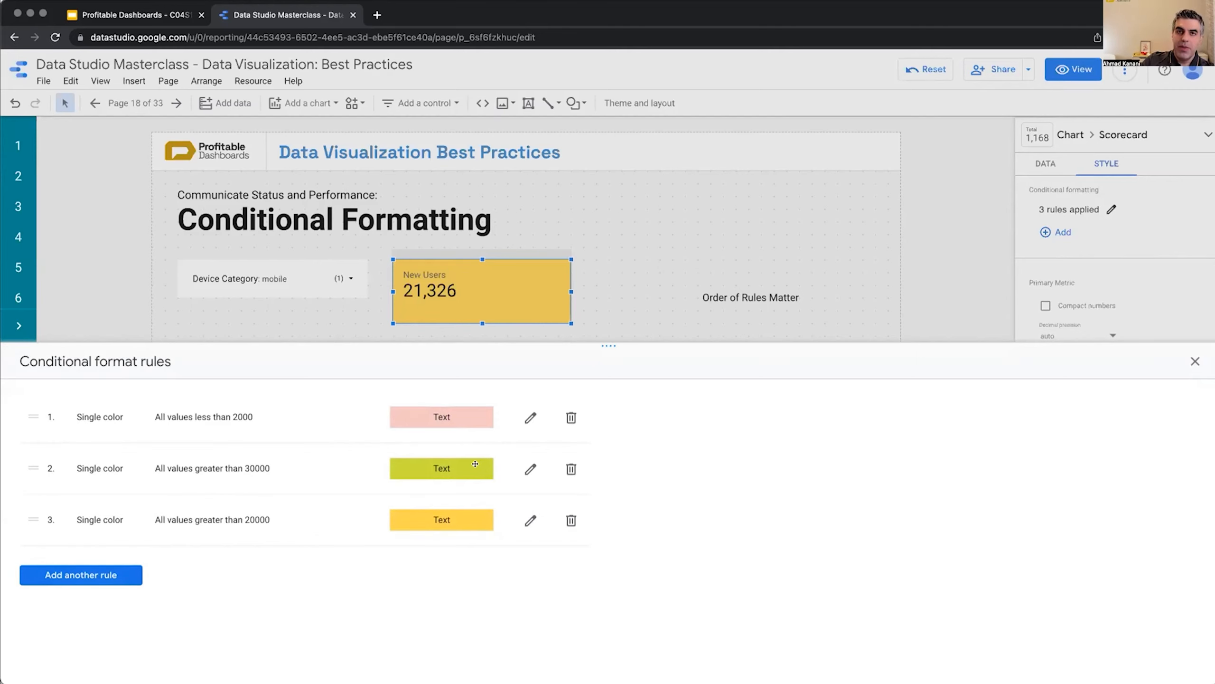
Close the rules panel and reset the device filter so New Users reads 61,120.
{"action": "left_click", "coordinate": [1196, 361]}
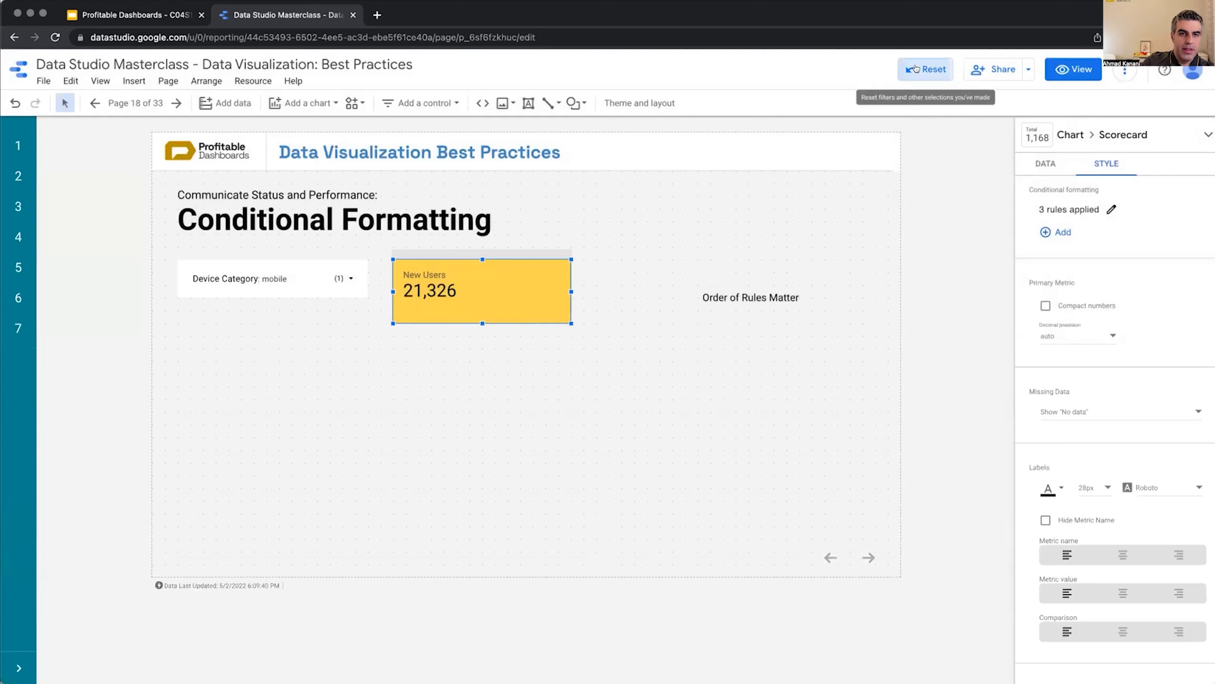
{"action": "left_click", "coordinate": [925, 70]}
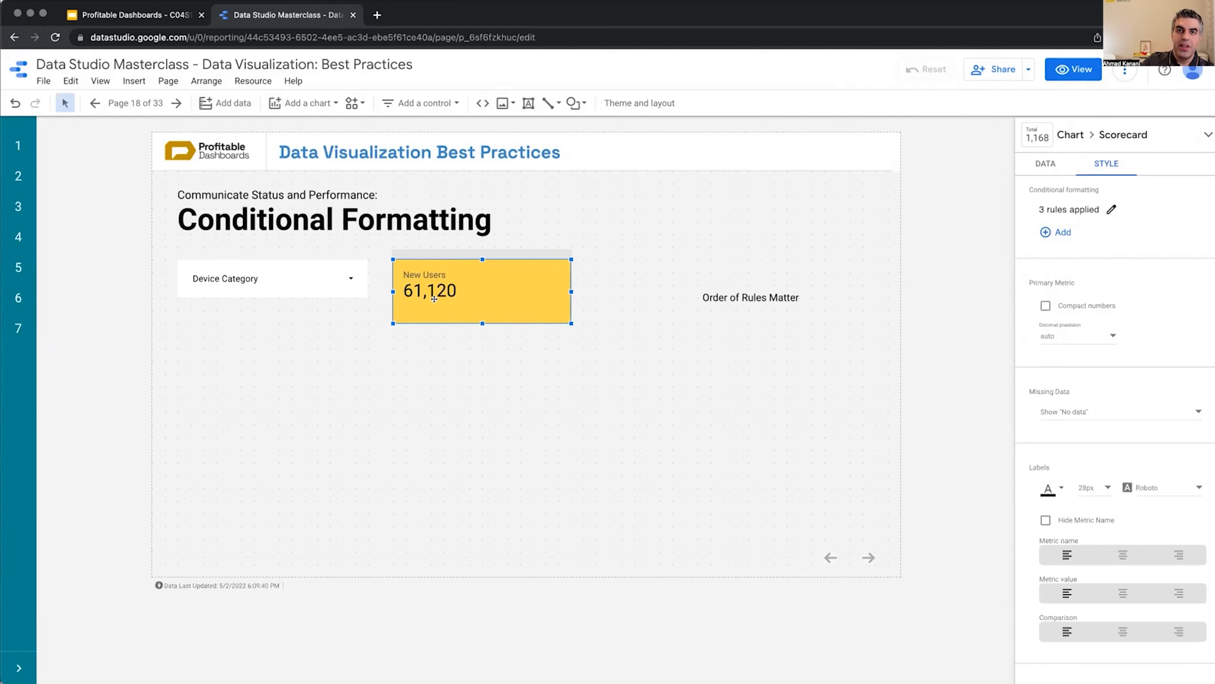
{"action": "mouse_move", "coordinate": [1111, 210]}
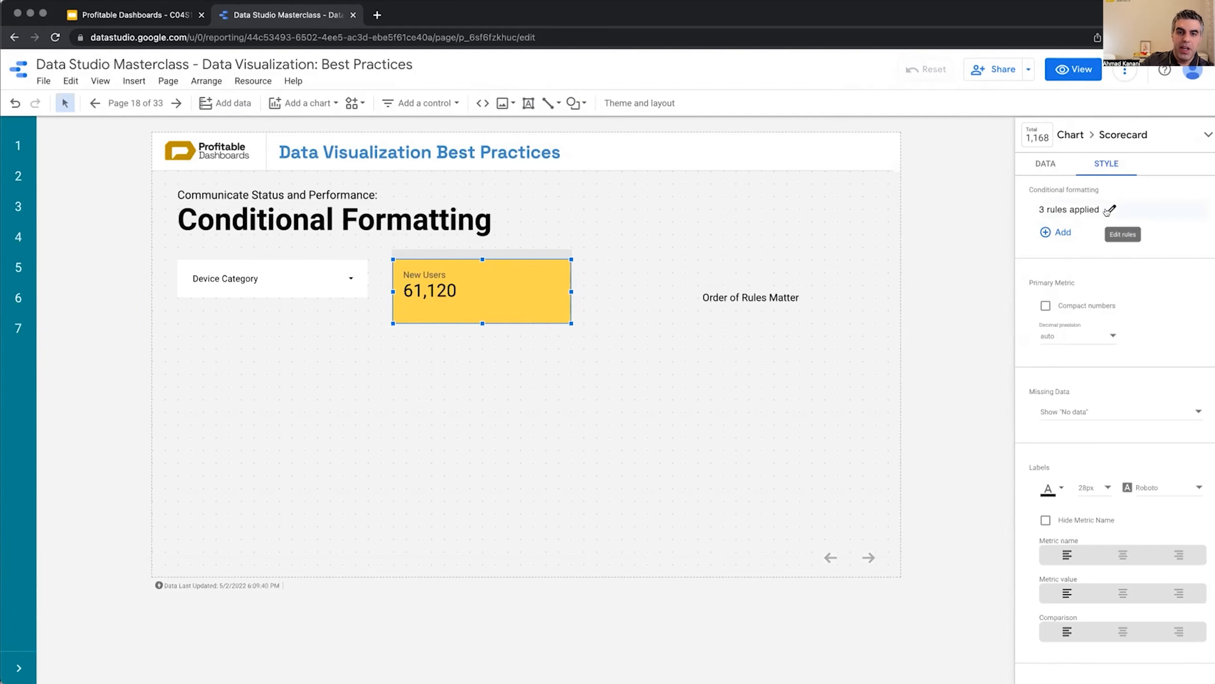
Reorder the greater-than-20000 rule so 61,120 shows green, then view the report.
{"action": "left_click", "coordinate": [1110, 209]}
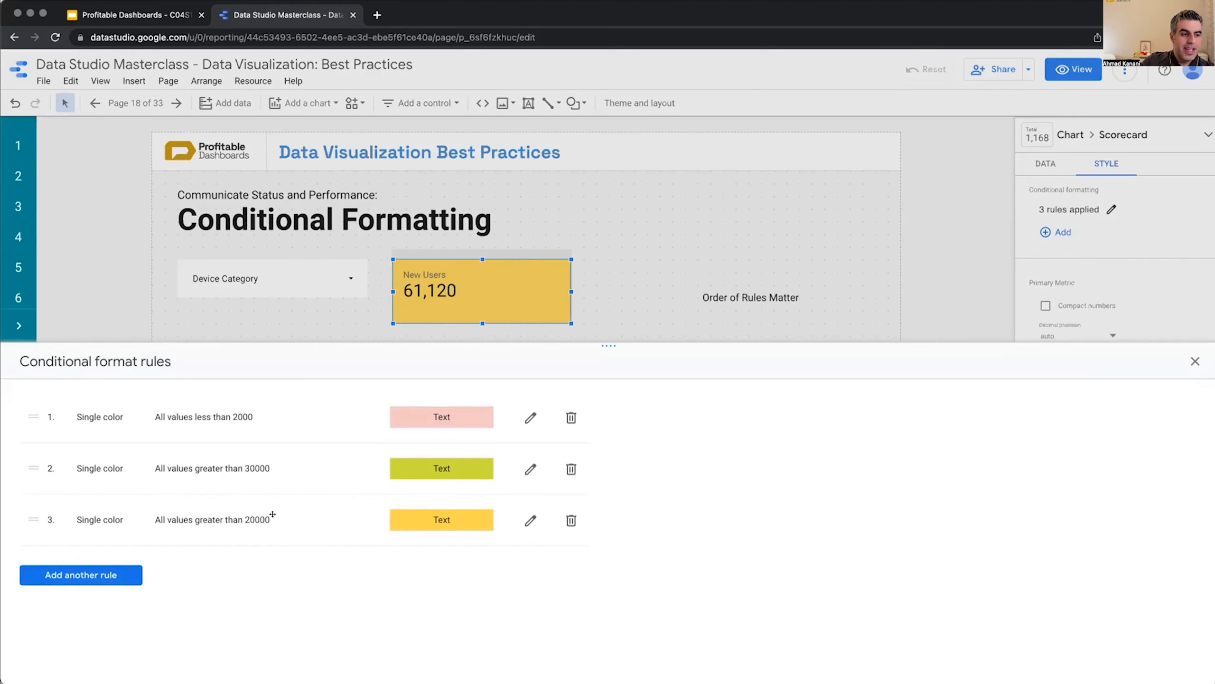
{"action": "mouse_move", "coordinate": [252, 480]}
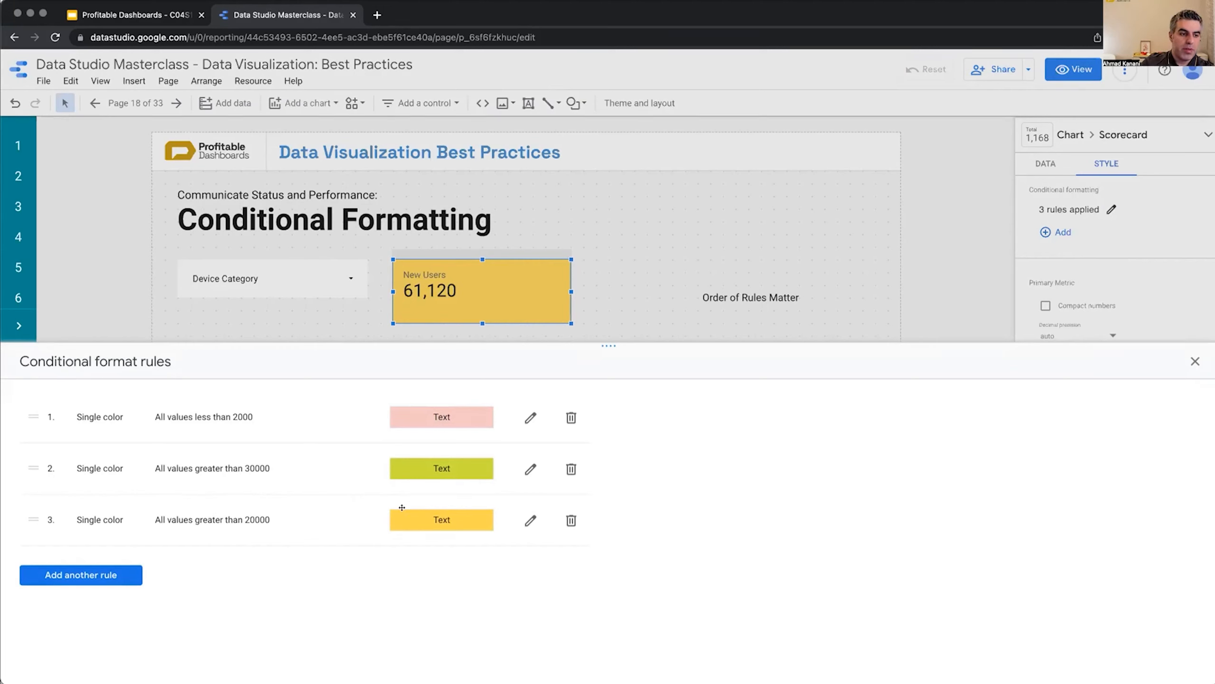
{"action": "mouse_move", "coordinate": [498, 404]}
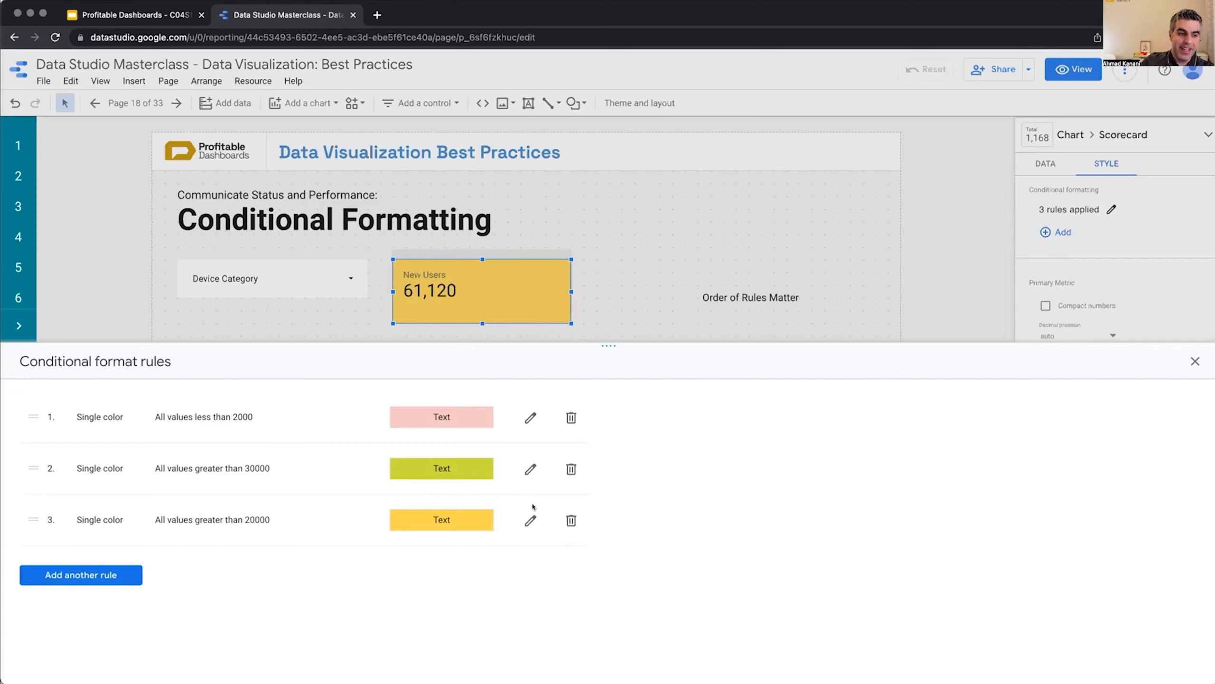
{"action": "mouse_move", "coordinate": [179, 523]}
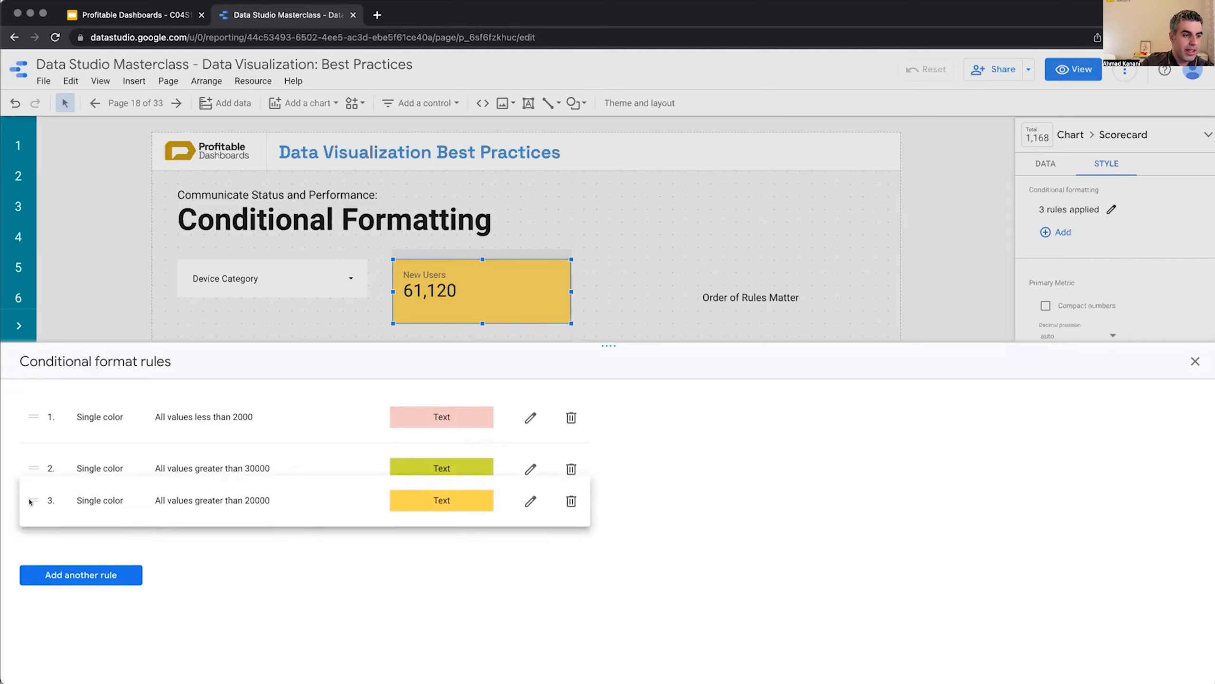
{"action": "left_click", "coordinate": [1197, 361]}
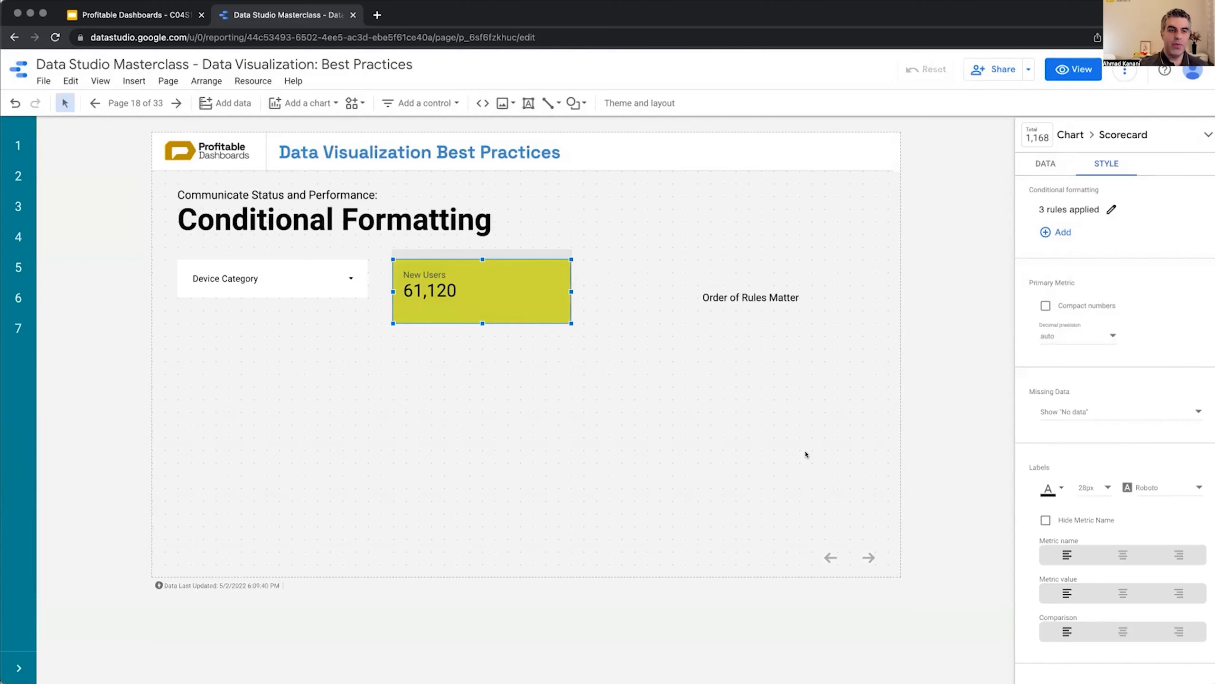
{"action": "mouse_move", "coordinate": [727, 454]}
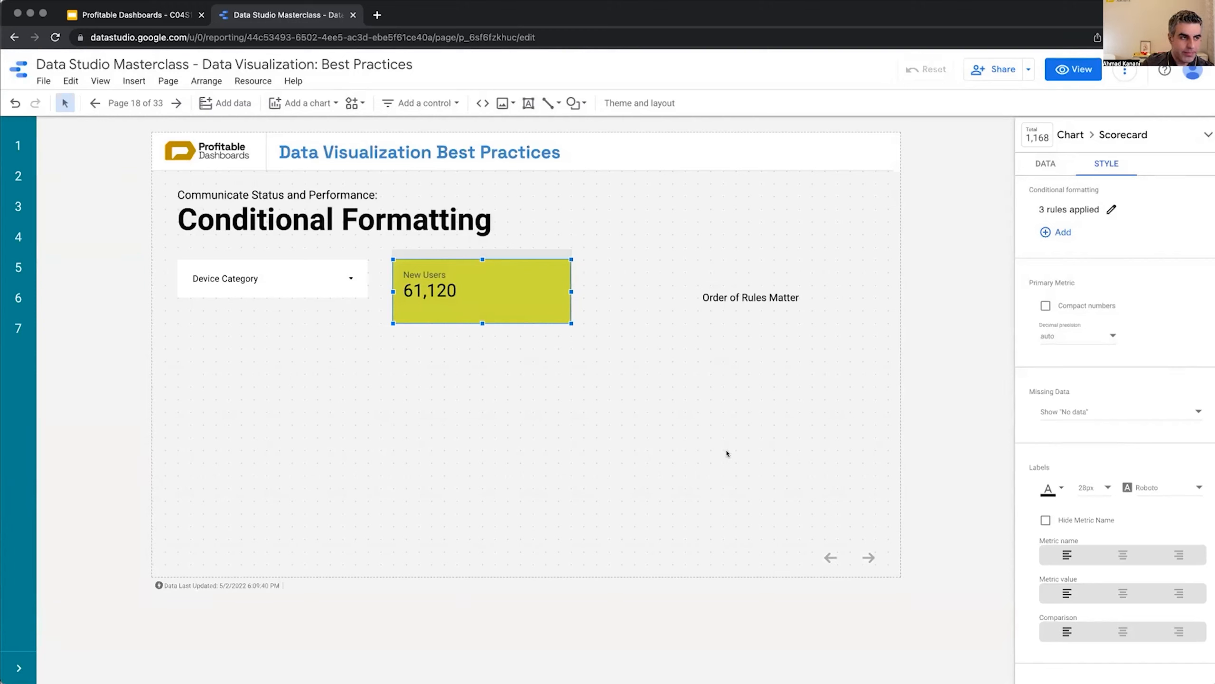
{"action": "left_click", "coordinate": [1073, 69]}
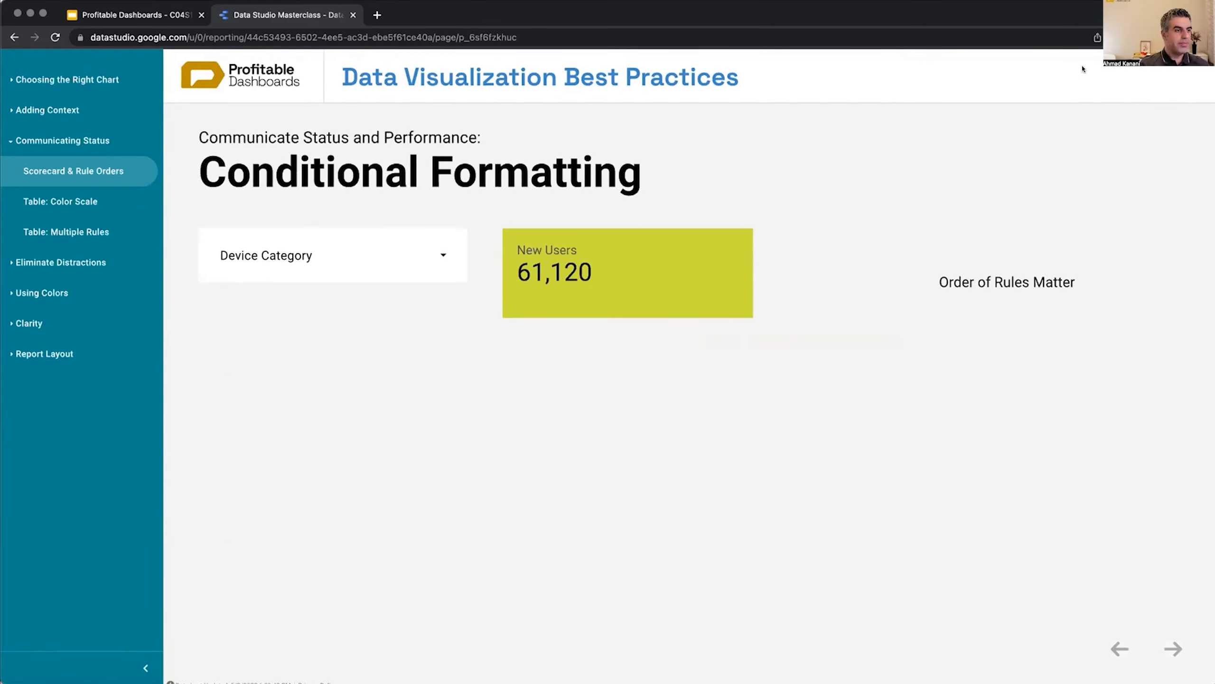
{"action": "left_click", "coordinate": [74, 201]}
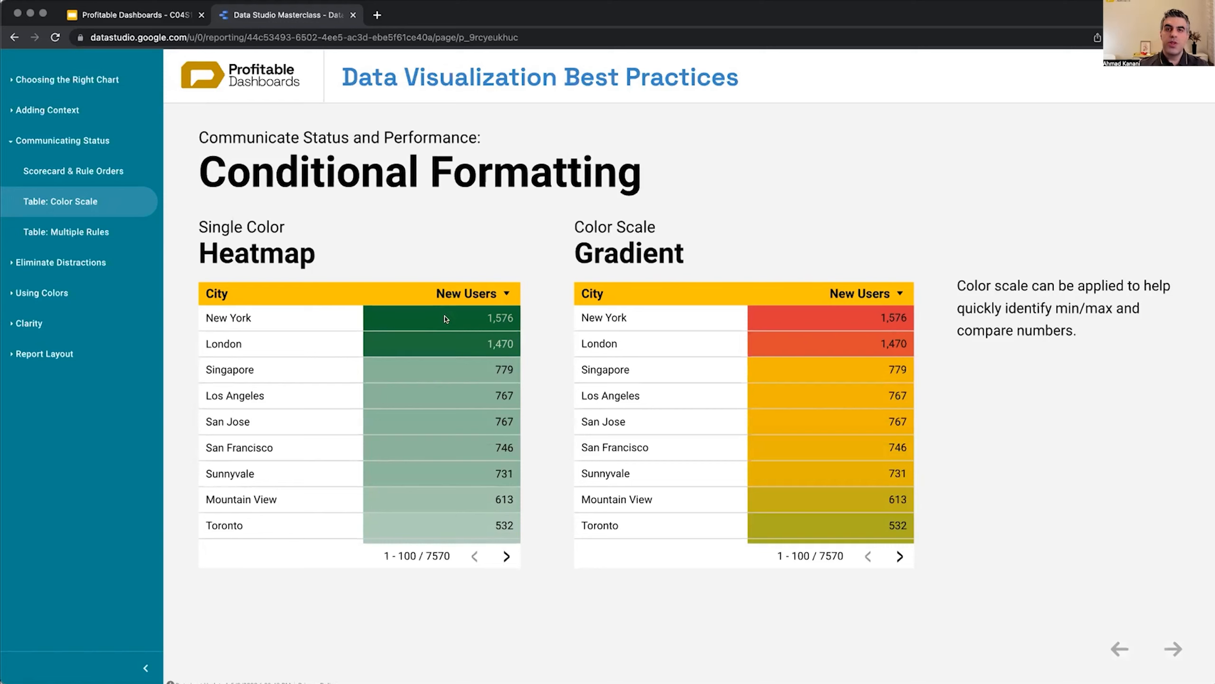
{"action": "mouse_move", "coordinate": [459, 452]}
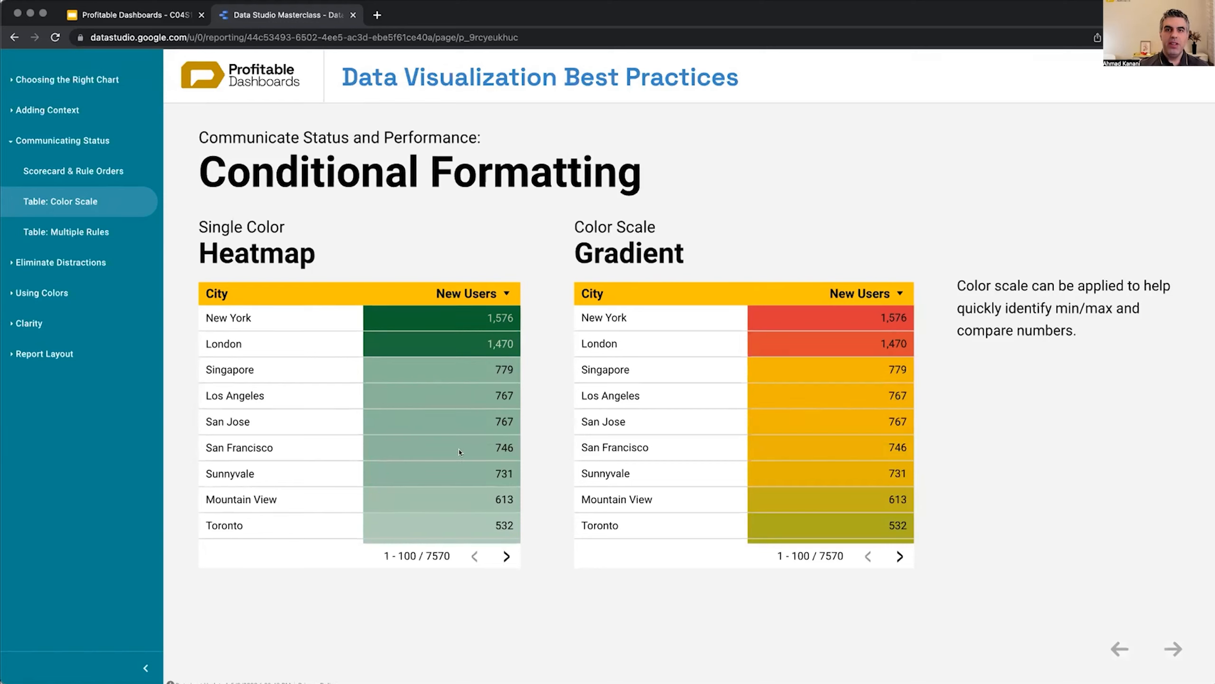
{"action": "mouse_move", "coordinate": [455, 332]}
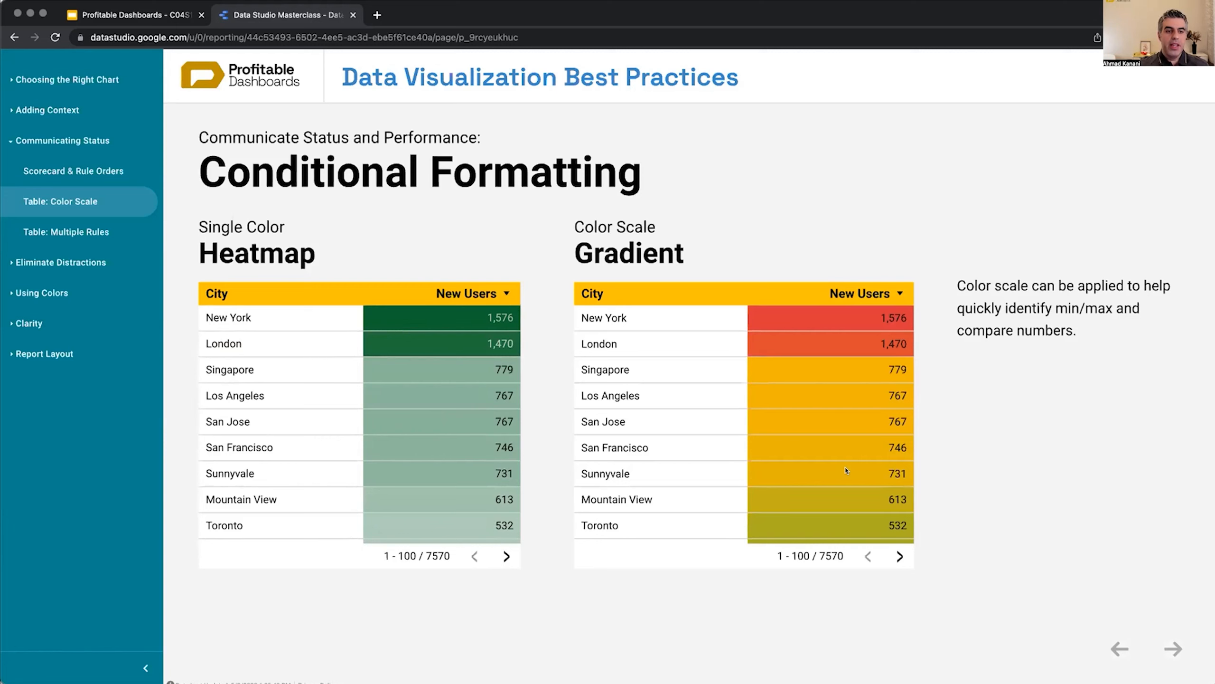
{"action": "mouse_move", "coordinate": [829, 462]}
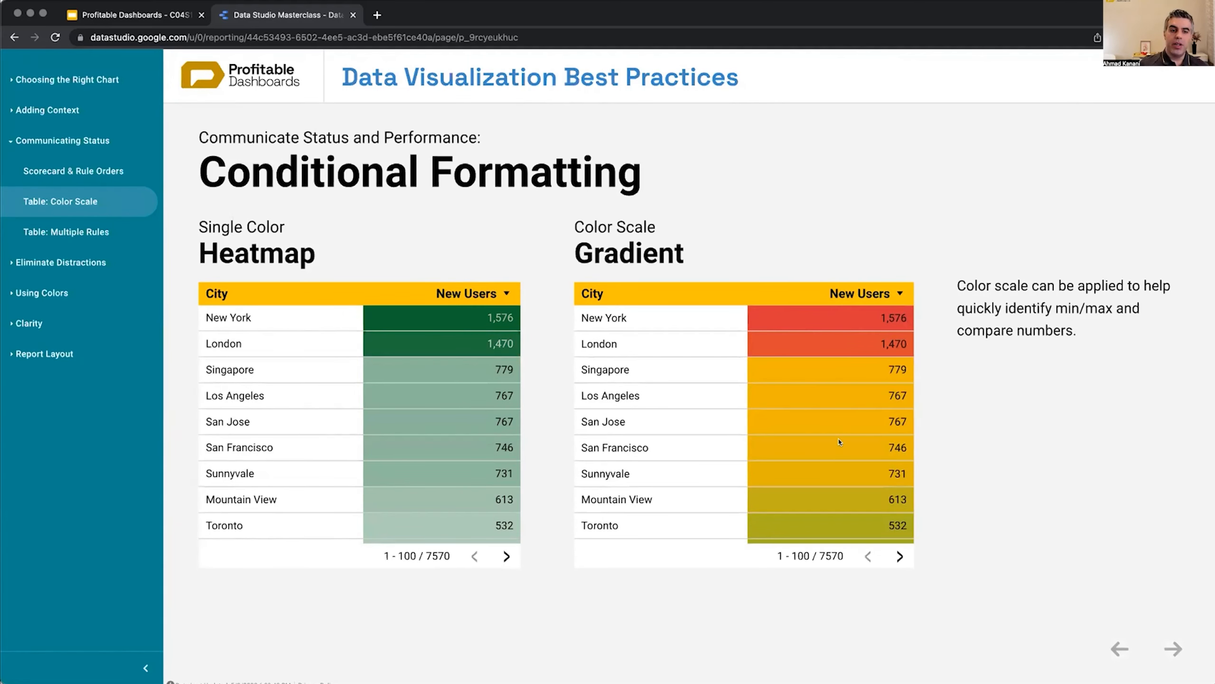
{"action": "mouse_move", "coordinate": [871, 486]}
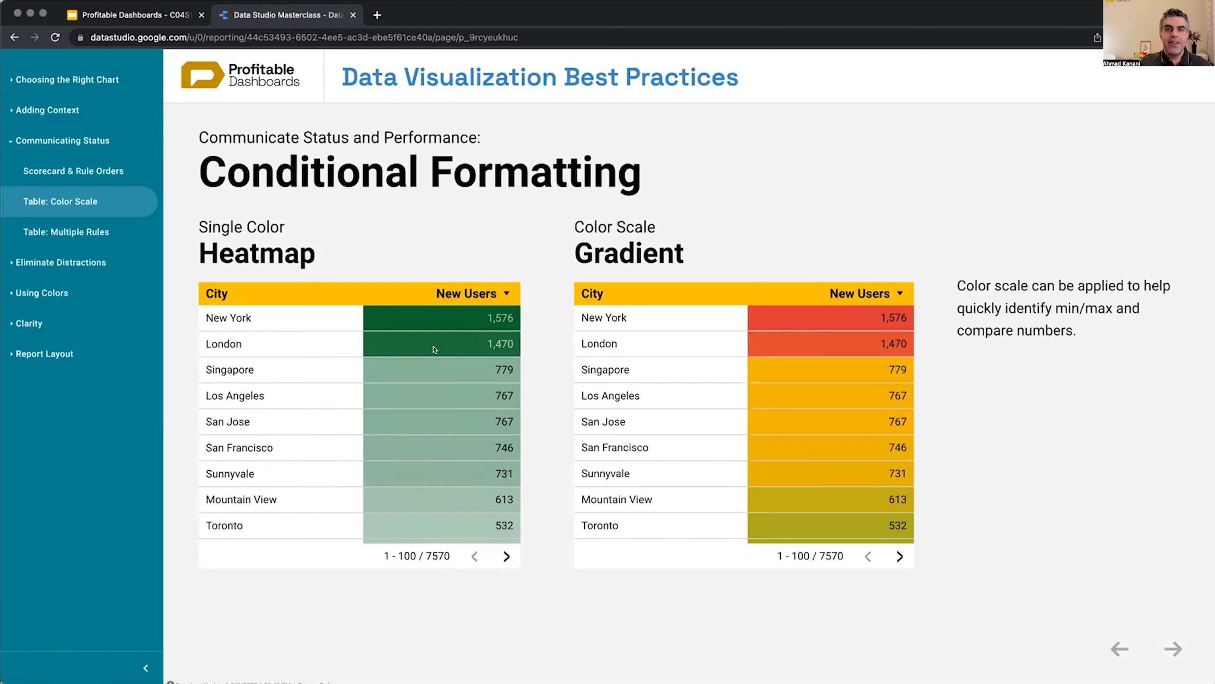
{"action": "mouse_move", "coordinate": [432, 390]}
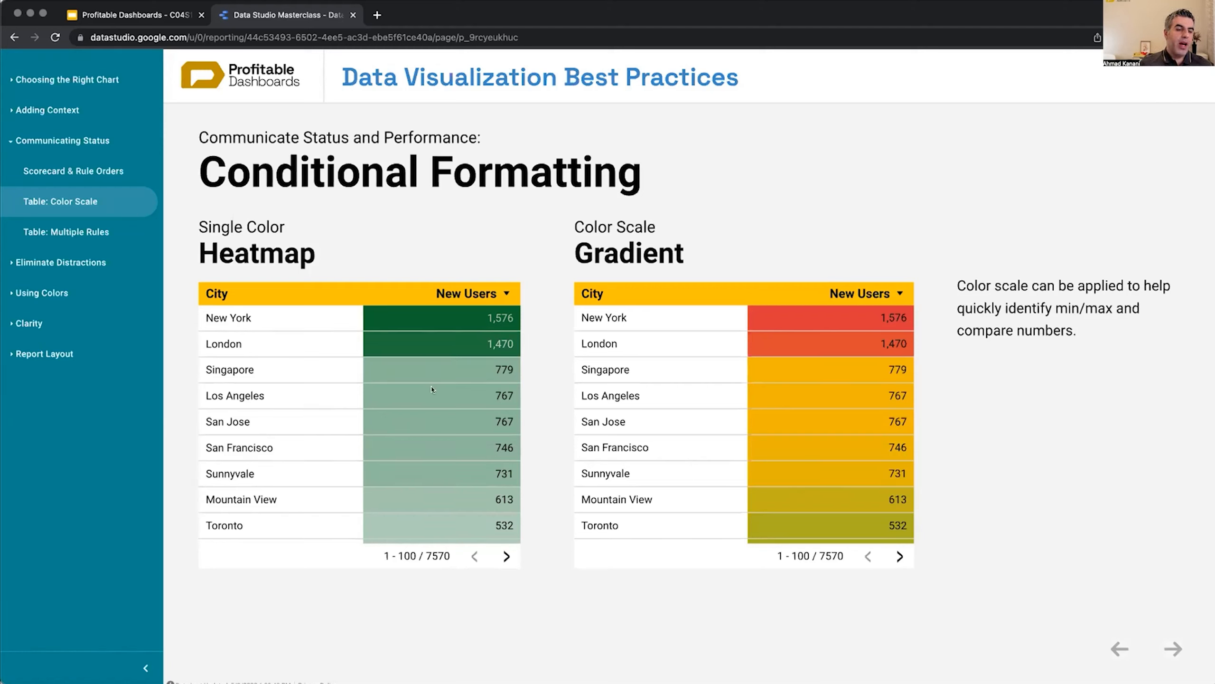
{"action": "mouse_move", "coordinate": [434, 381]}
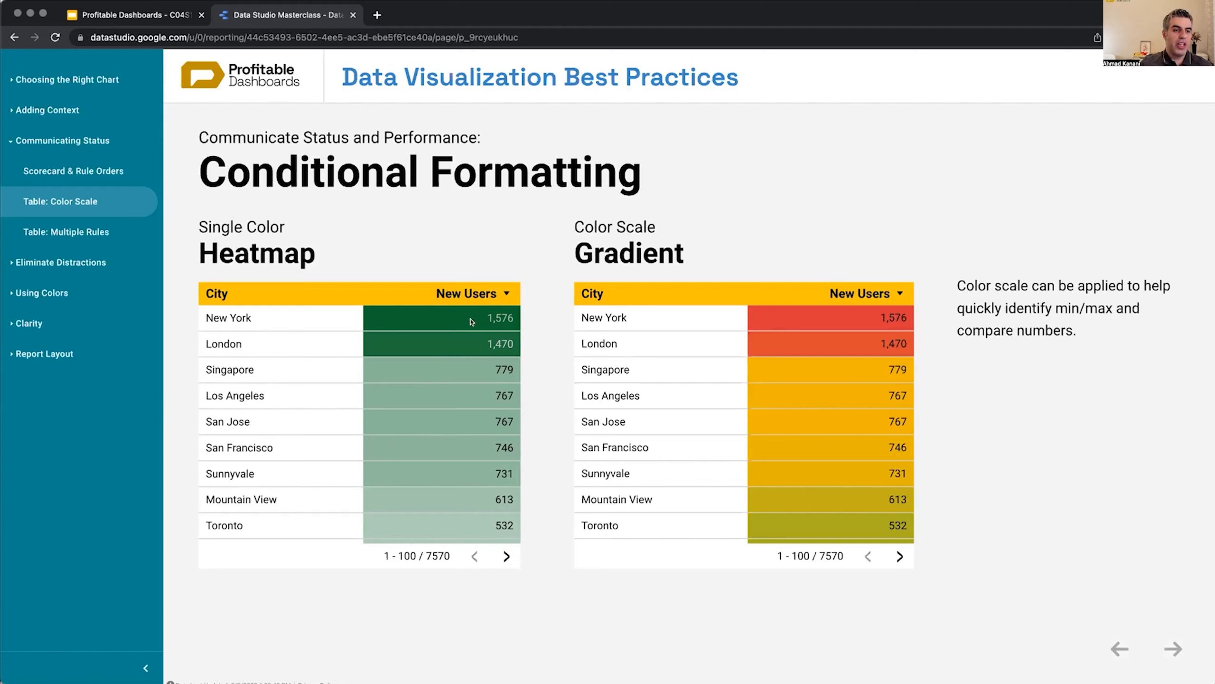
{"action": "mouse_move", "coordinate": [505, 310]}
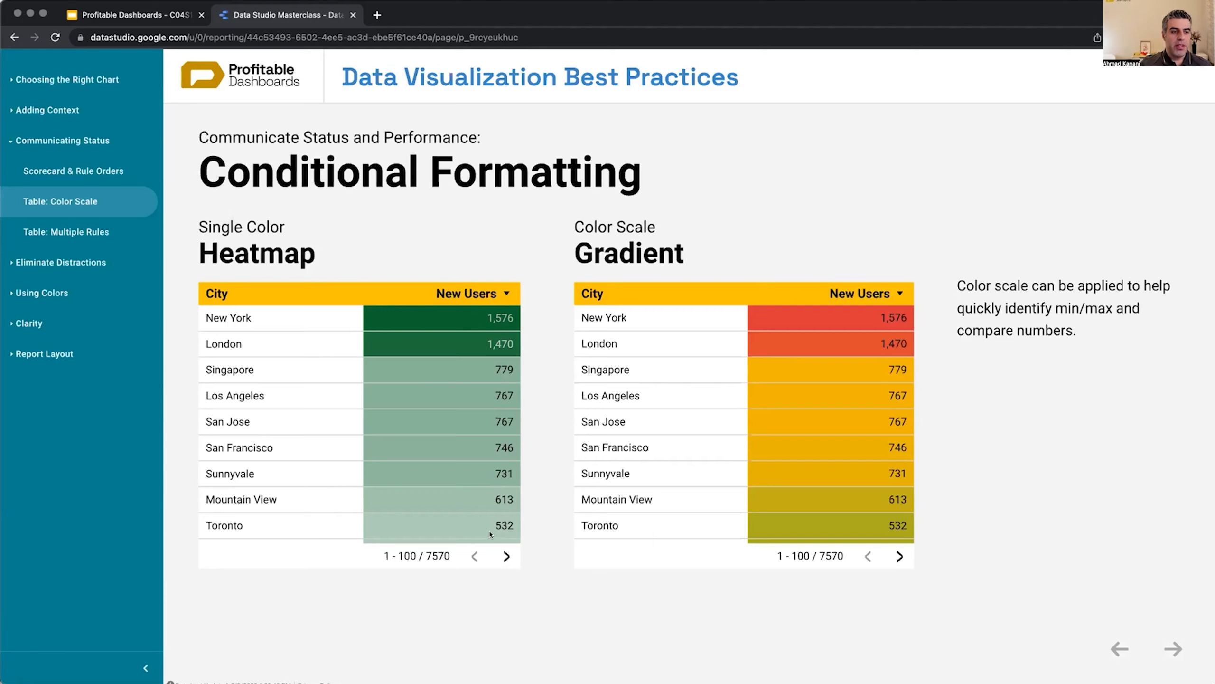
{"action": "mouse_move", "coordinate": [390, 500]}
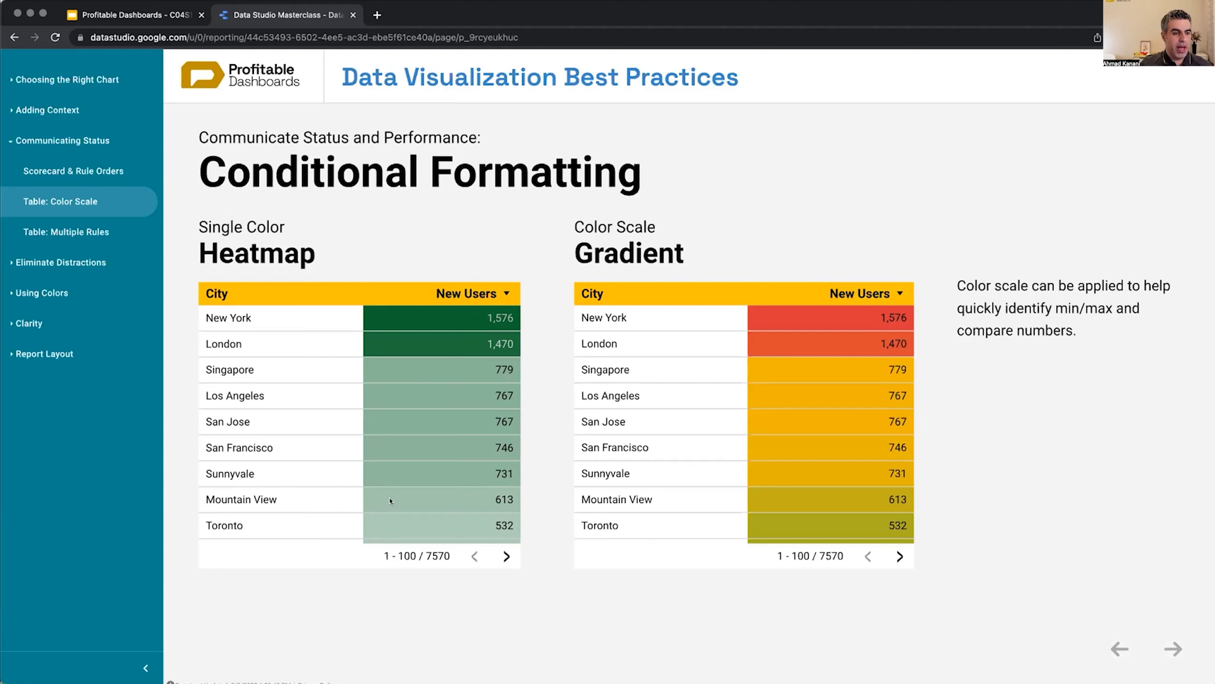
{"action": "mouse_move", "coordinate": [392, 496]}
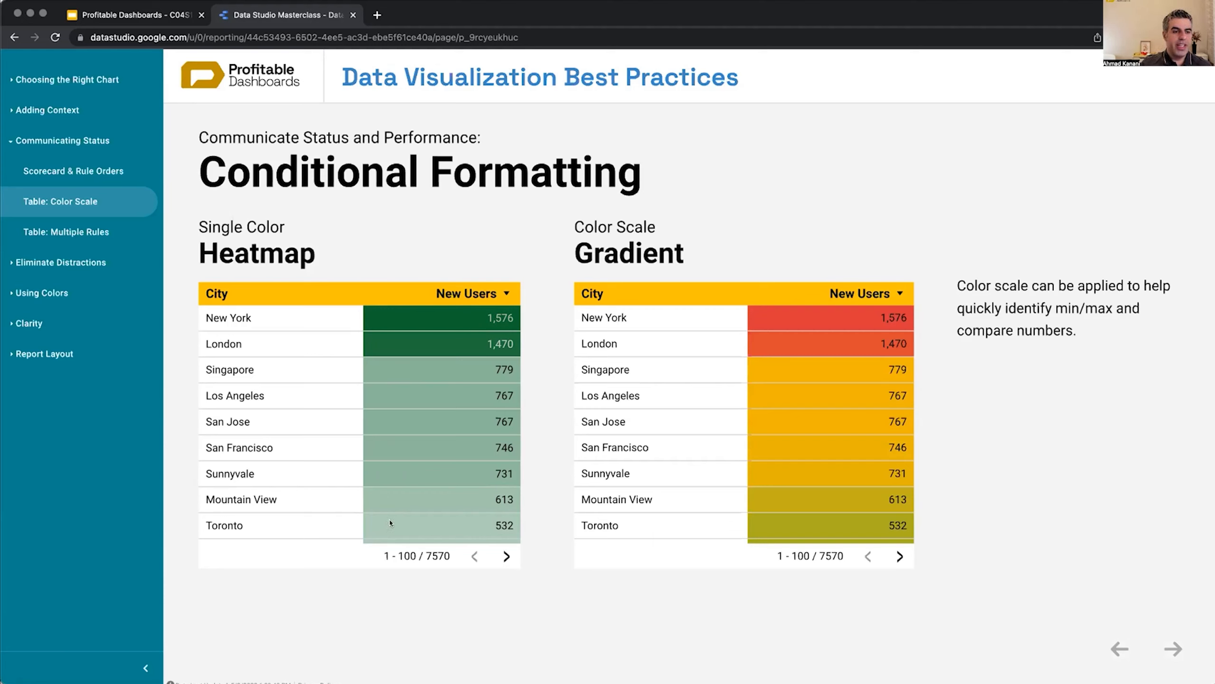
{"action": "mouse_move", "coordinate": [448, 504]}
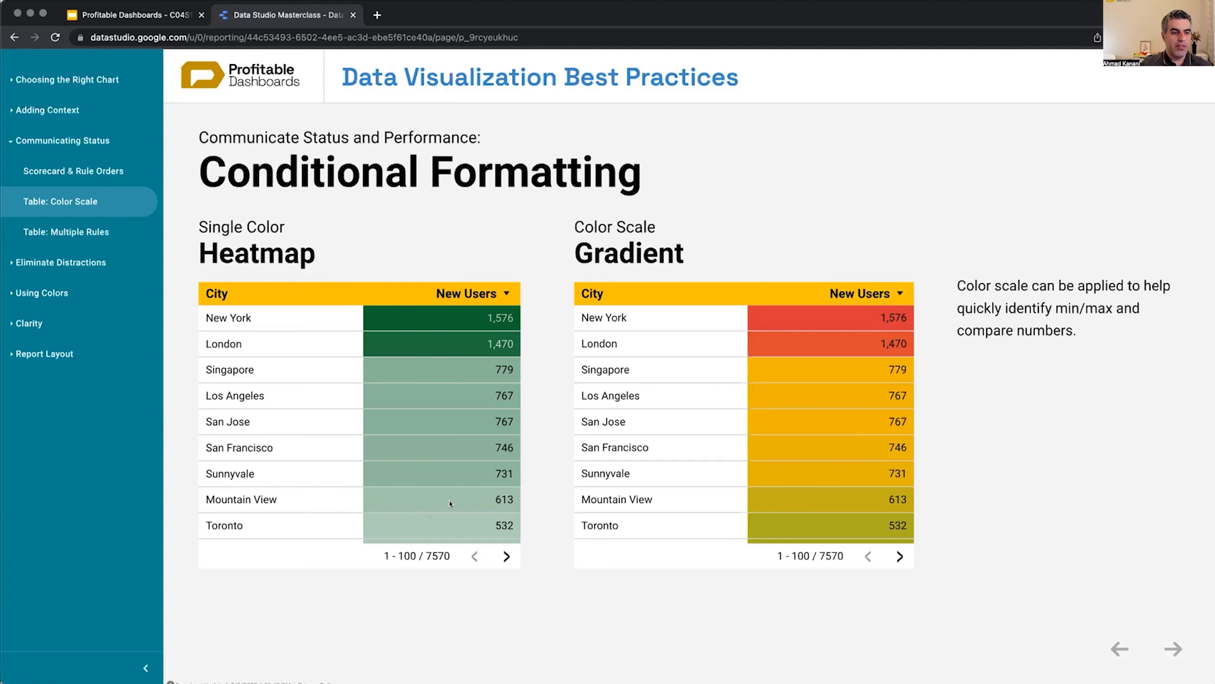
{"action": "mouse_move", "coordinate": [409, 370]}
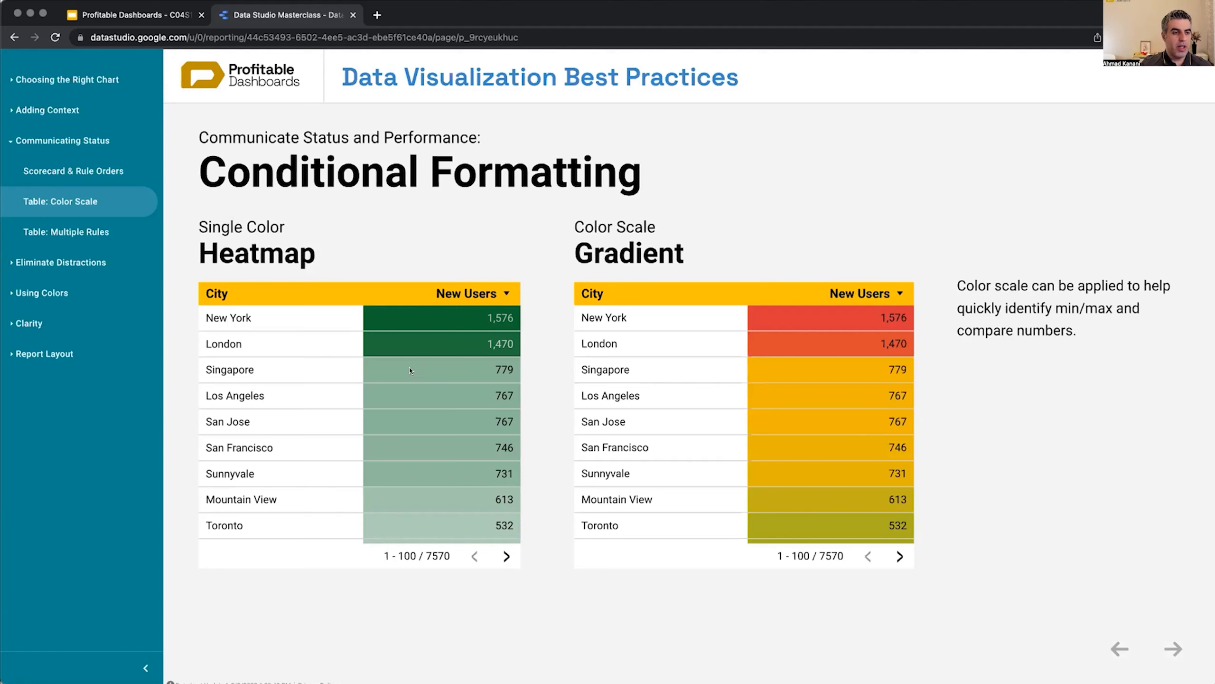
{"action": "mouse_move", "coordinate": [504, 480]}
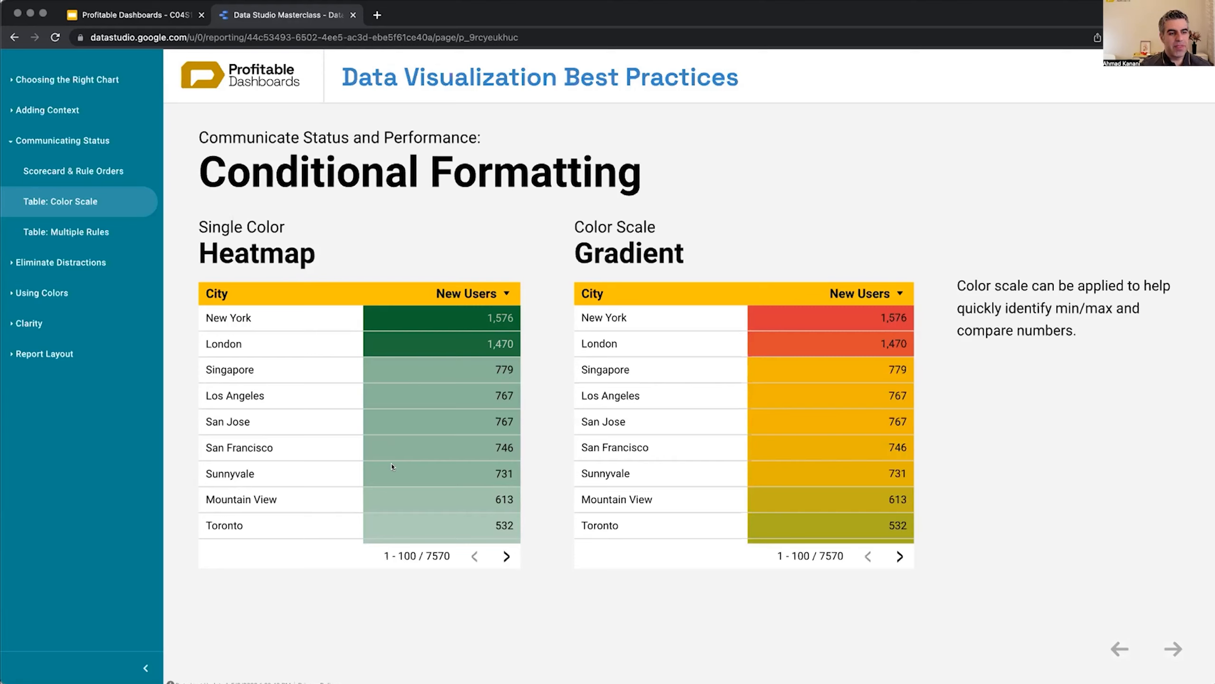
{"action": "mouse_move", "coordinate": [410, 463]}
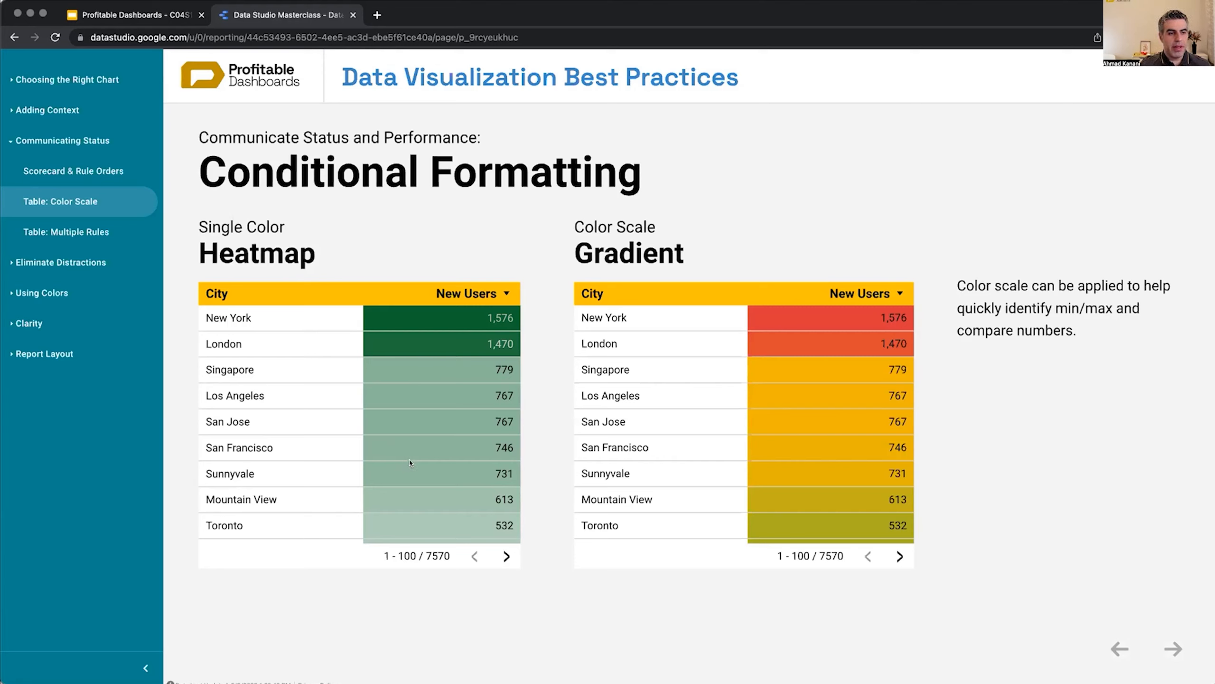
{"action": "mouse_move", "coordinate": [427, 319]}
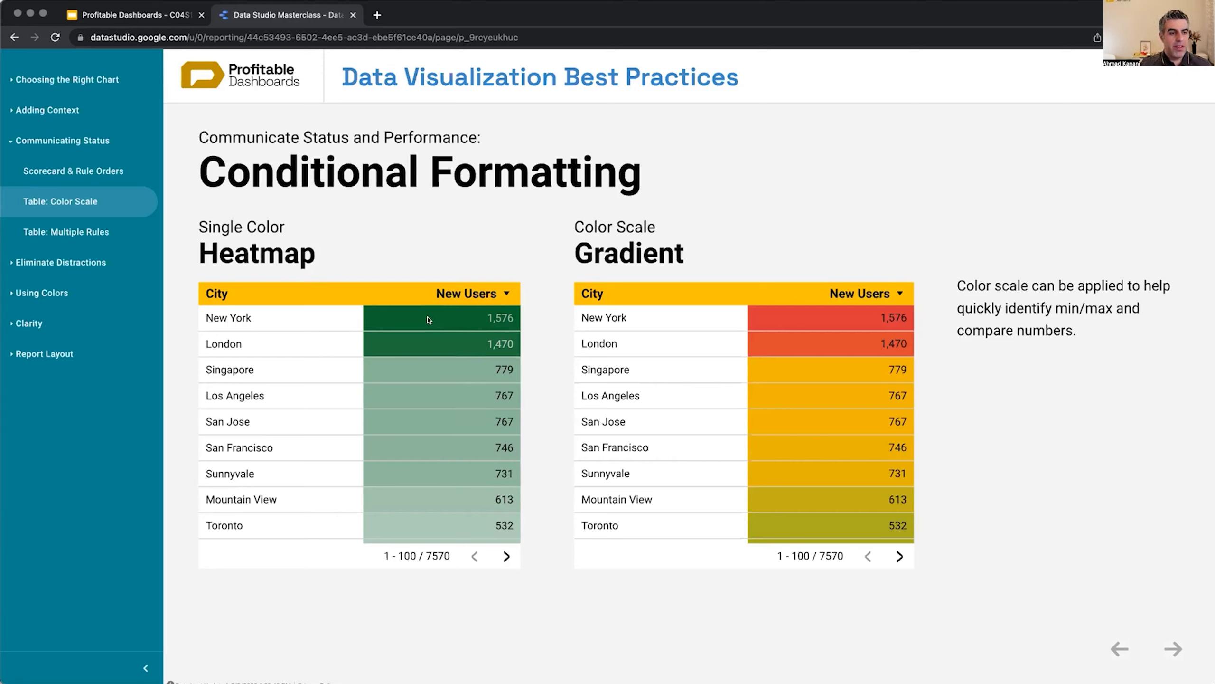
{"action": "mouse_move", "coordinate": [428, 319]}
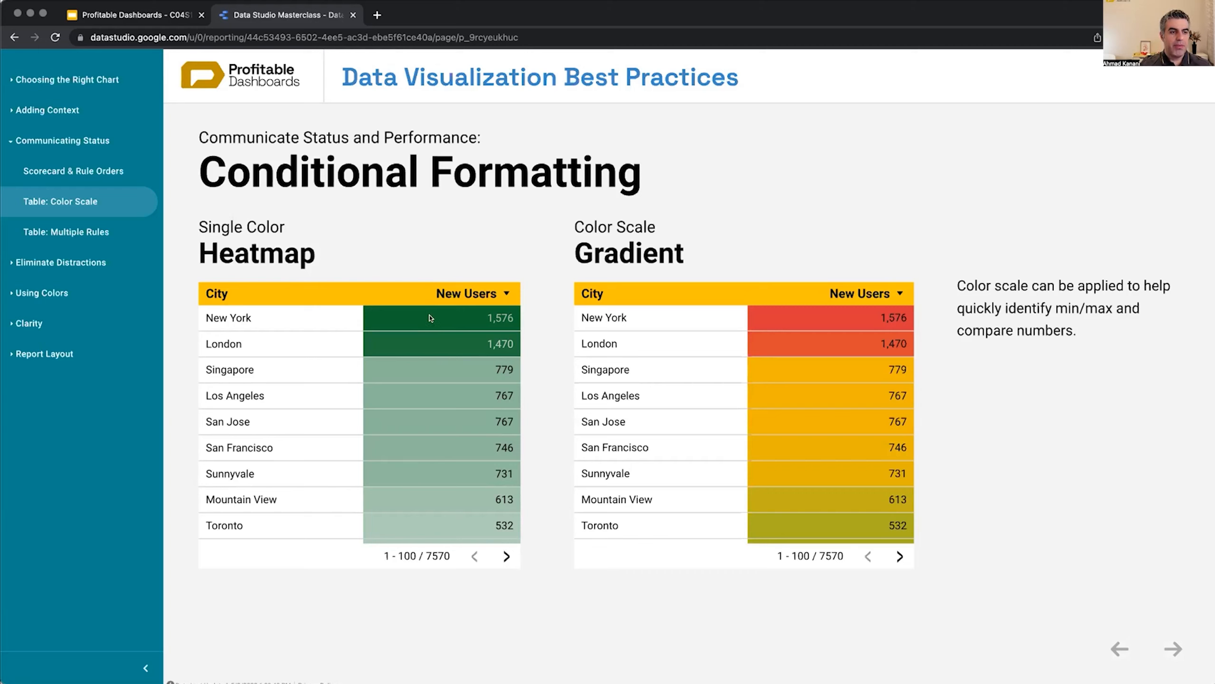
{"action": "mouse_move", "coordinate": [424, 415]}
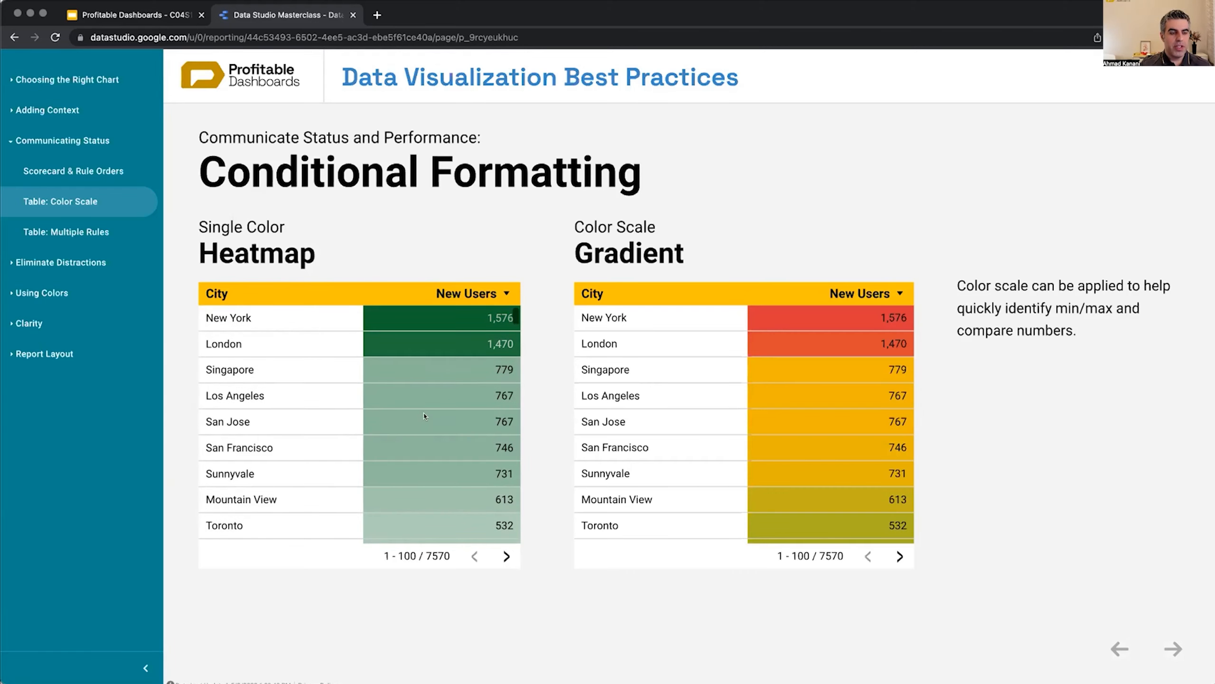
{"action": "mouse_move", "coordinate": [475, 362]}
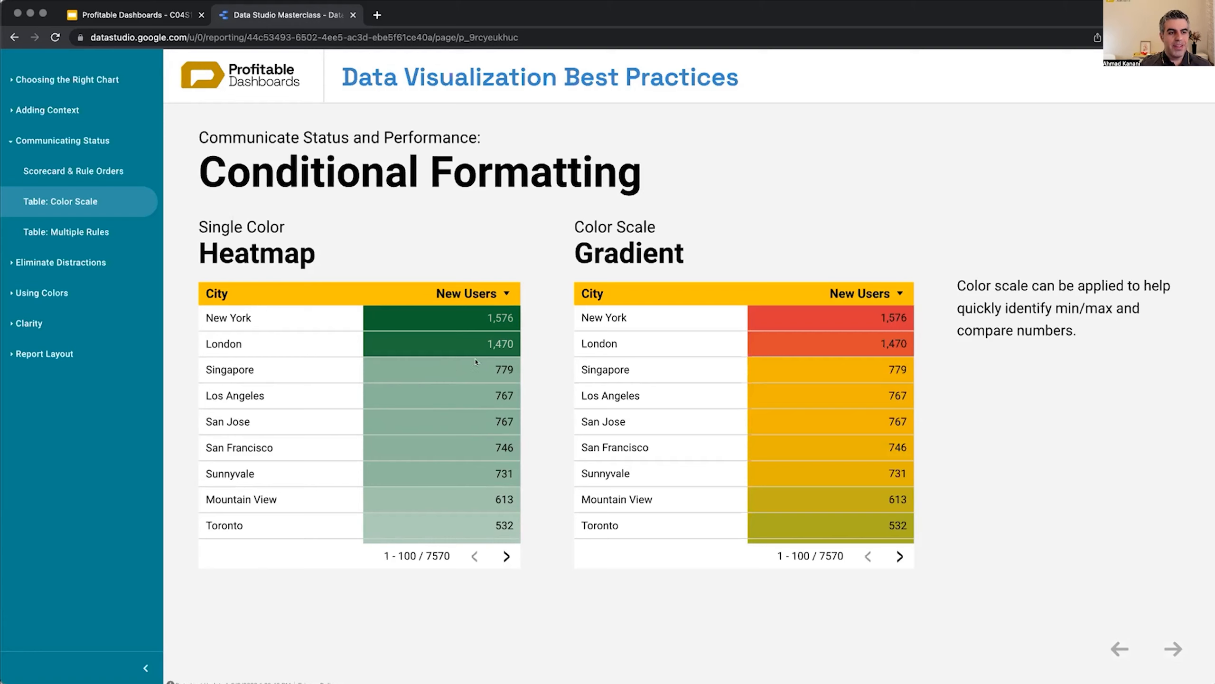
{"action": "mouse_move", "coordinate": [501, 373]}
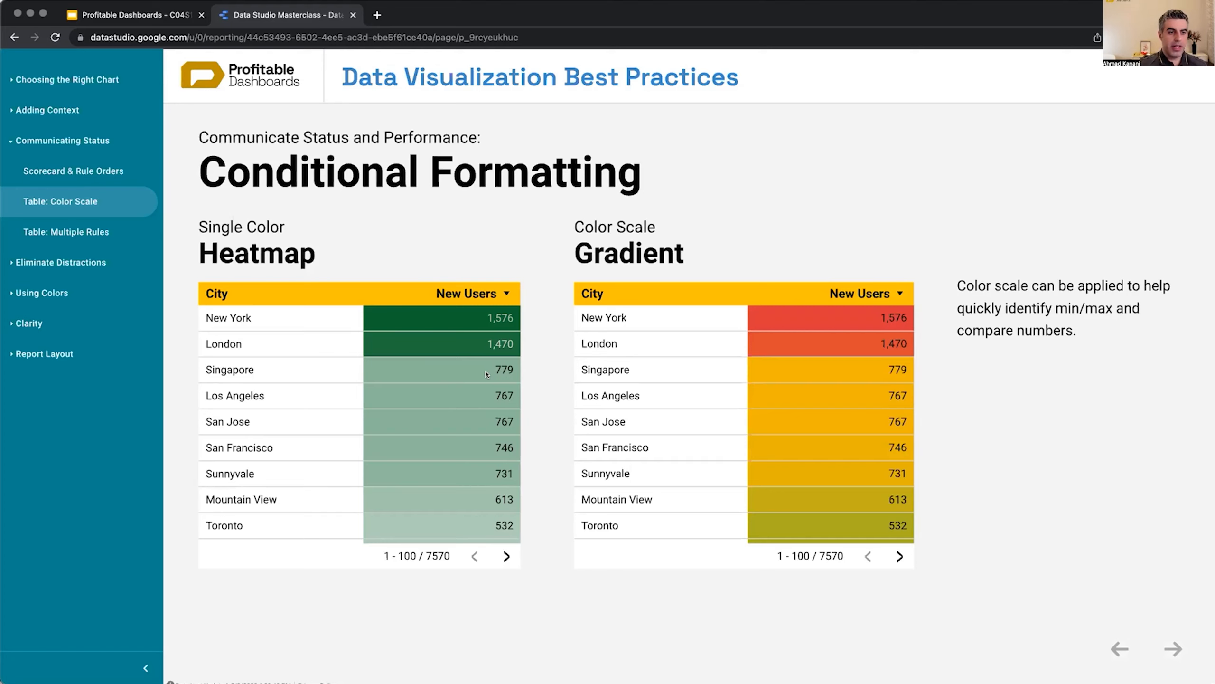
{"action": "mouse_move", "coordinate": [431, 344]}
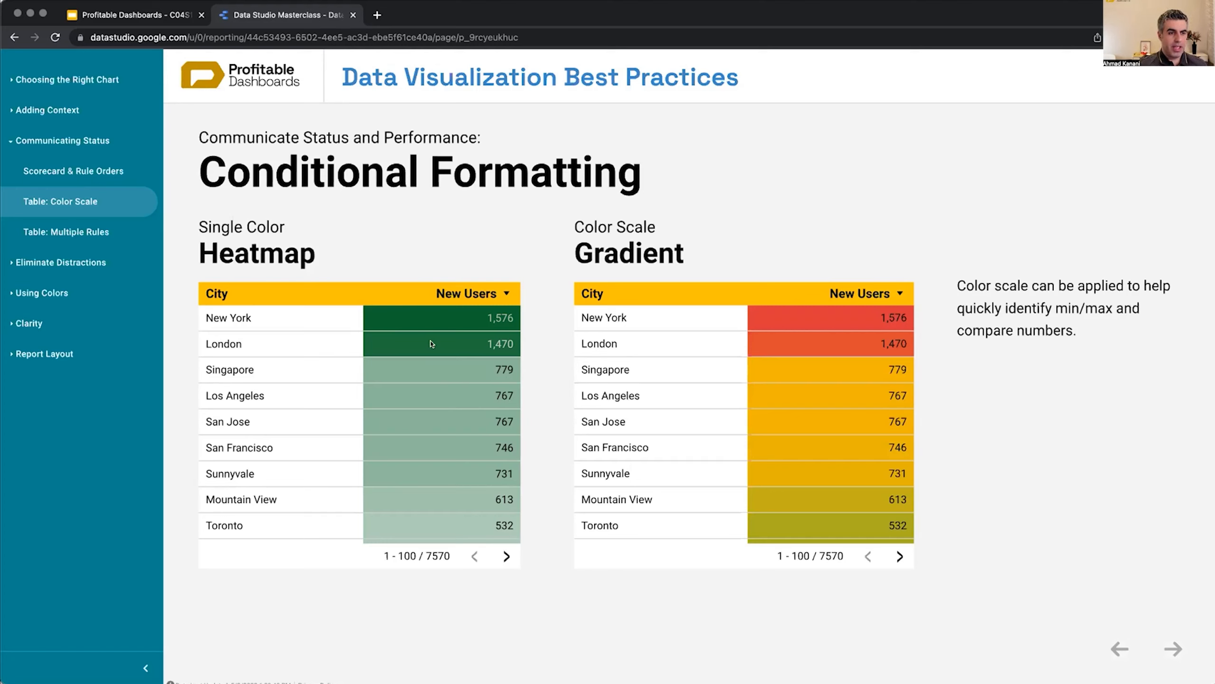
{"action": "mouse_move", "coordinate": [424, 446]}
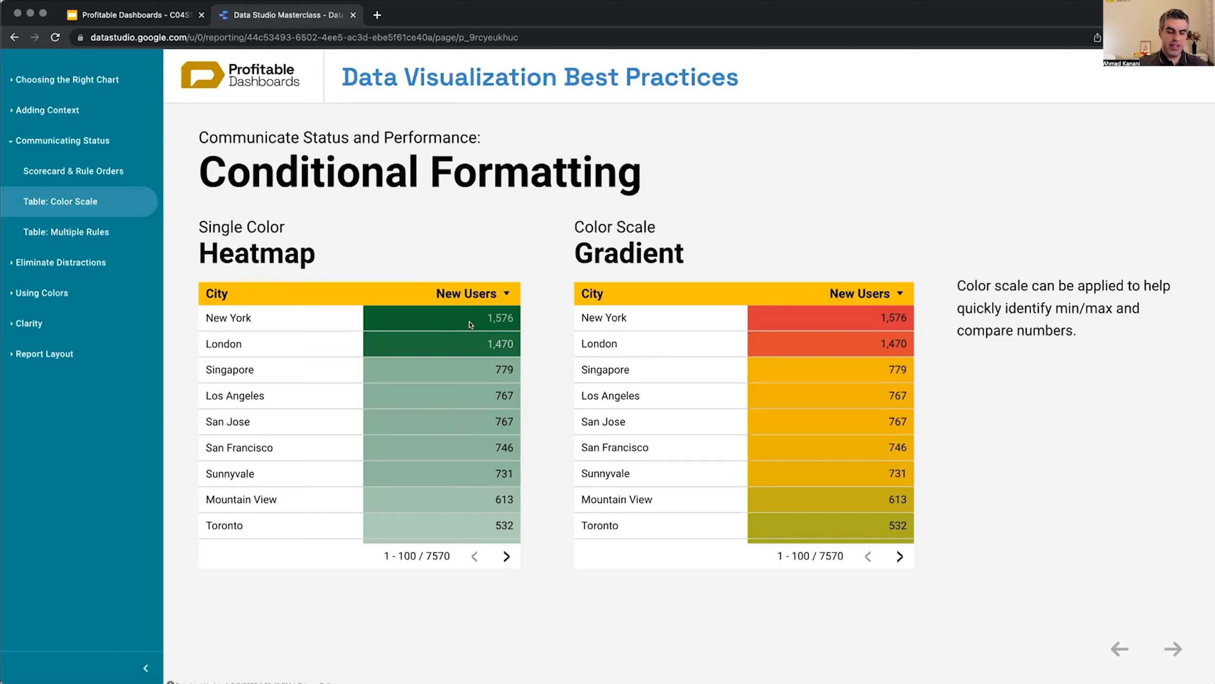
{"action": "mouse_move", "coordinate": [521, 331]}
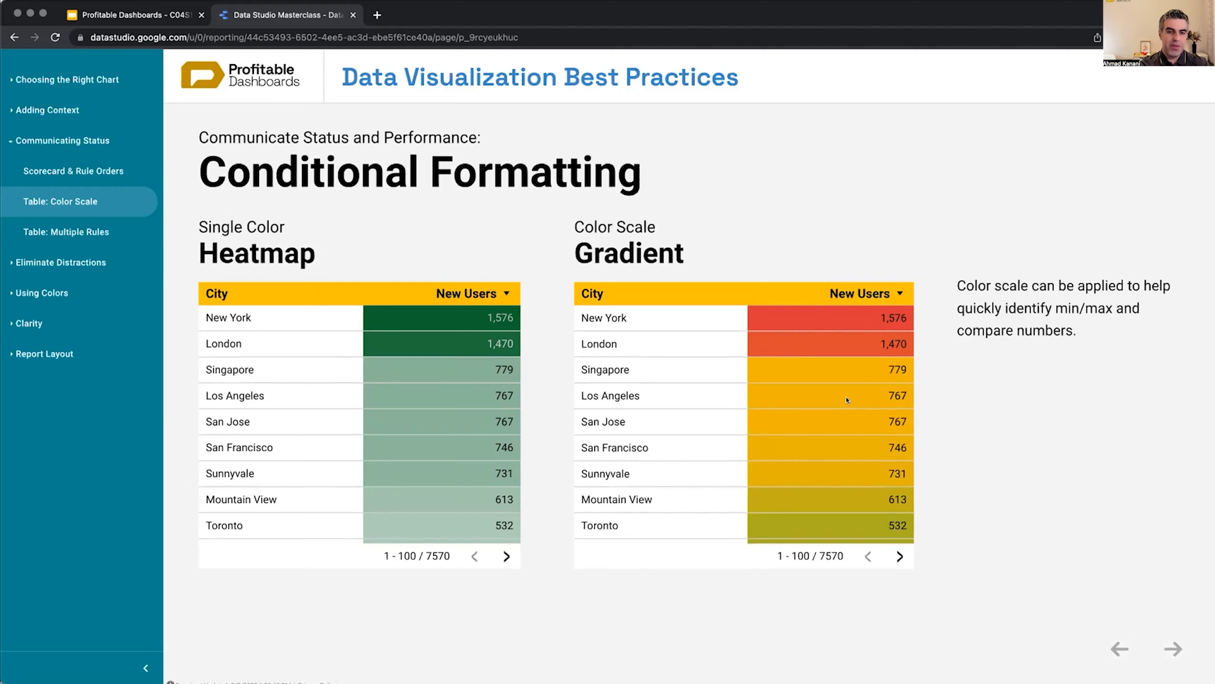
{"action": "mouse_move", "coordinate": [864, 319]}
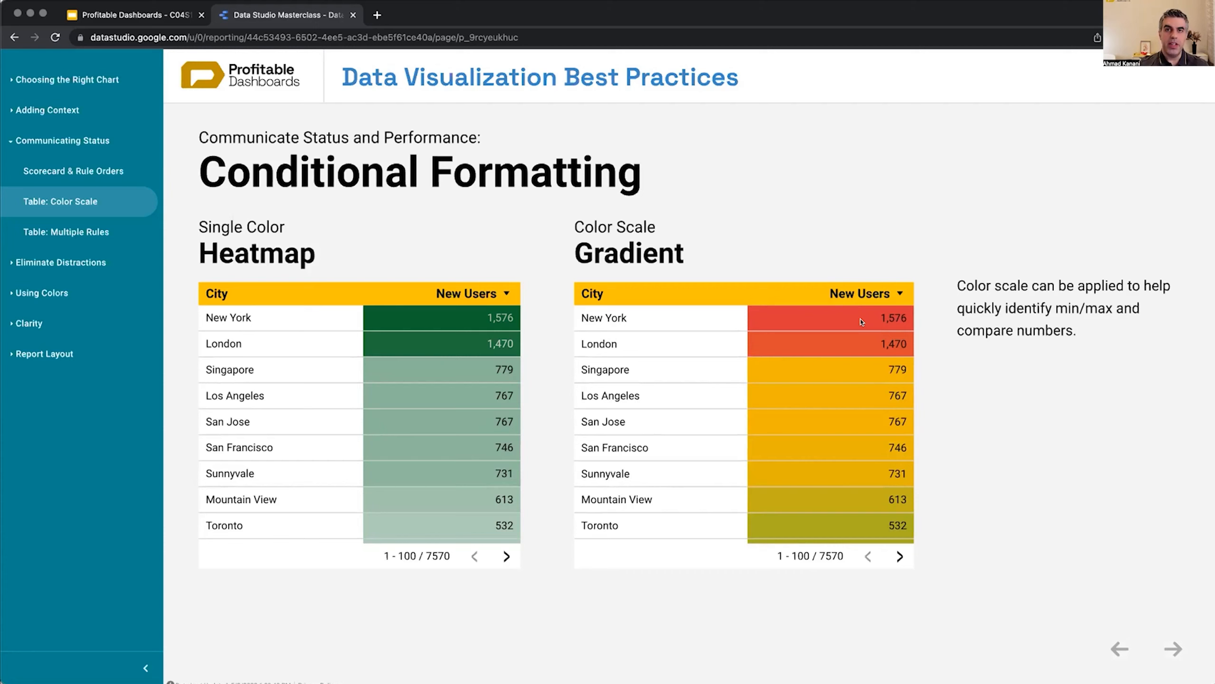
{"action": "mouse_move", "coordinate": [860, 534]}
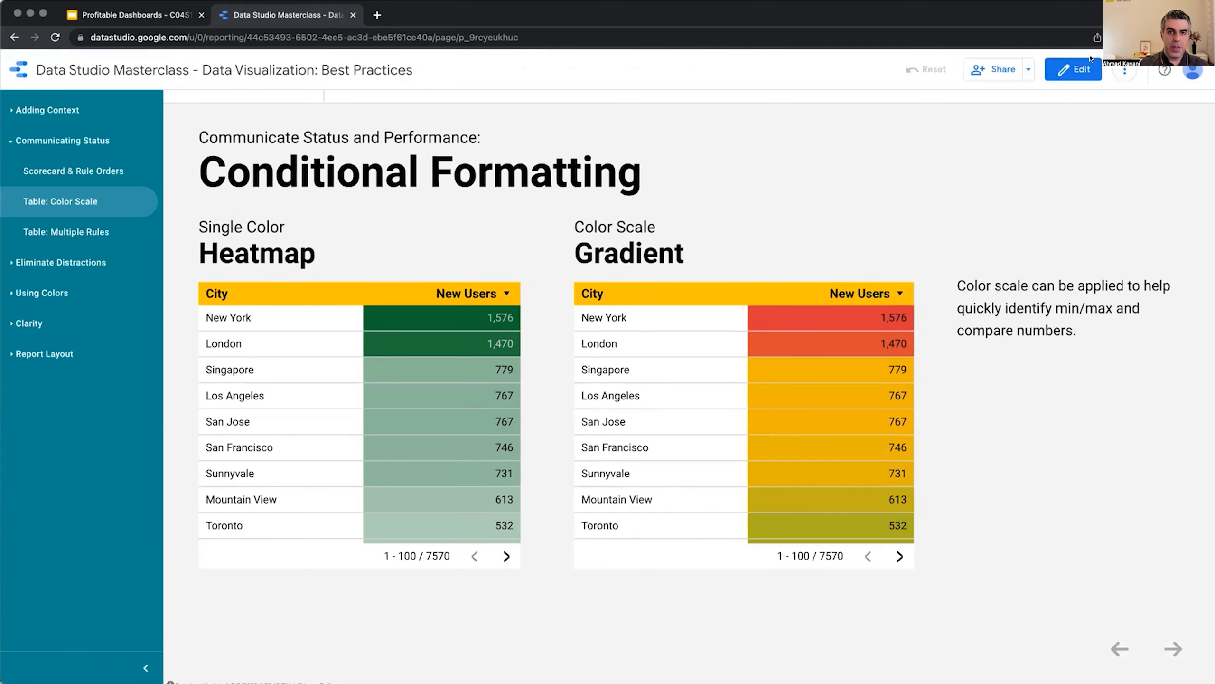
Set the Gradient table's colour scale low point to red and high point to green.
{"action": "left_click", "coordinate": [1073, 69]}
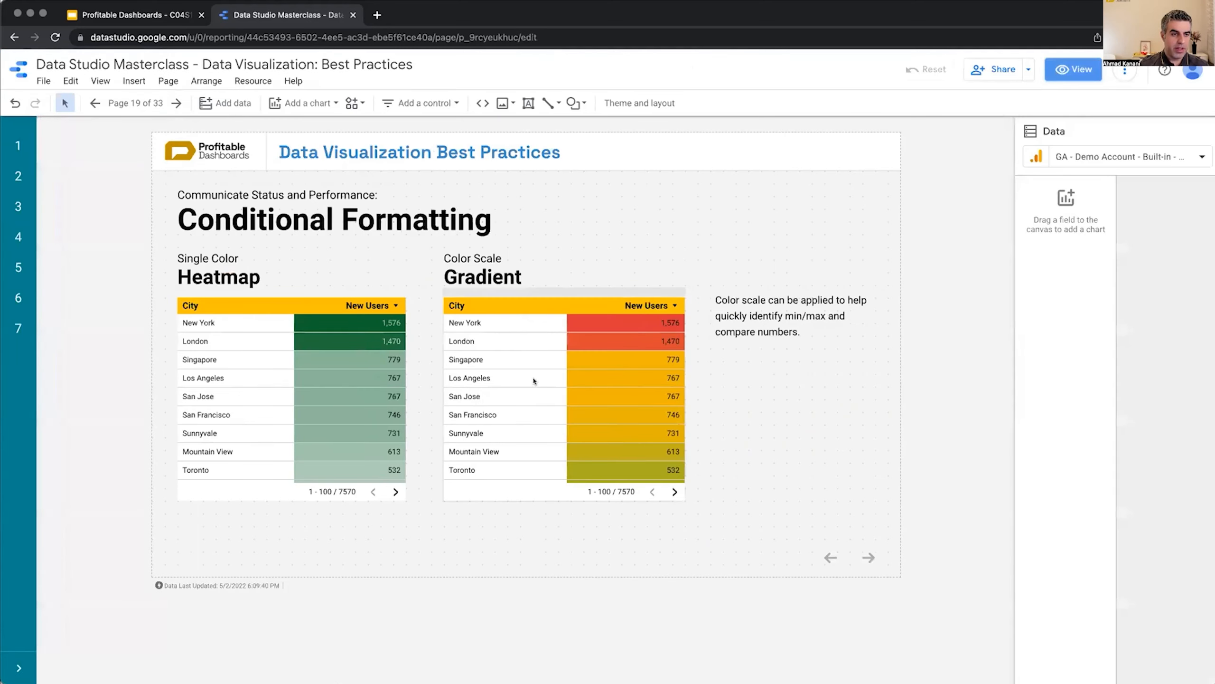
{"action": "left_click", "coordinate": [563, 388]}
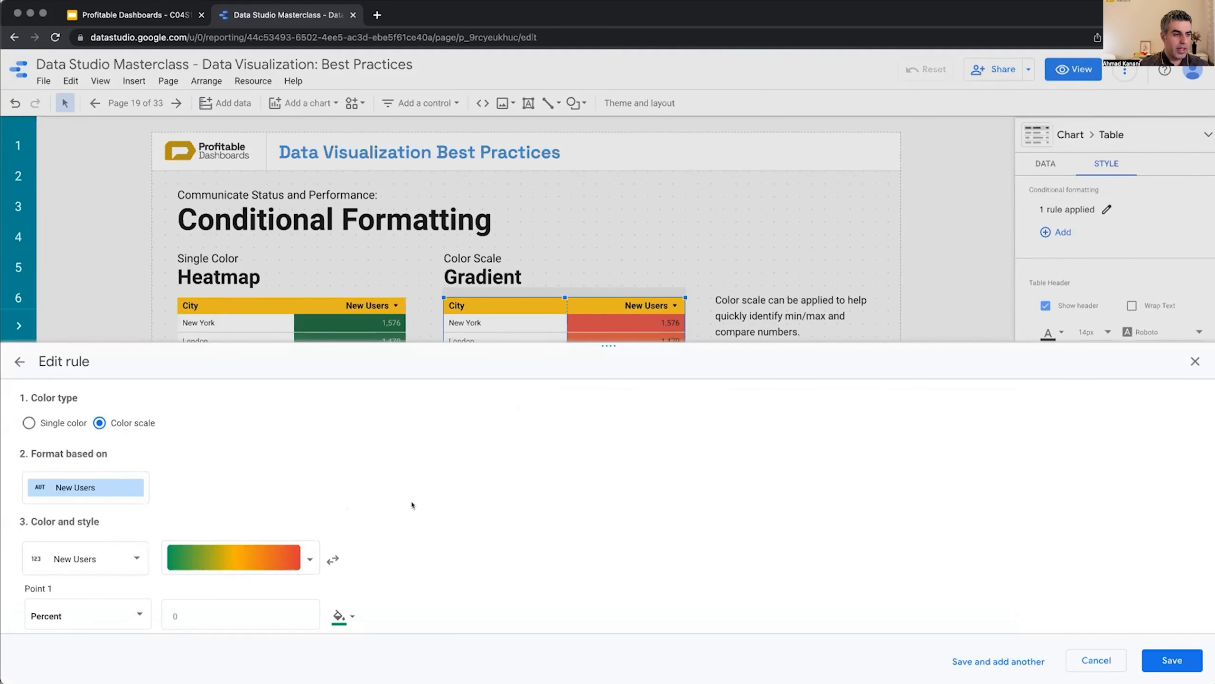
{"action": "left_click", "coordinate": [309, 454]}
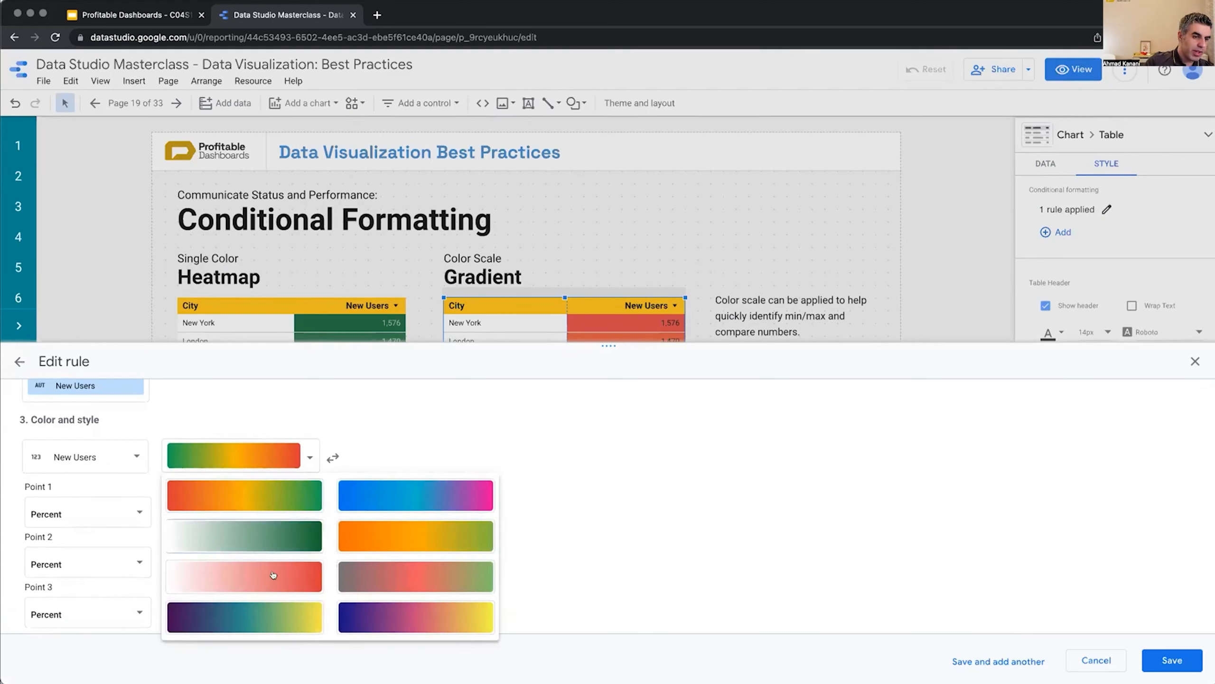
{"action": "left_click", "coordinate": [240, 454]}
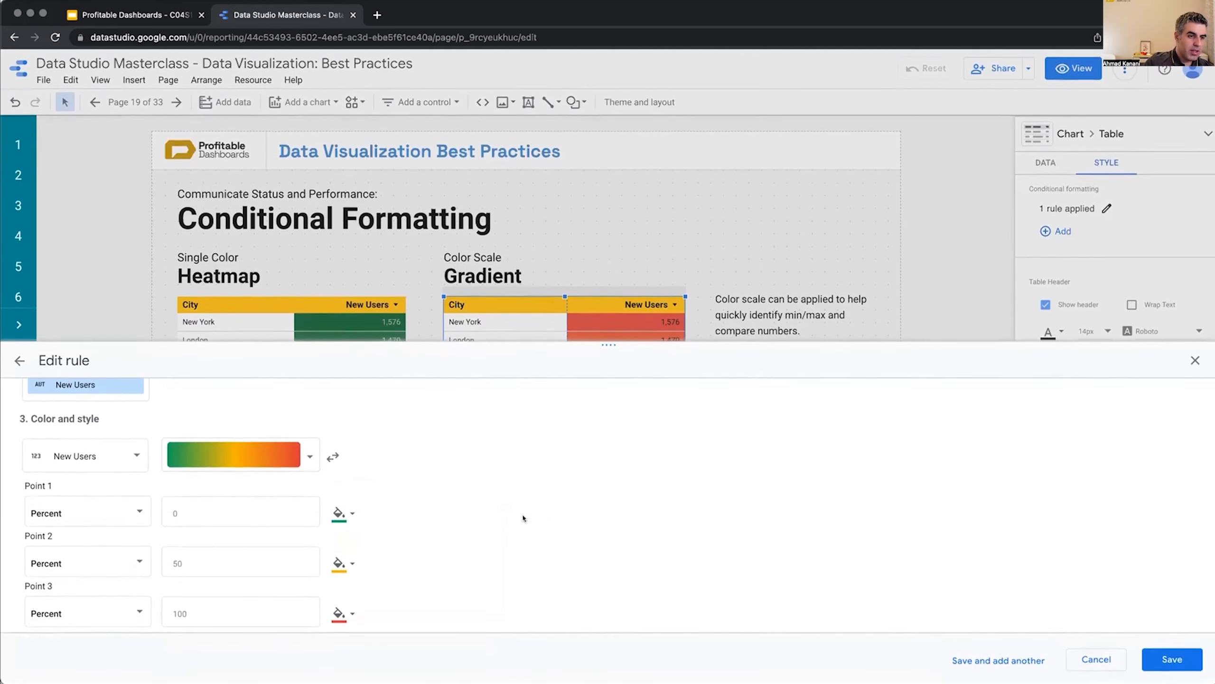
{"action": "left_click", "coordinate": [337, 513]}
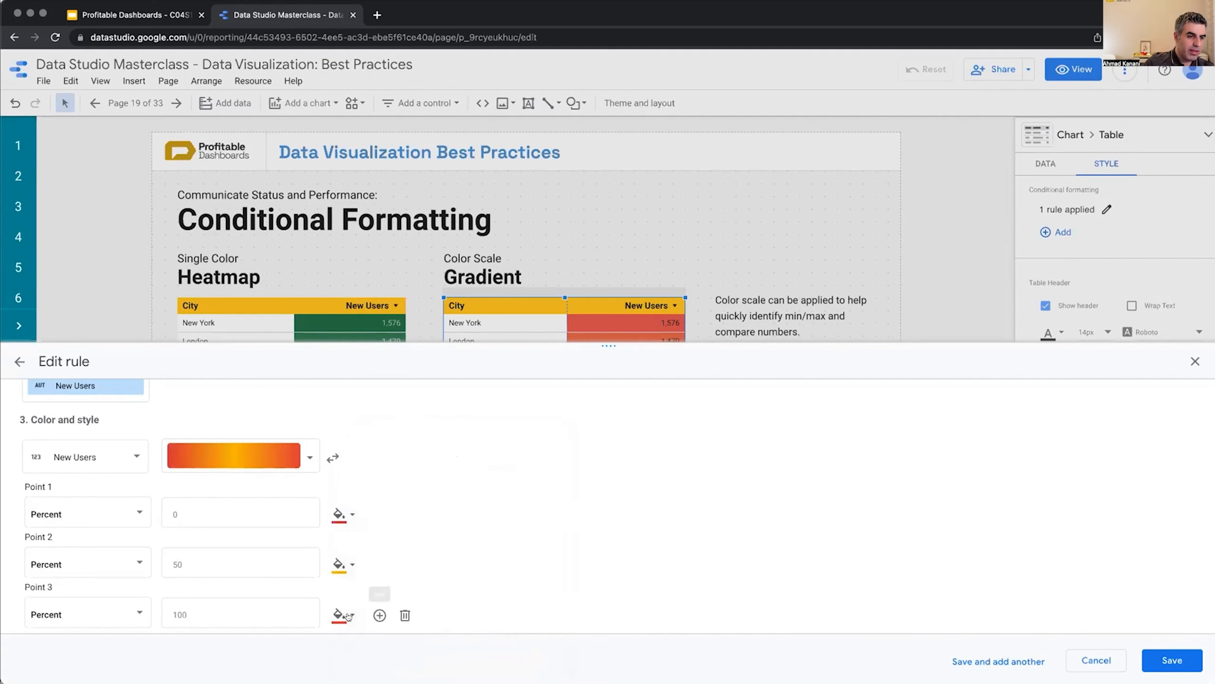
{"action": "left_click", "coordinate": [338, 615]}
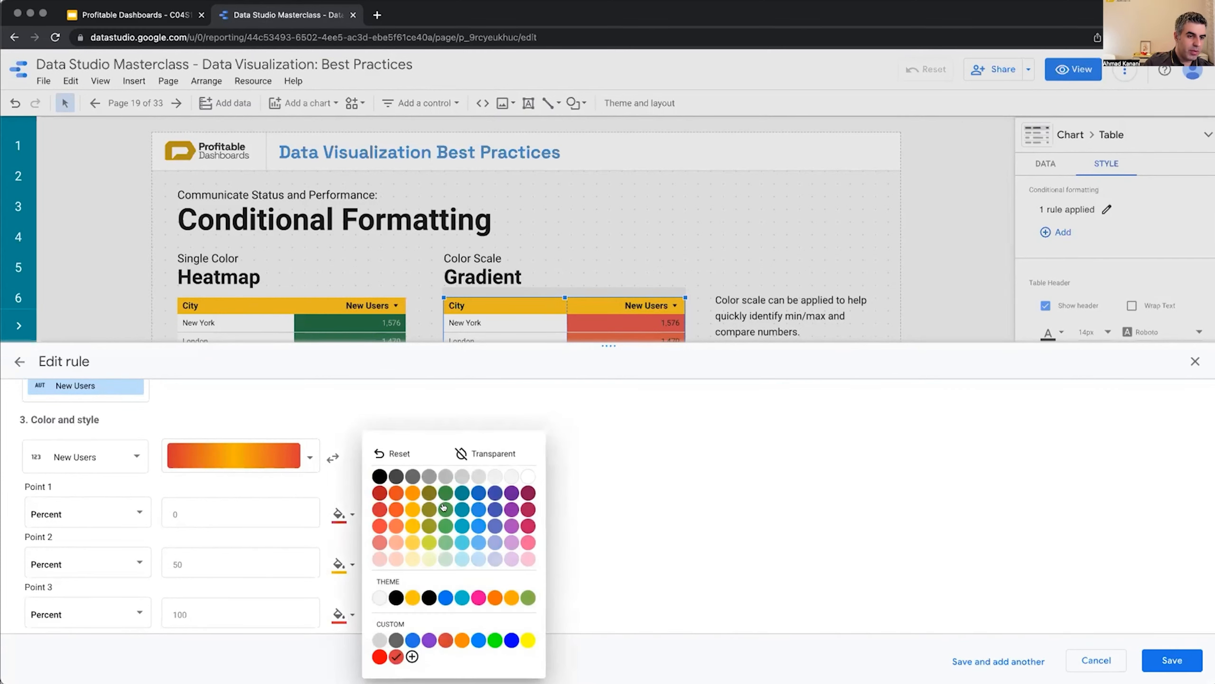
{"action": "left_click", "coordinate": [1171, 661]}
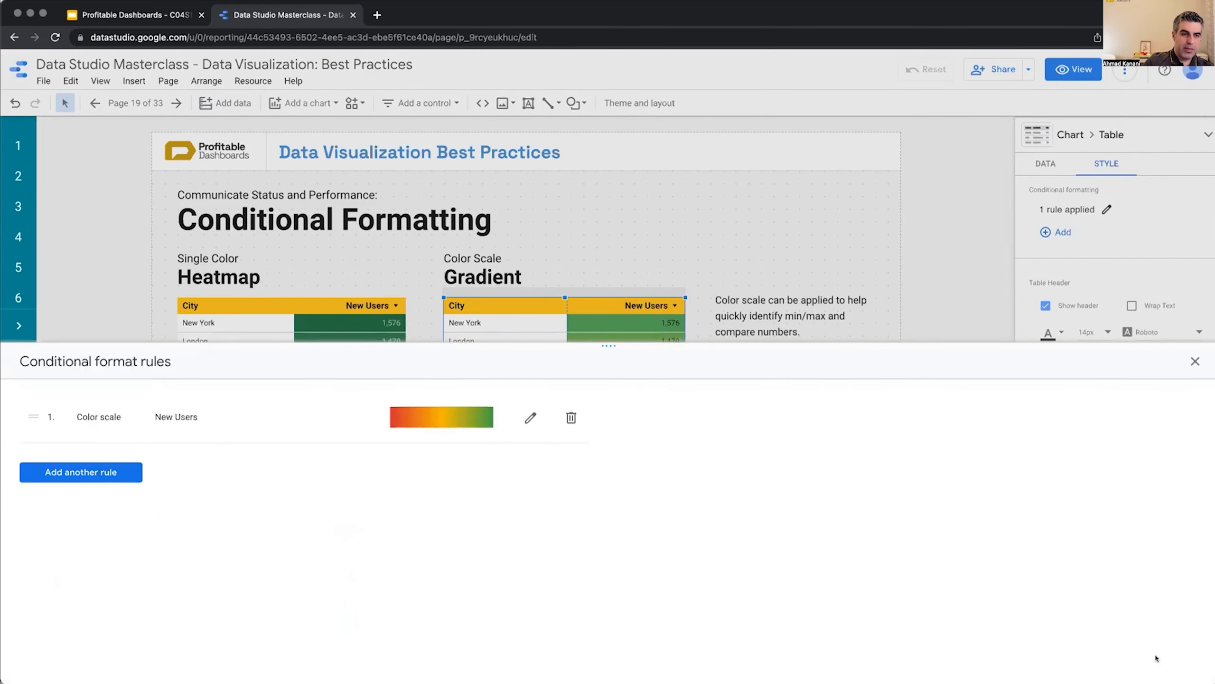
Close the rules panel, leaving New York and London green shading to orange for Toronto.
{"action": "left_click", "coordinate": [1196, 361]}
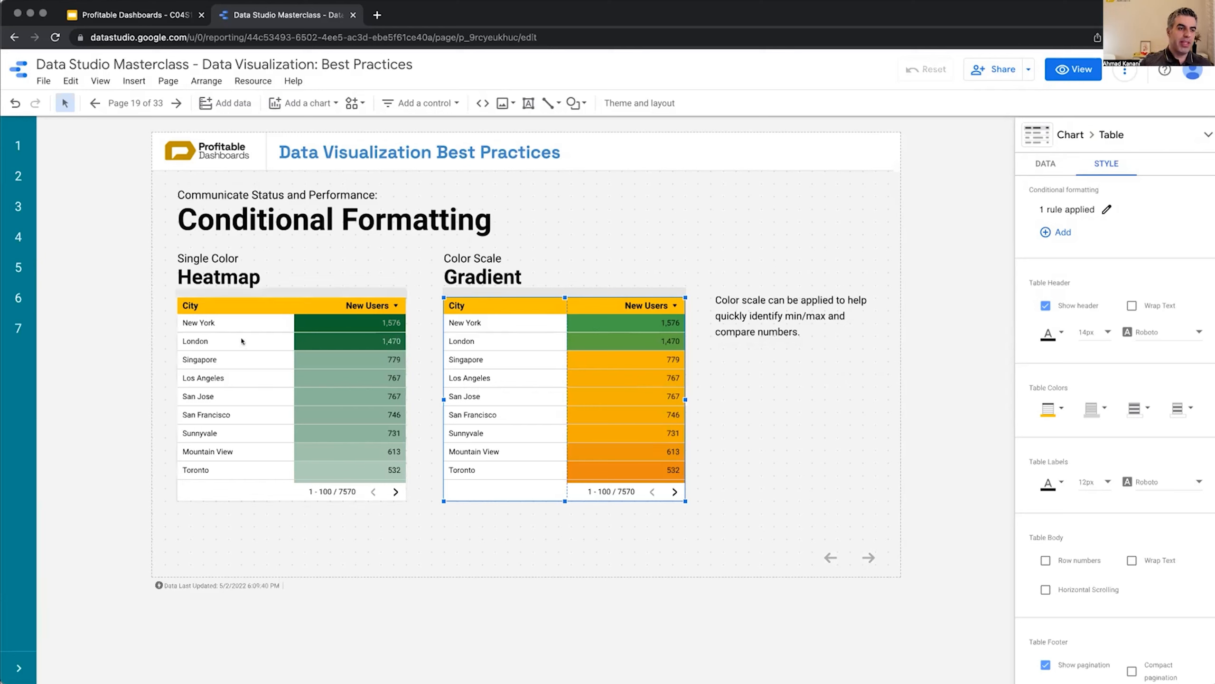
{"action": "mouse_move", "coordinate": [368, 382]}
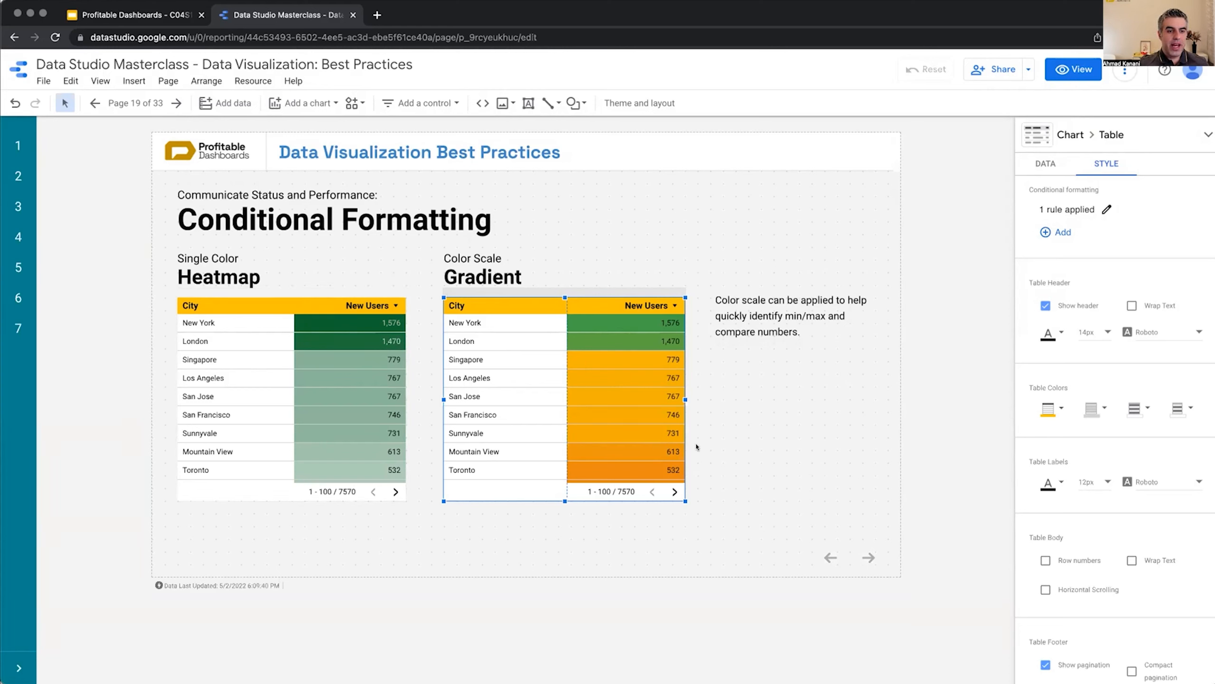
{"action": "mouse_move", "coordinate": [658, 429]}
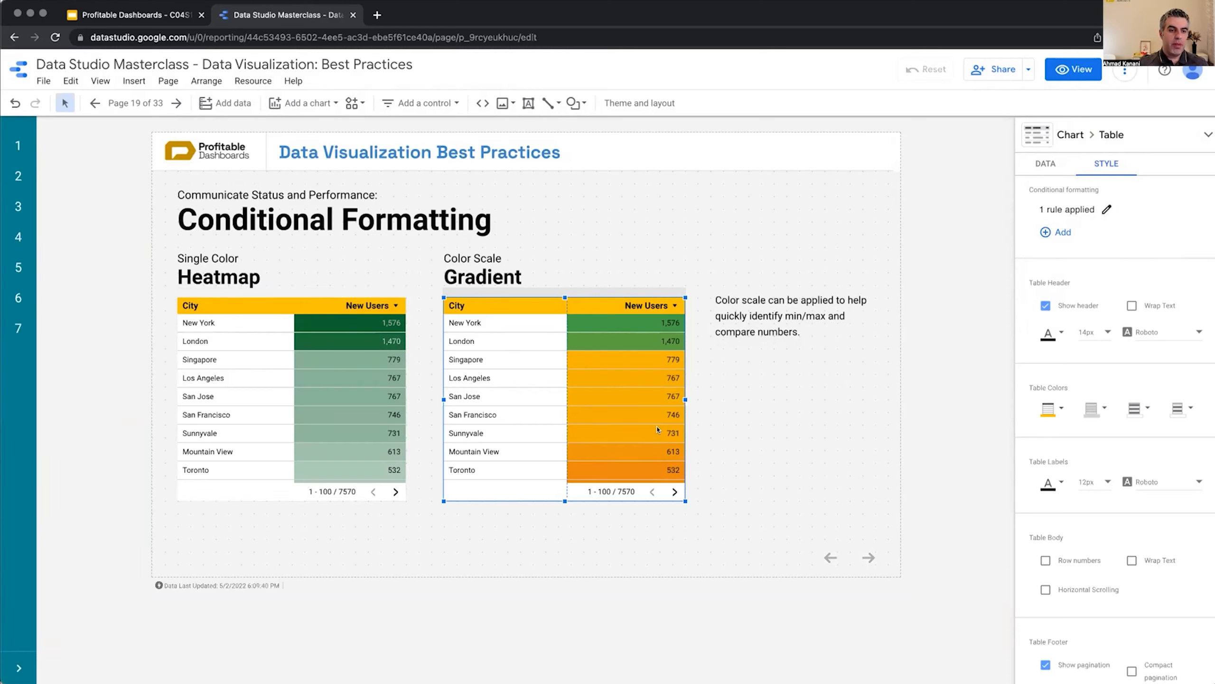
{"action": "mouse_move", "coordinate": [627, 433]}
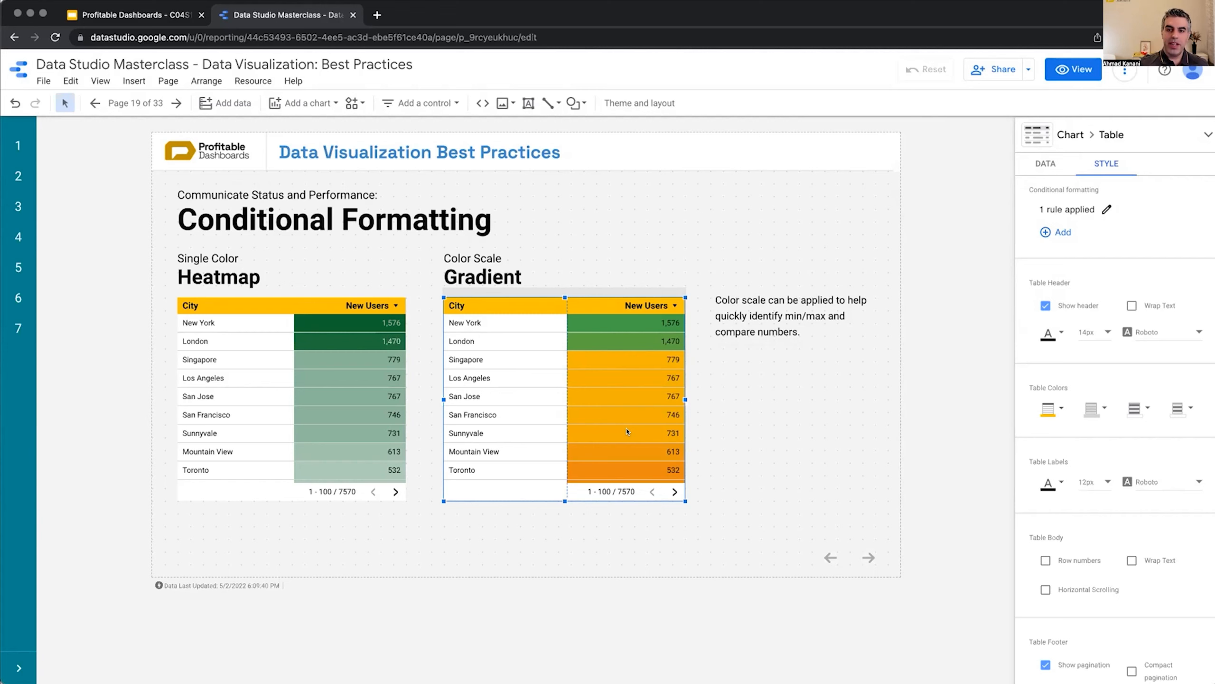
{"action": "mouse_move", "coordinate": [632, 322]}
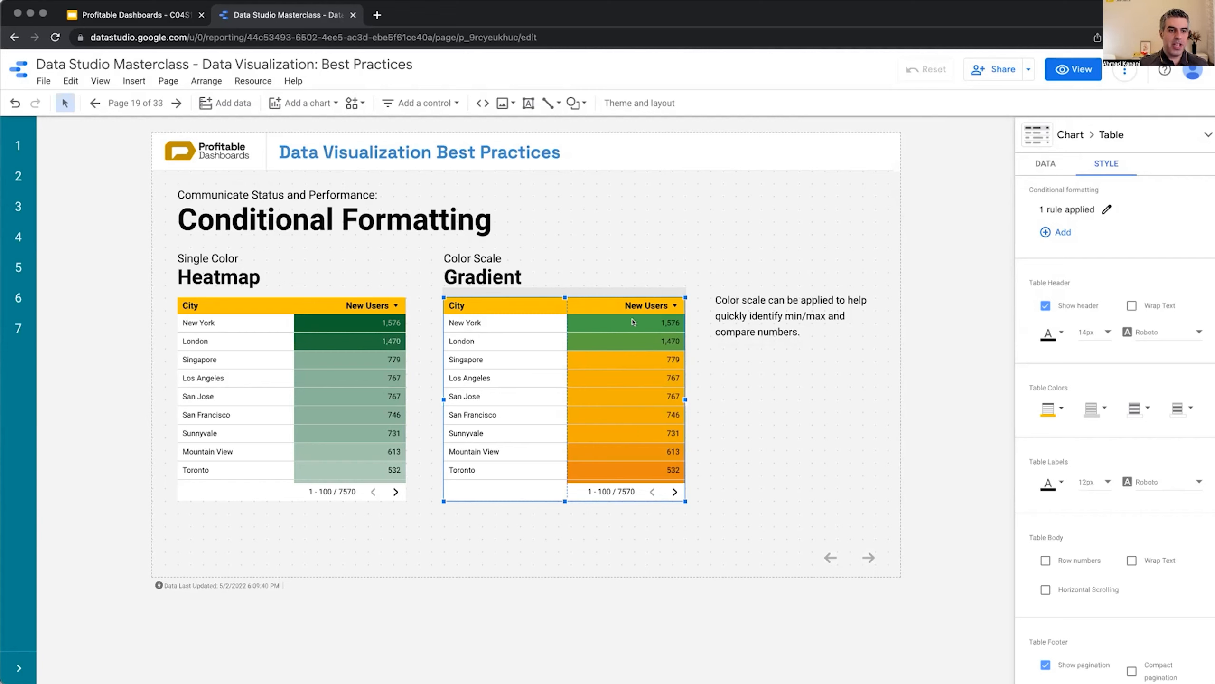
{"action": "mouse_move", "coordinate": [633, 322]}
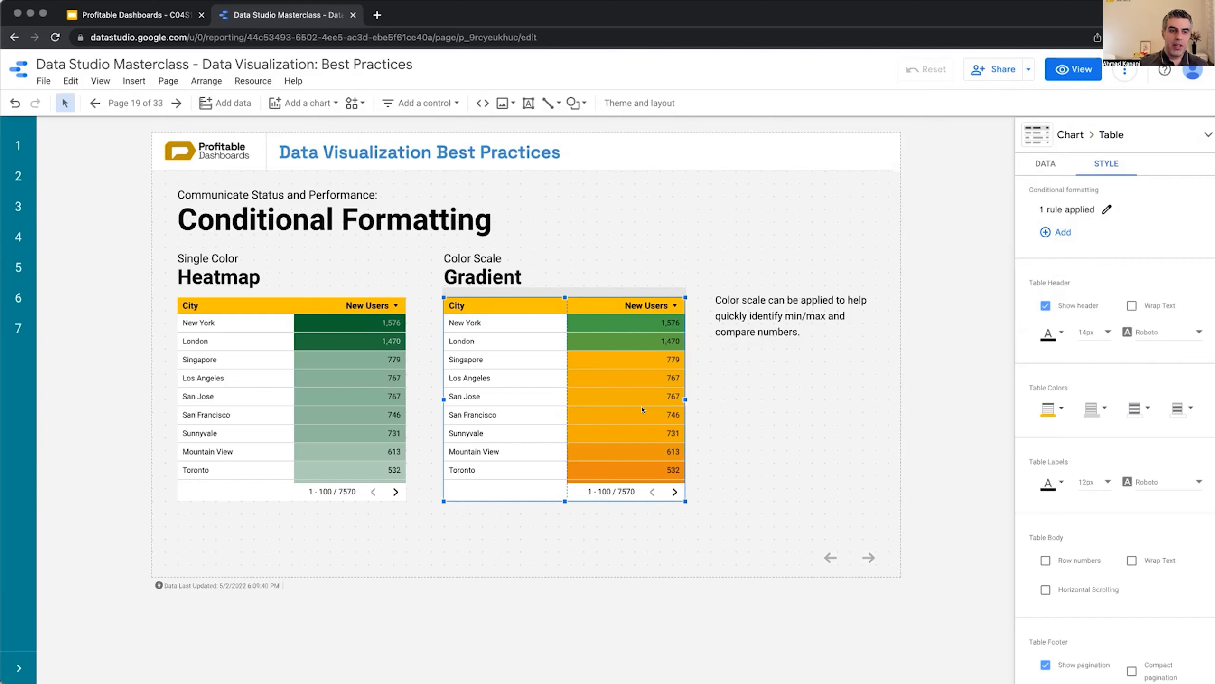
{"action": "mouse_move", "coordinate": [644, 381]}
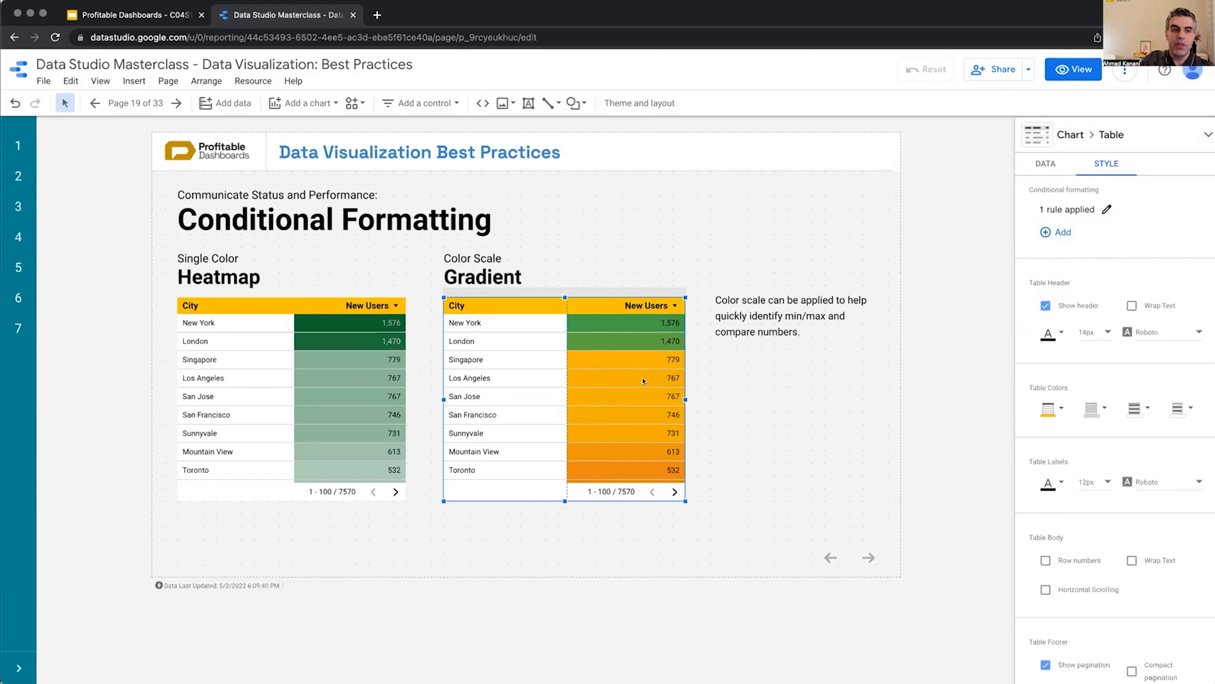
{"action": "mouse_move", "coordinate": [638, 323]}
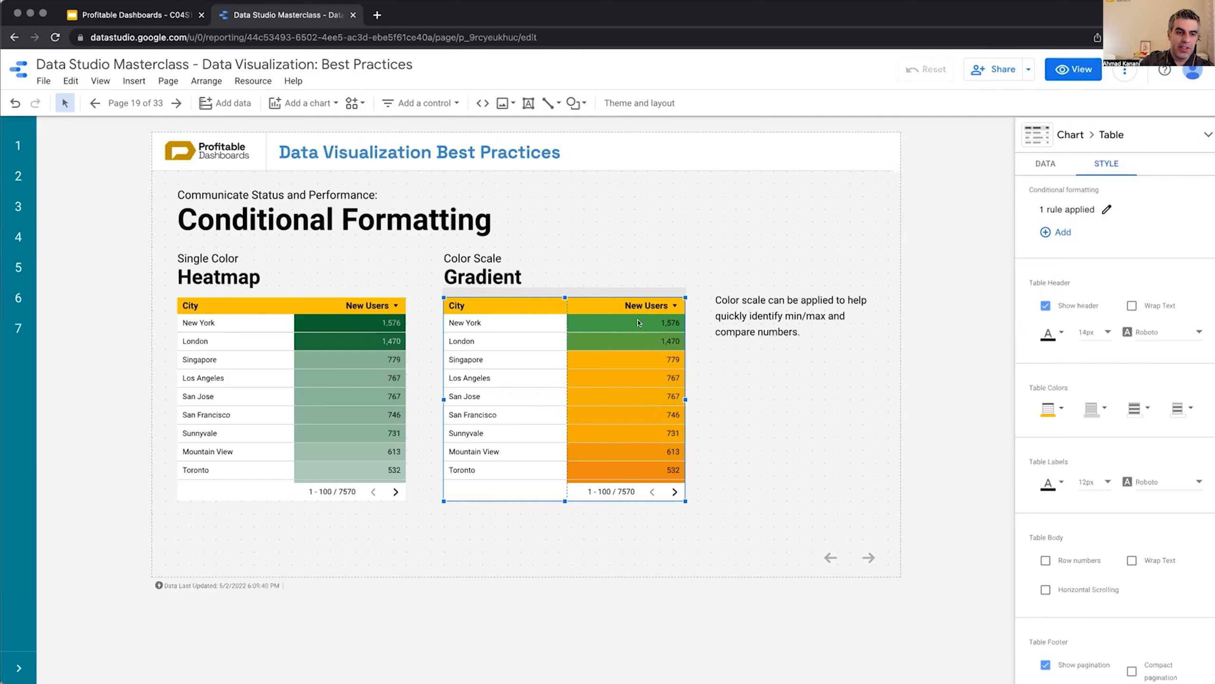
{"action": "mouse_move", "coordinate": [639, 430]}
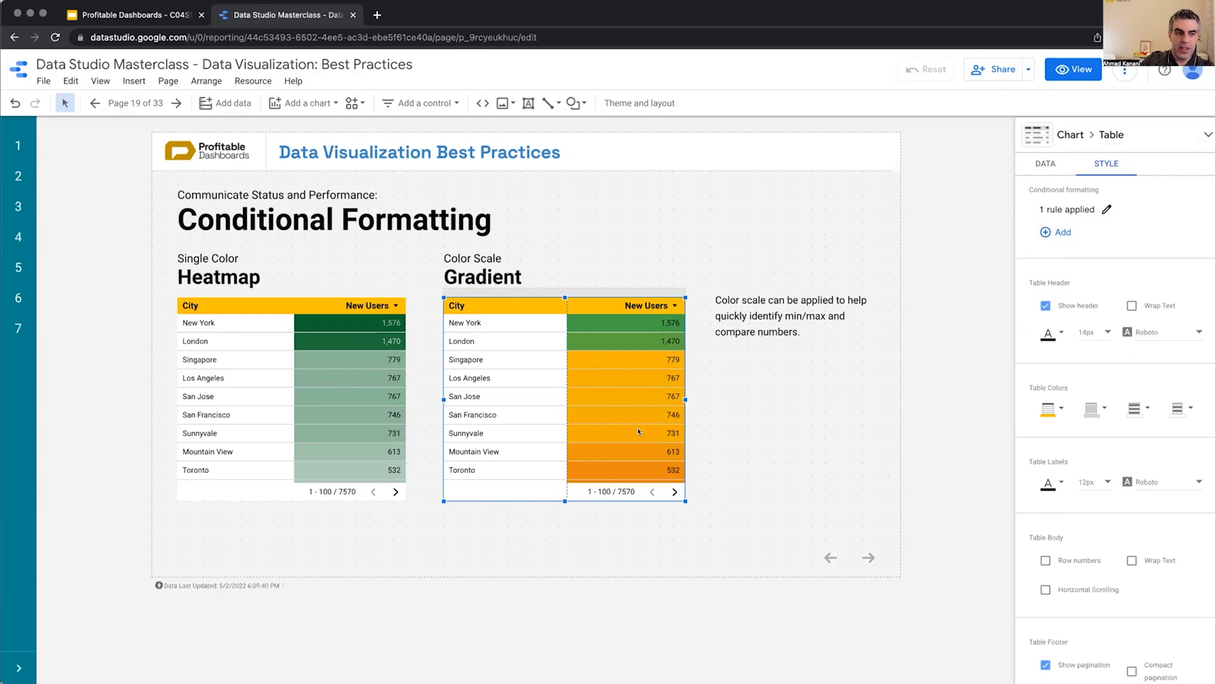
{"action": "mouse_move", "coordinate": [889, 101]}
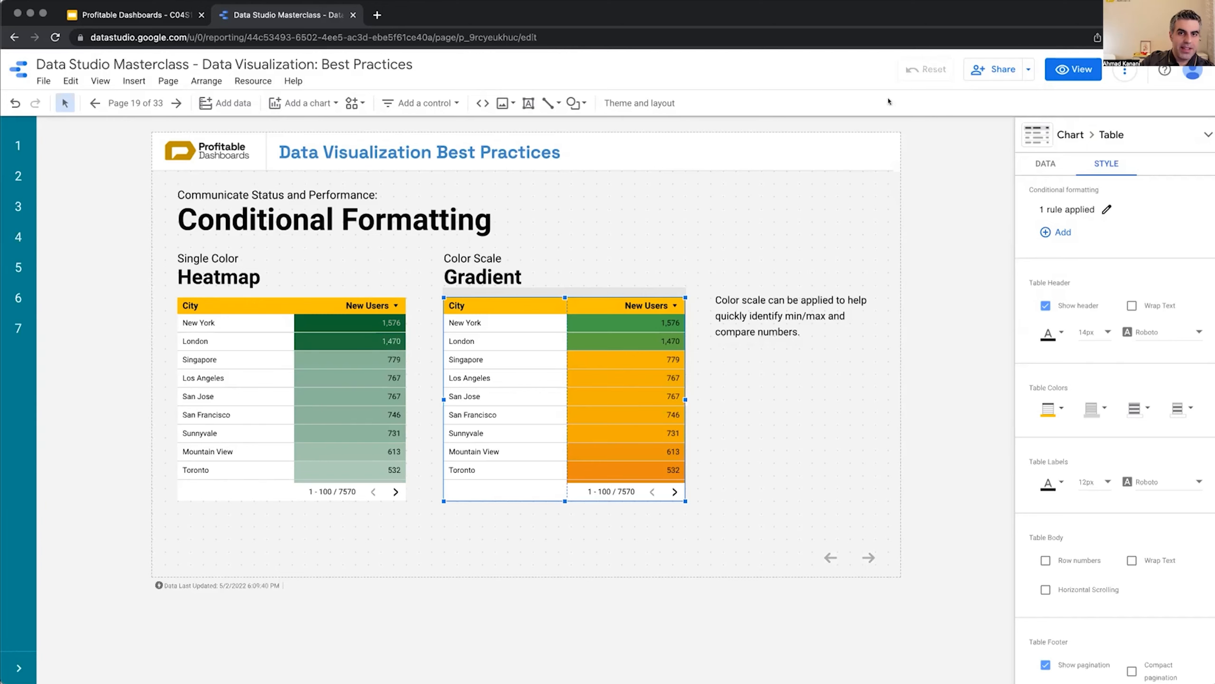
Switch to view mode and navigate to the 'Table: Multiple Rules' heatmap page.
{"action": "left_click", "coordinate": [1073, 69]}
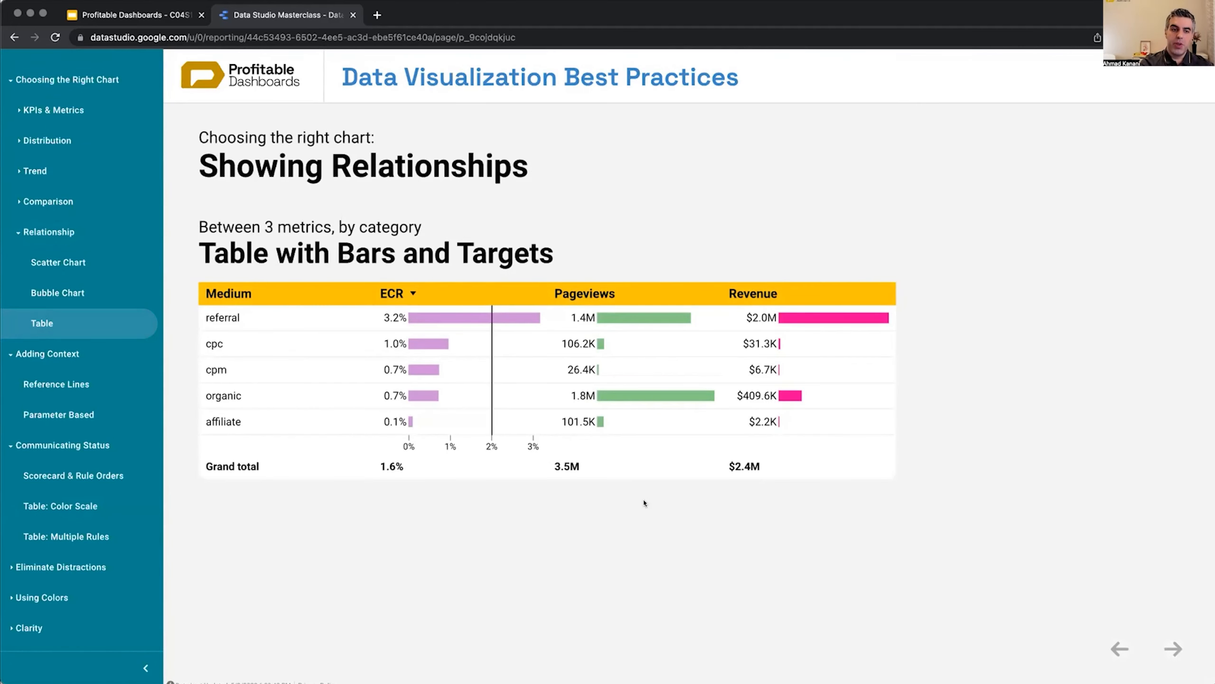
{"action": "mouse_move", "coordinate": [889, 495]}
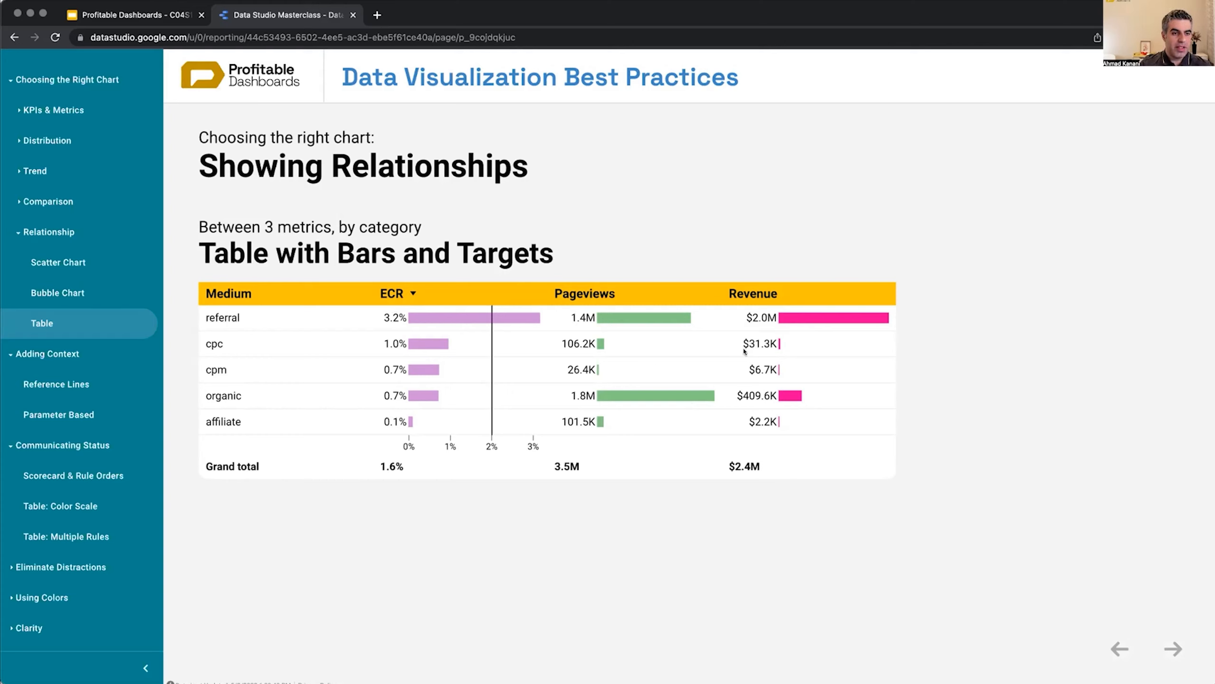
{"action": "mouse_move", "coordinate": [808, 339]}
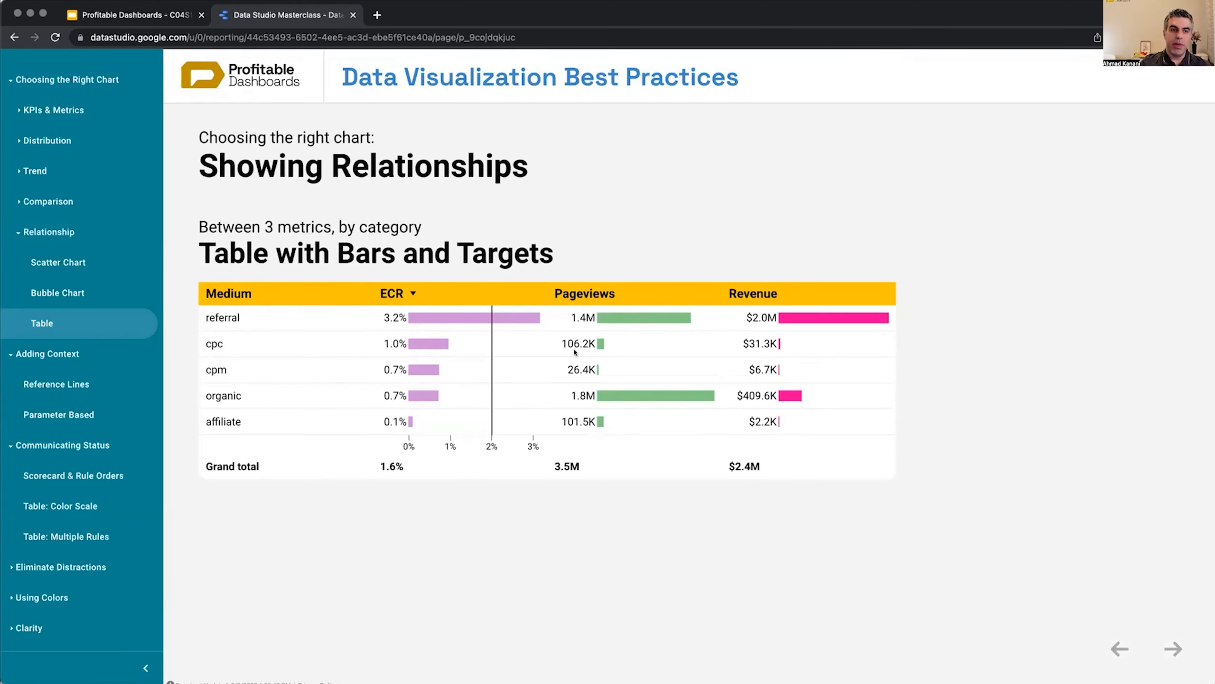
{"action": "left_click", "coordinate": [66, 536]}
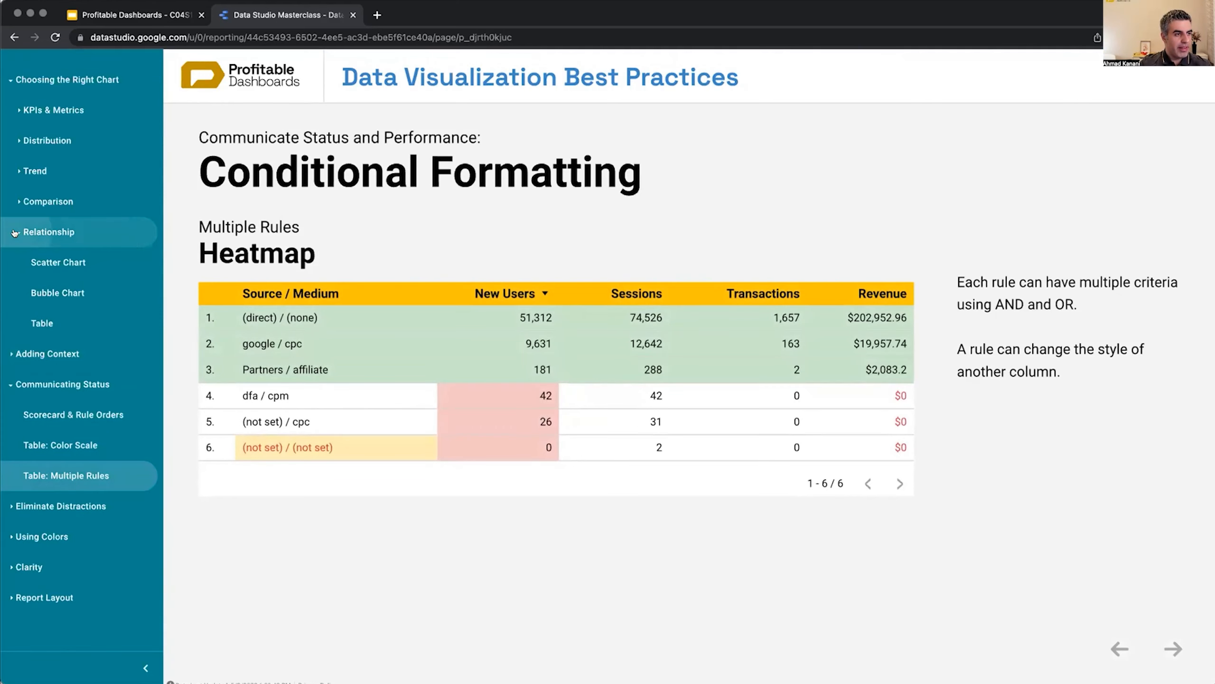
Enter edit mode and select the heatmap table to show its four applied rules.
{"action": "left_click", "coordinate": [49, 232]}
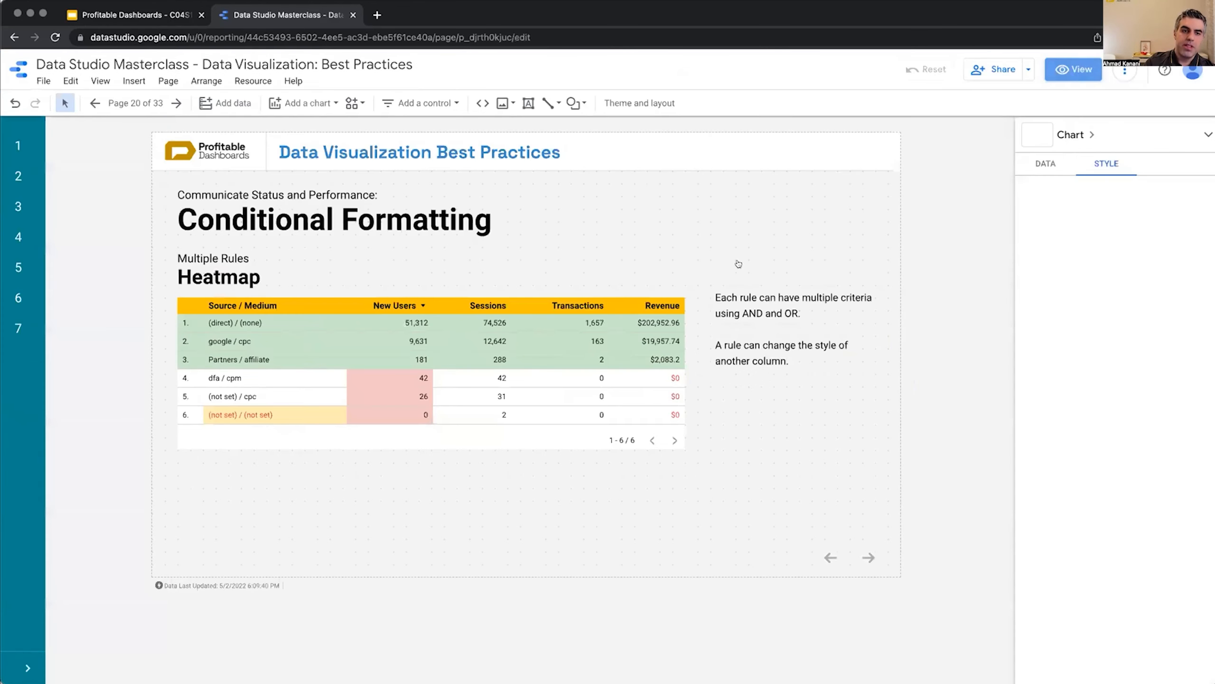
{"action": "left_click", "coordinate": [426, 372]}
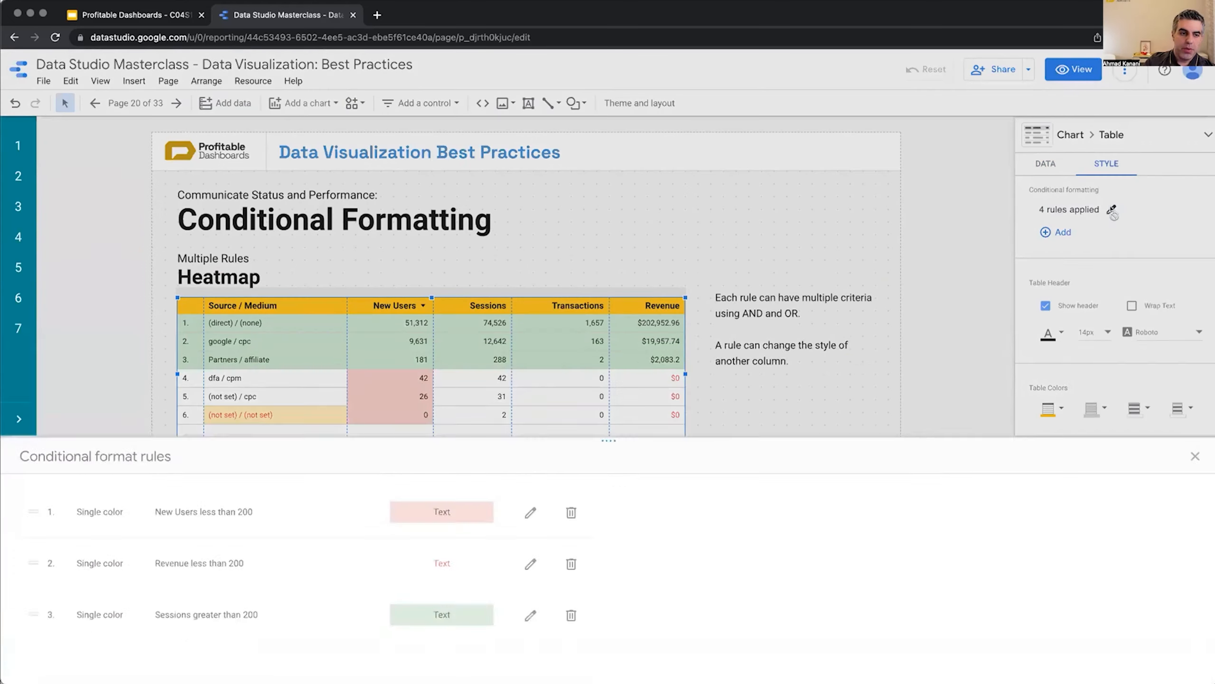
Add and remove an OR criterion on the less-than-200 rule, then close without saving.
{"action": "left_click", "coordinate": [530, 512]}
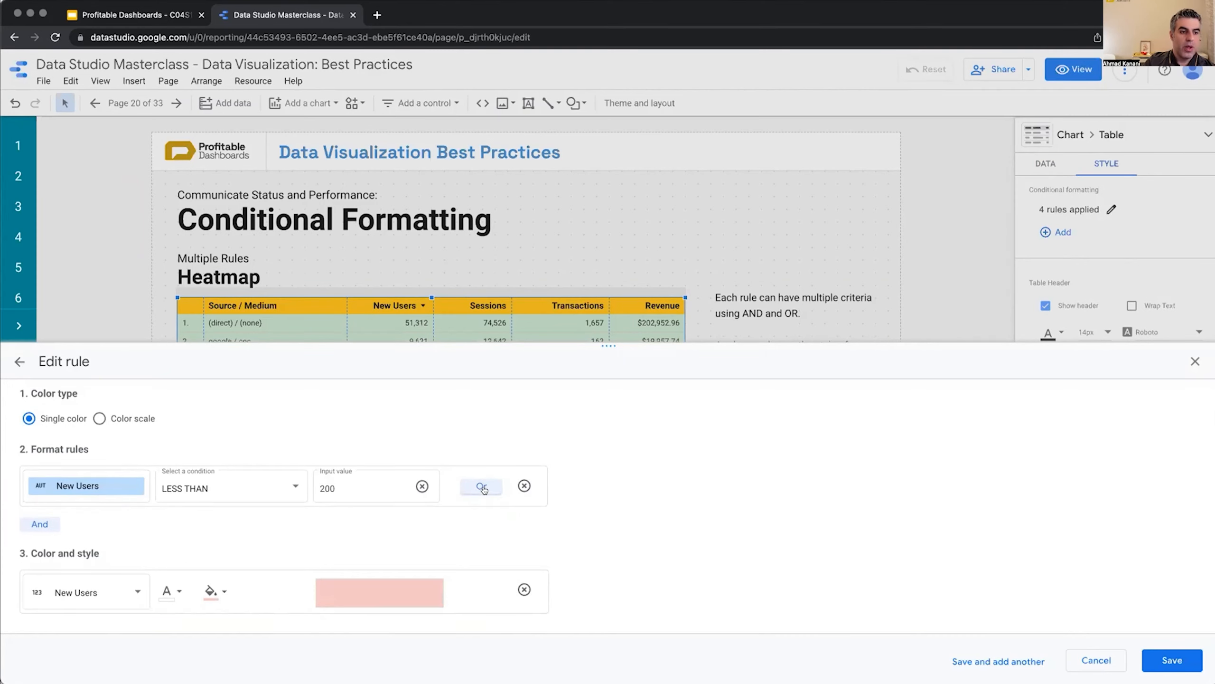
{"action": "left_click", "coordinate": [480, 486]}
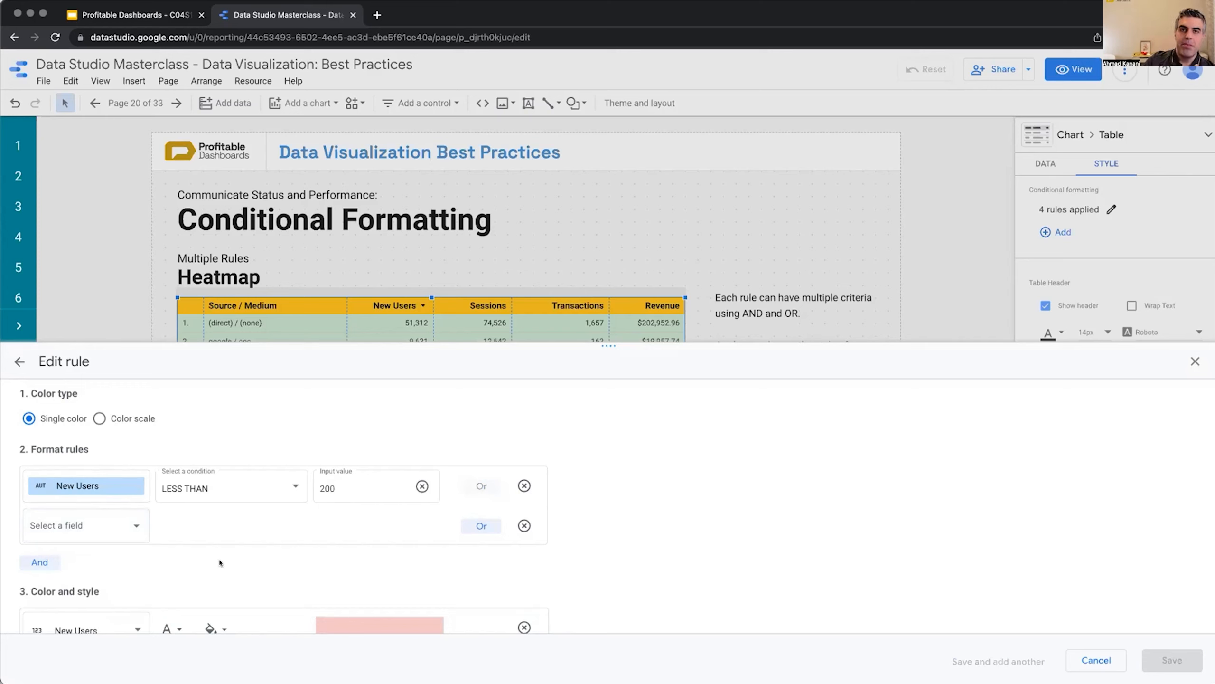
{"action": "left_click", "coordinate": [524, 525]}
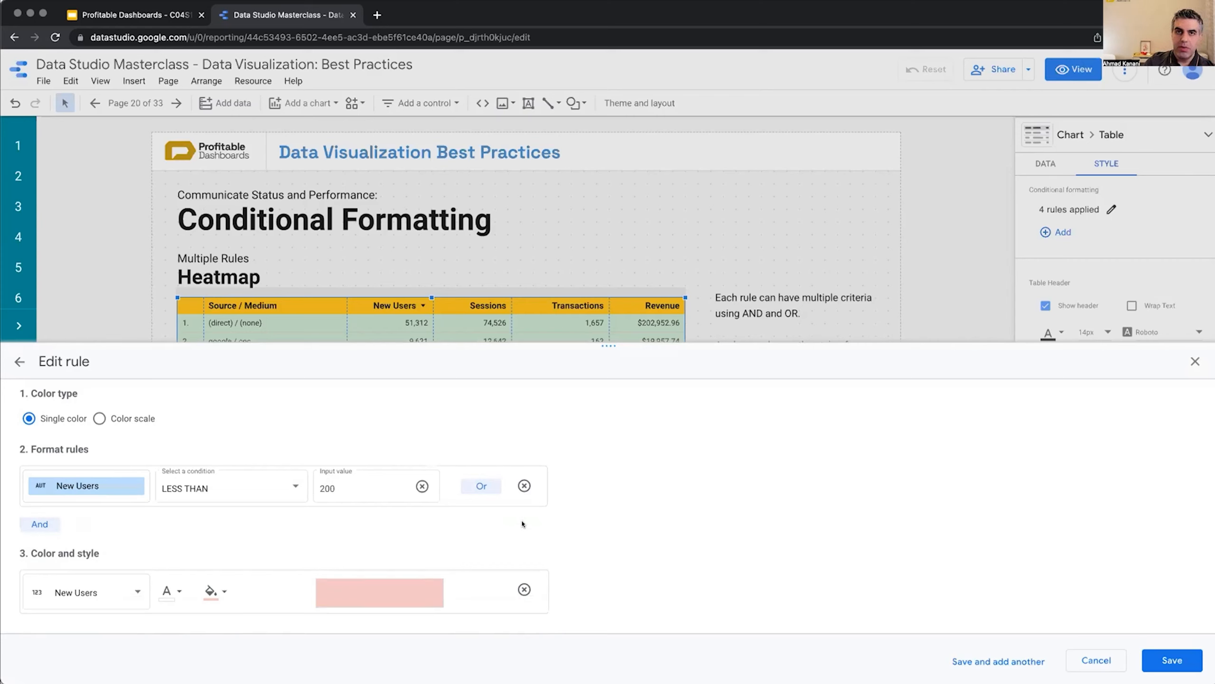
{"action": "mouse_move", "coordinate": [1192, 522]}
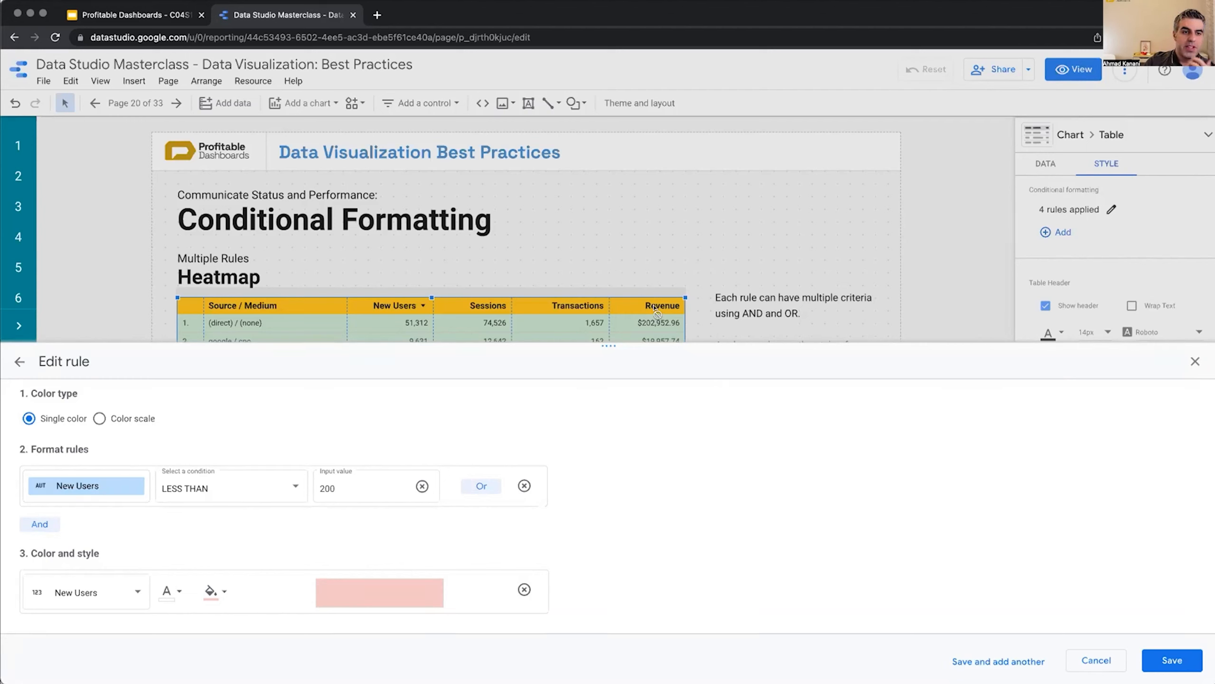
{"action": "mouse_move", "coordinate": [663, 385]}
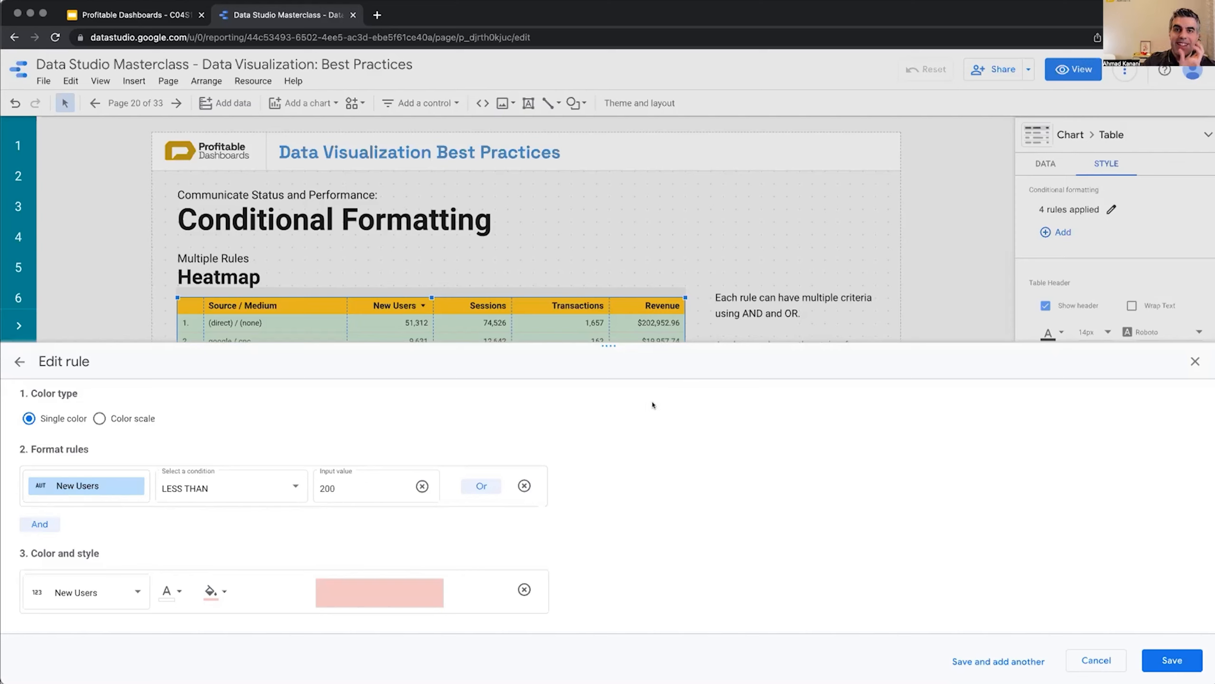
{"action": "mouse_move", "coordinate": [502, 493]}
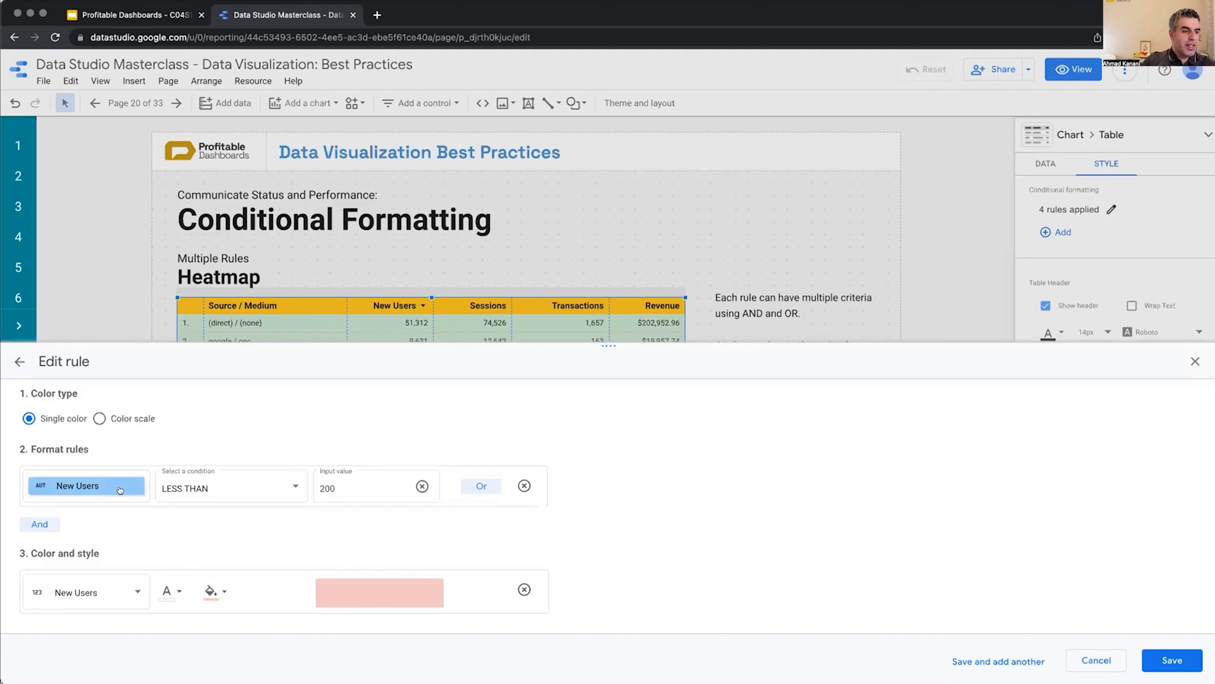
{"action": "mouse_move", "coordinate": [78, 485]}
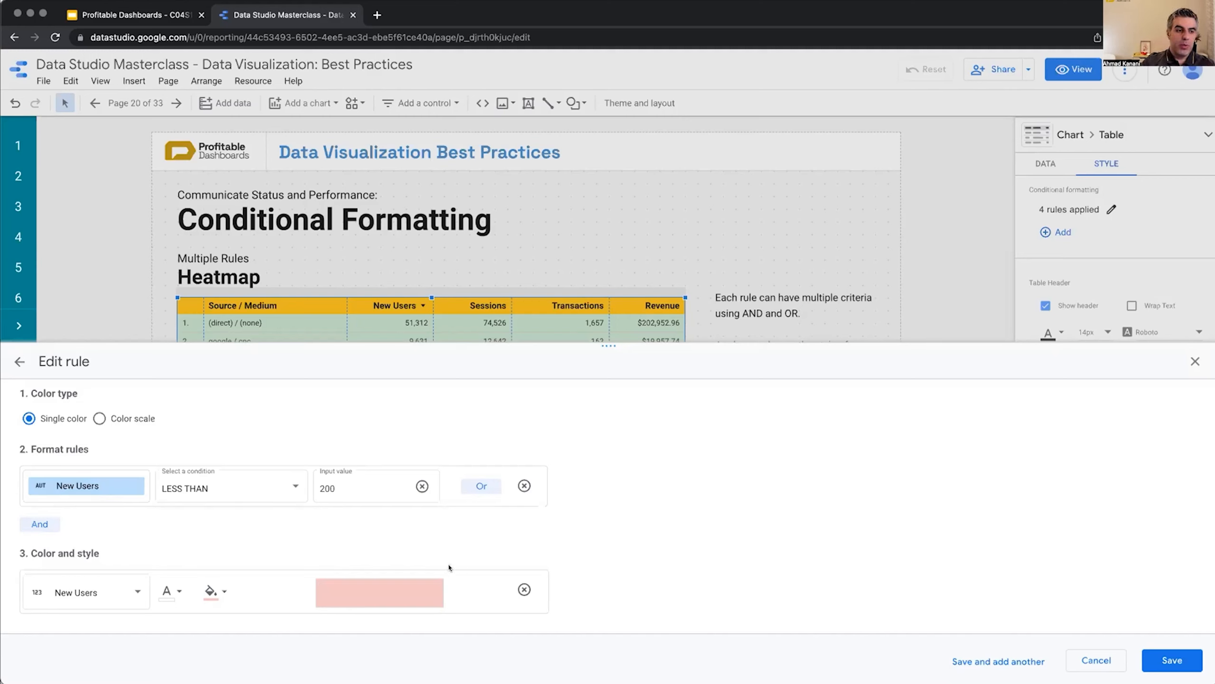
{"action": "mouse_move", "coordinate": [454, 571]}
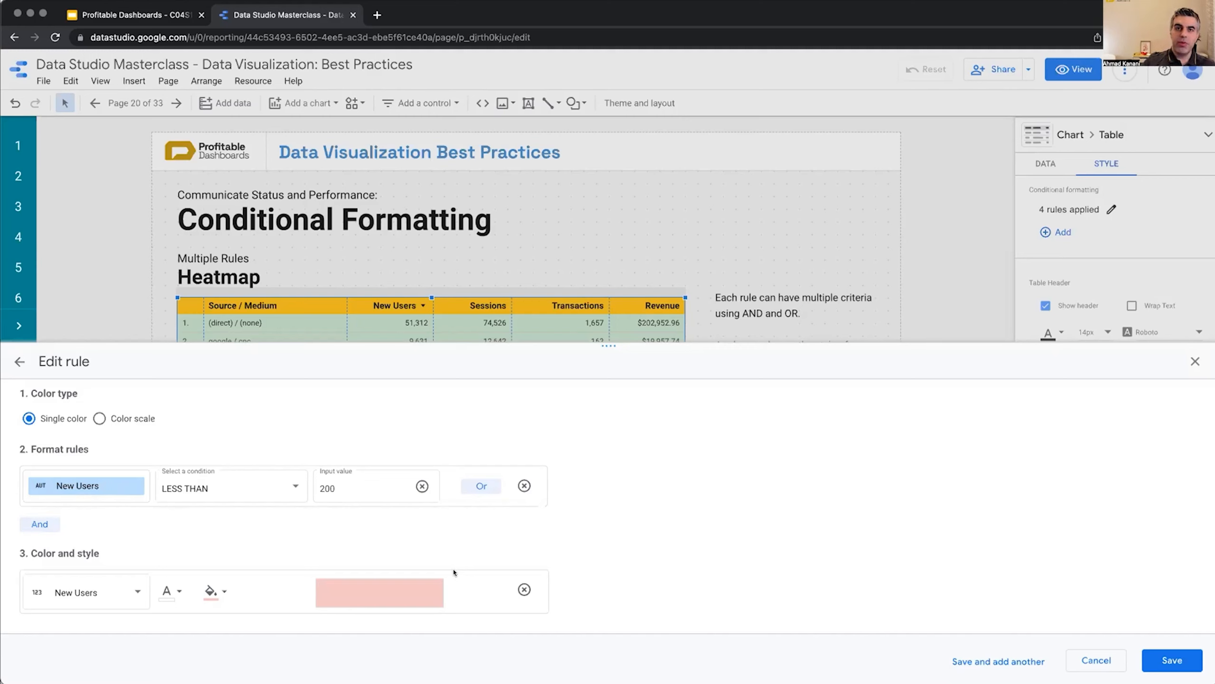
{"action": "mouse_move", "coordinate": [490, 572]}
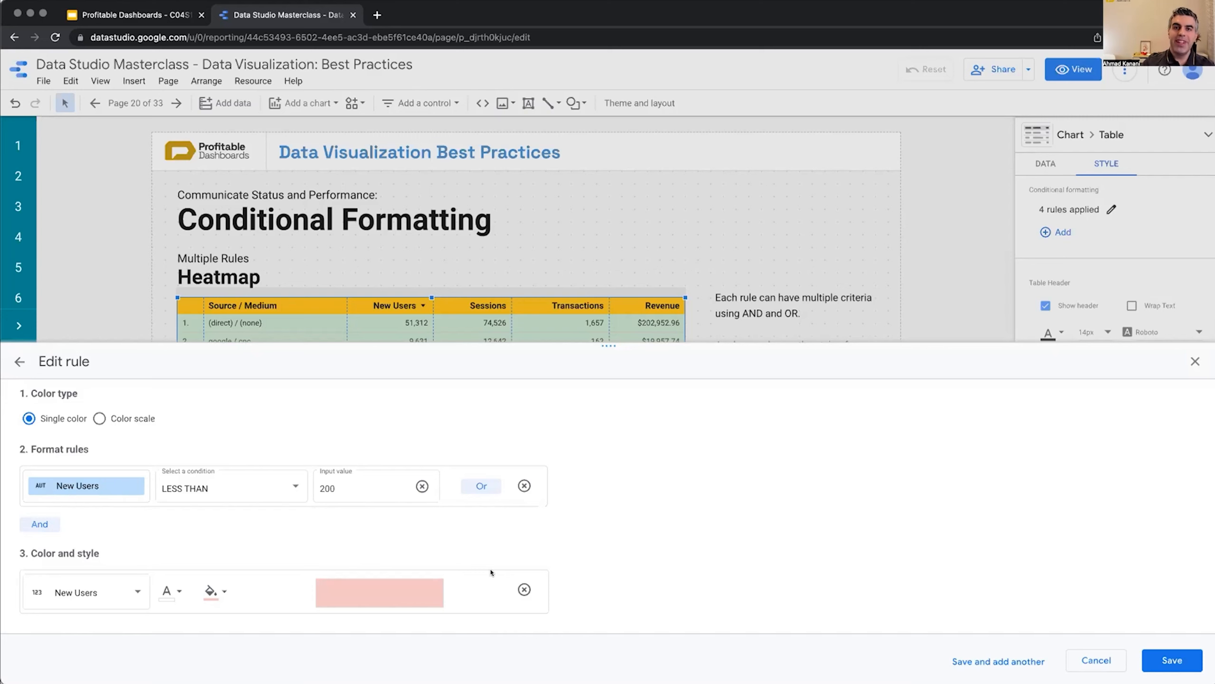
{"action": "mouse_move", "coordinate": [979, 391]}
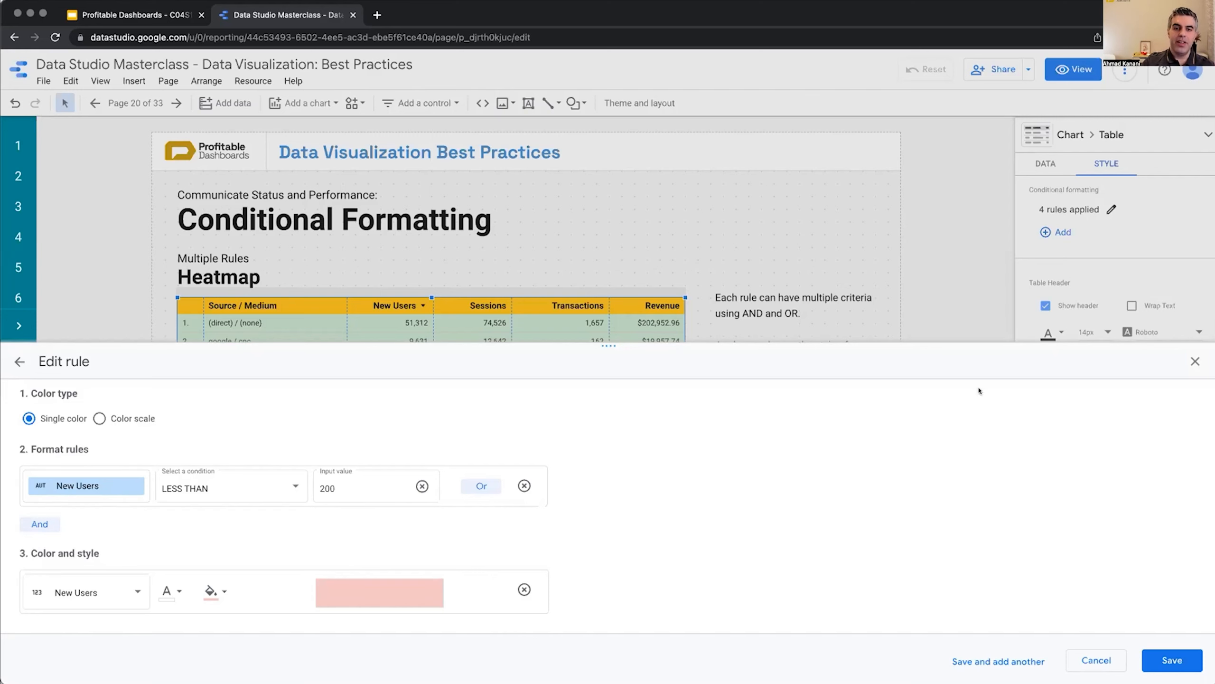
{"action": "left_click", "coordinate": [1170, 660]}
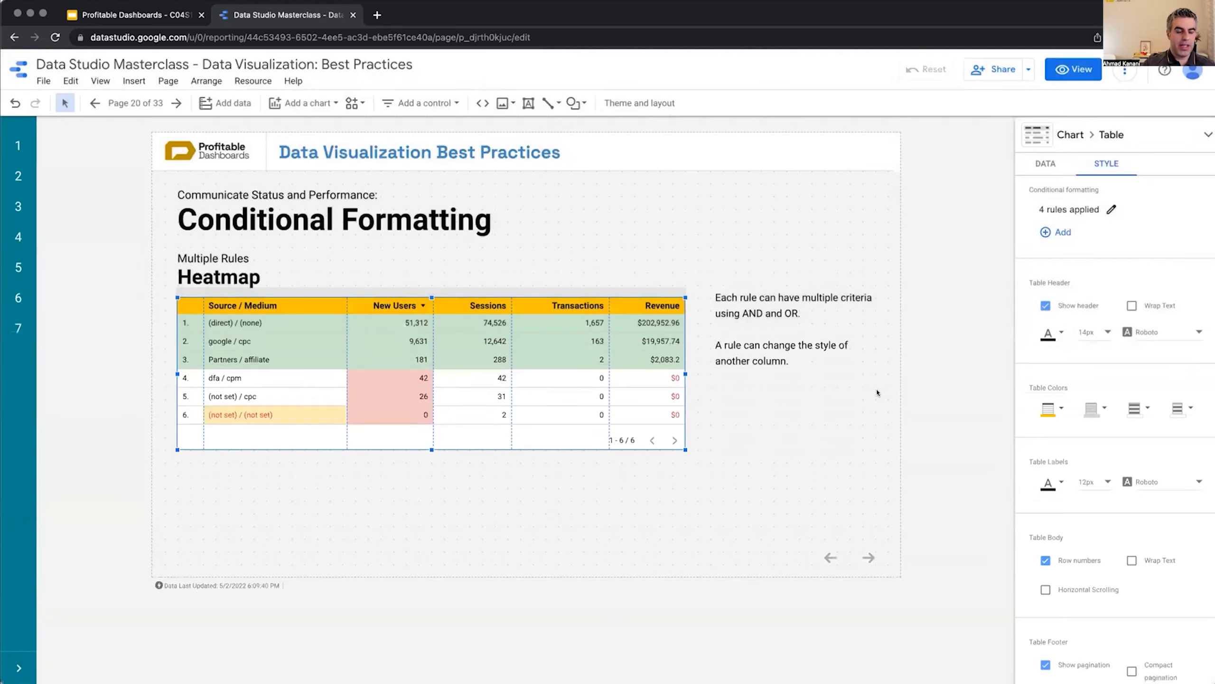
{"action": "left_click", "coordinate": [1108, 208]}
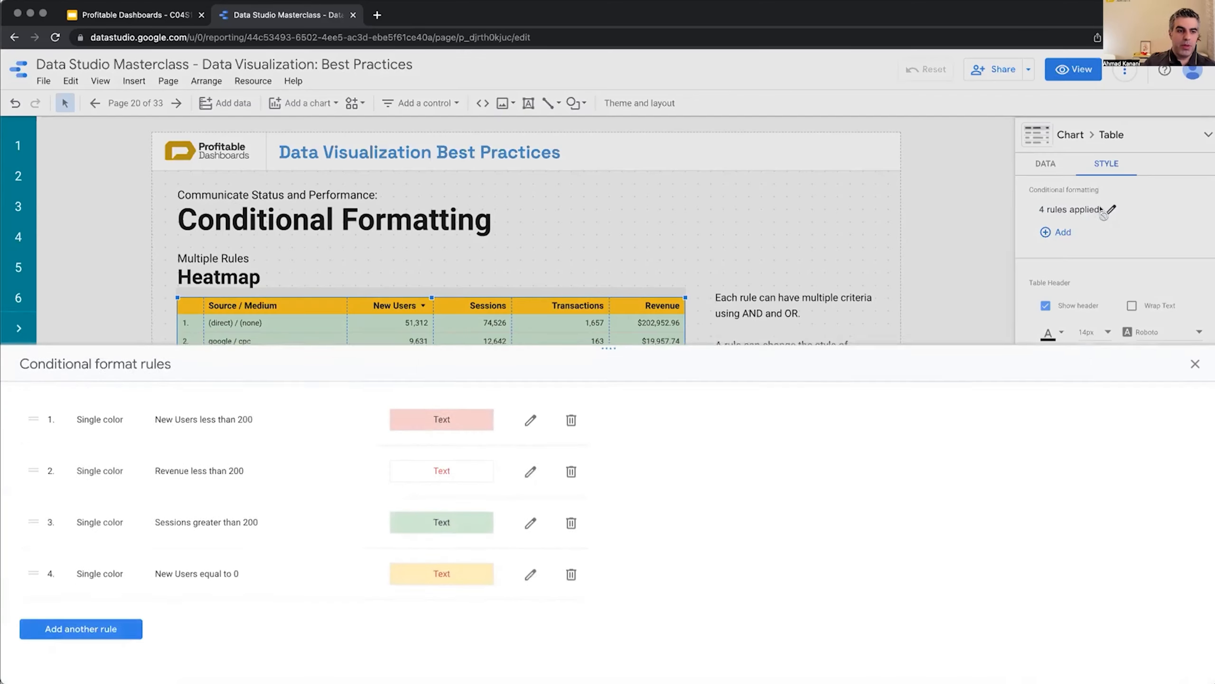
{"action": "scroll", "scroll_direction": "down", "scroll_amount": 3}
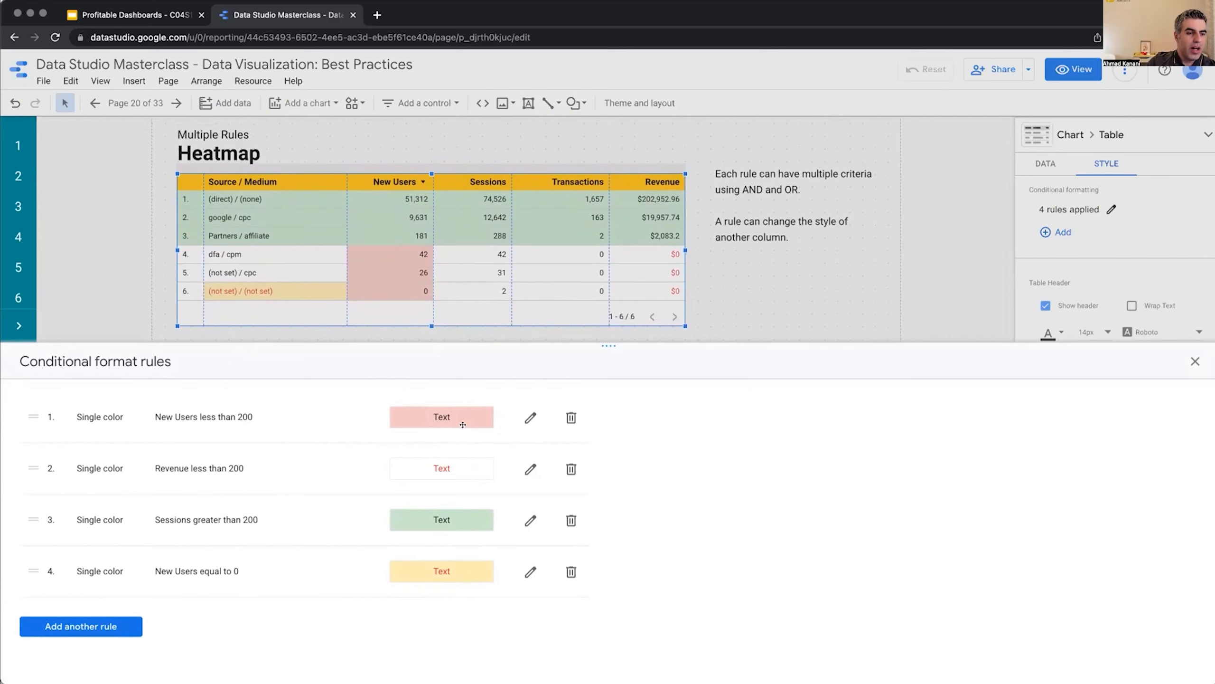
{"action": "mouse_move", "coordinate": [403, 255]}
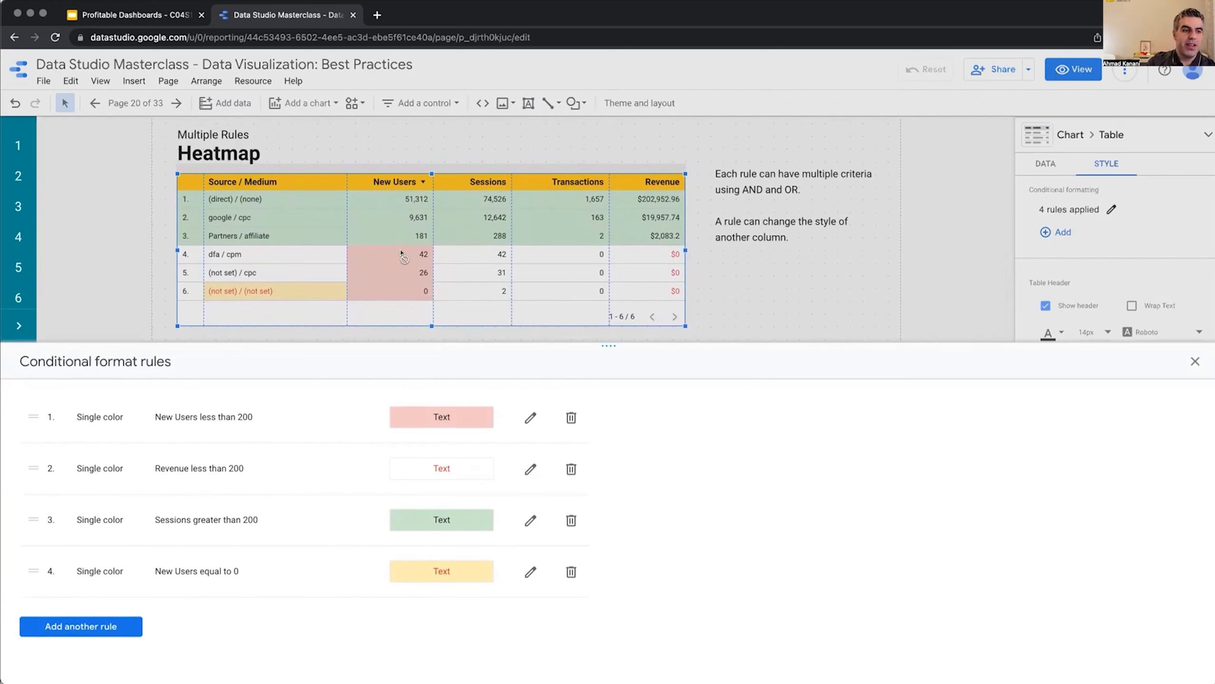
{"action": "mouse_move", "coordinate": [411, 180]}
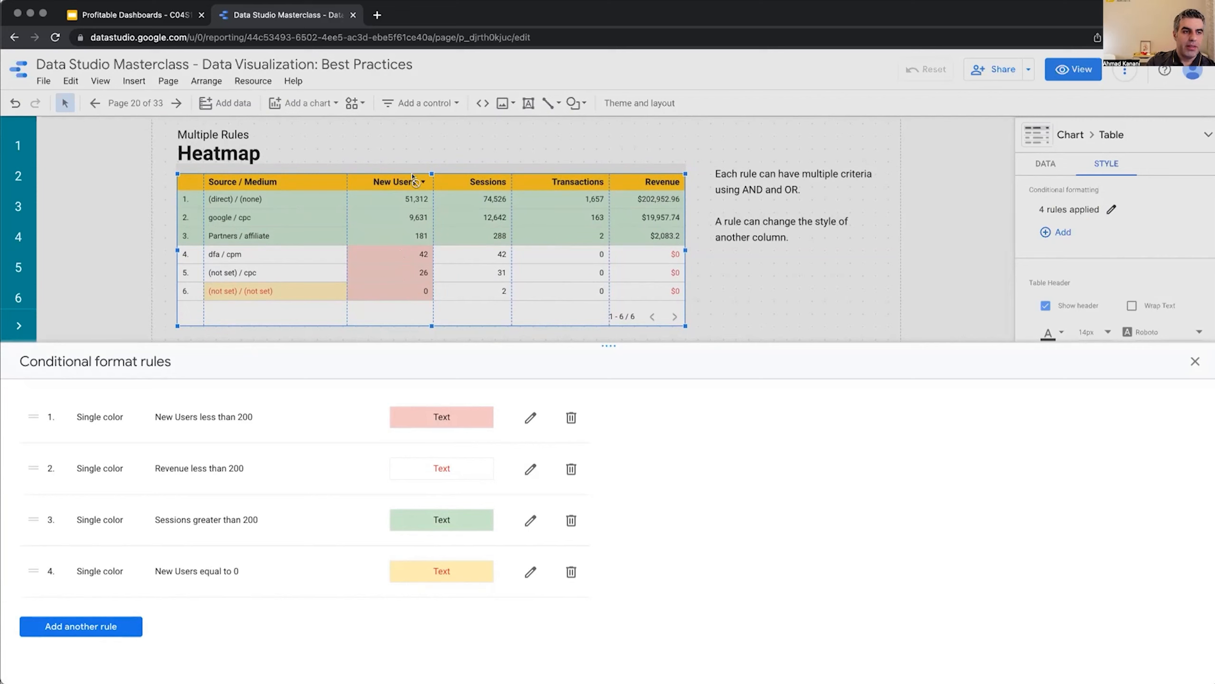
{"action": "mouse_move", "coordinate": [402, 260]}
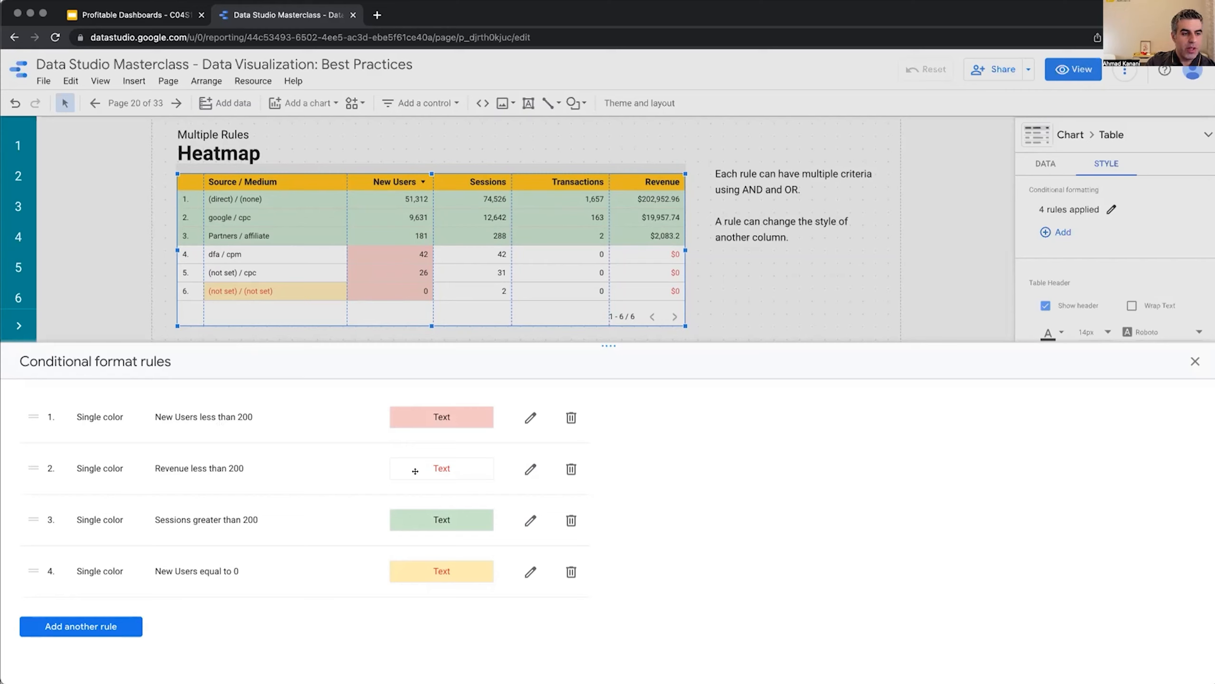
{"action": "mouse_move", "coordinate": [676, 256]}
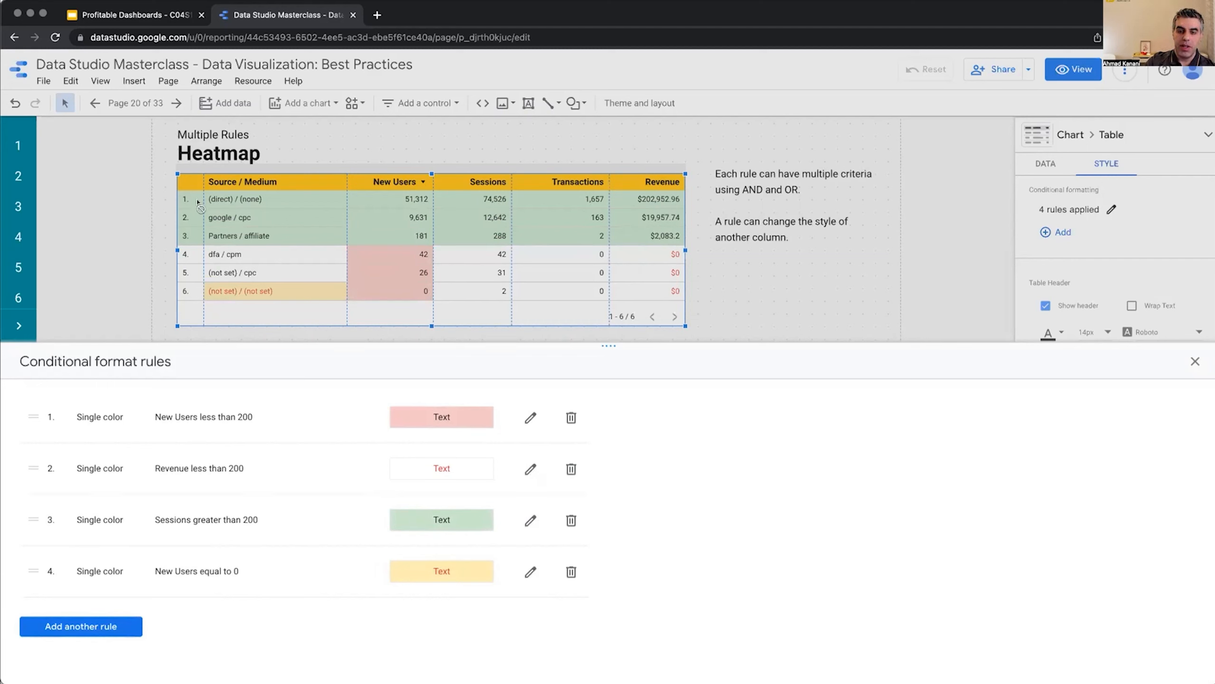
{"action": "mouse_move", "coordinate": [431, 542]}
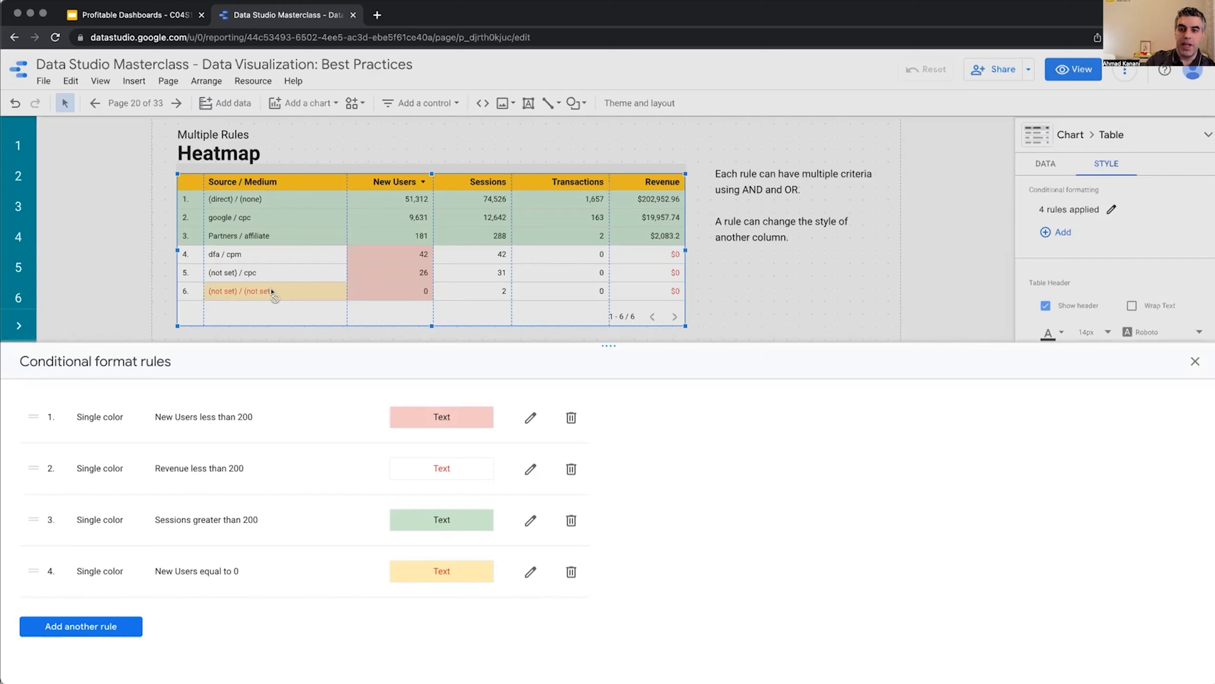
{"action": "mouse_move", "coordinate": [433, 294]}
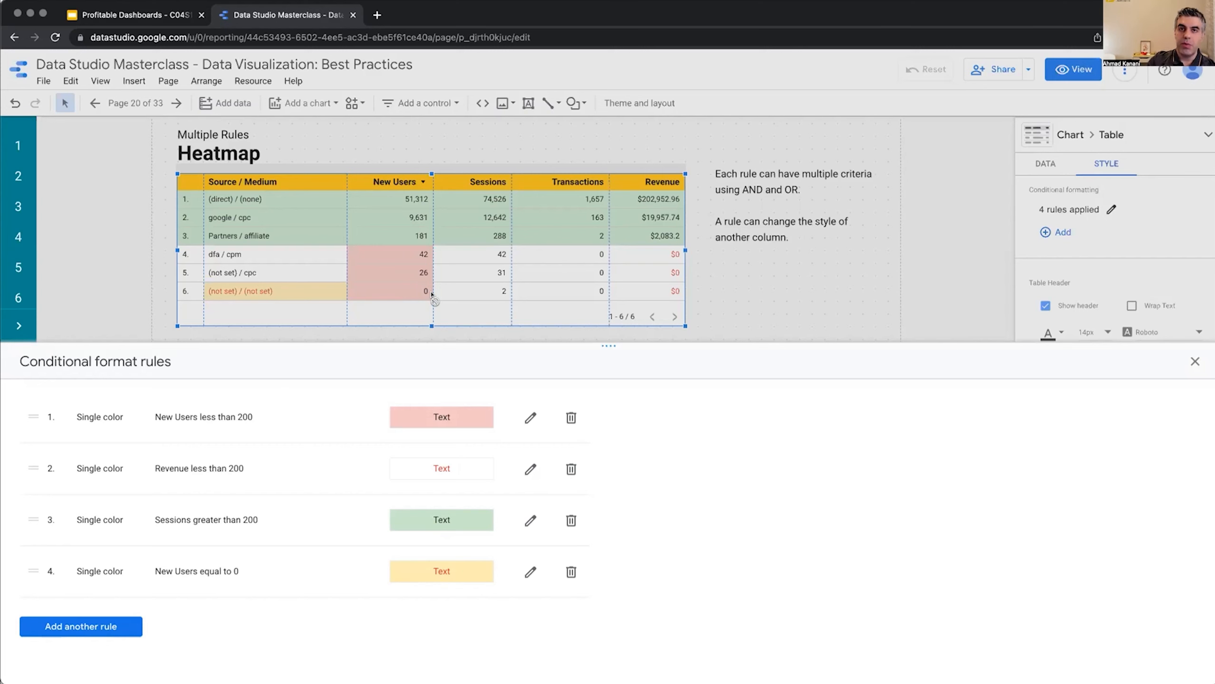
{"action": "mouse_move", "coordinate": [391, 315]}
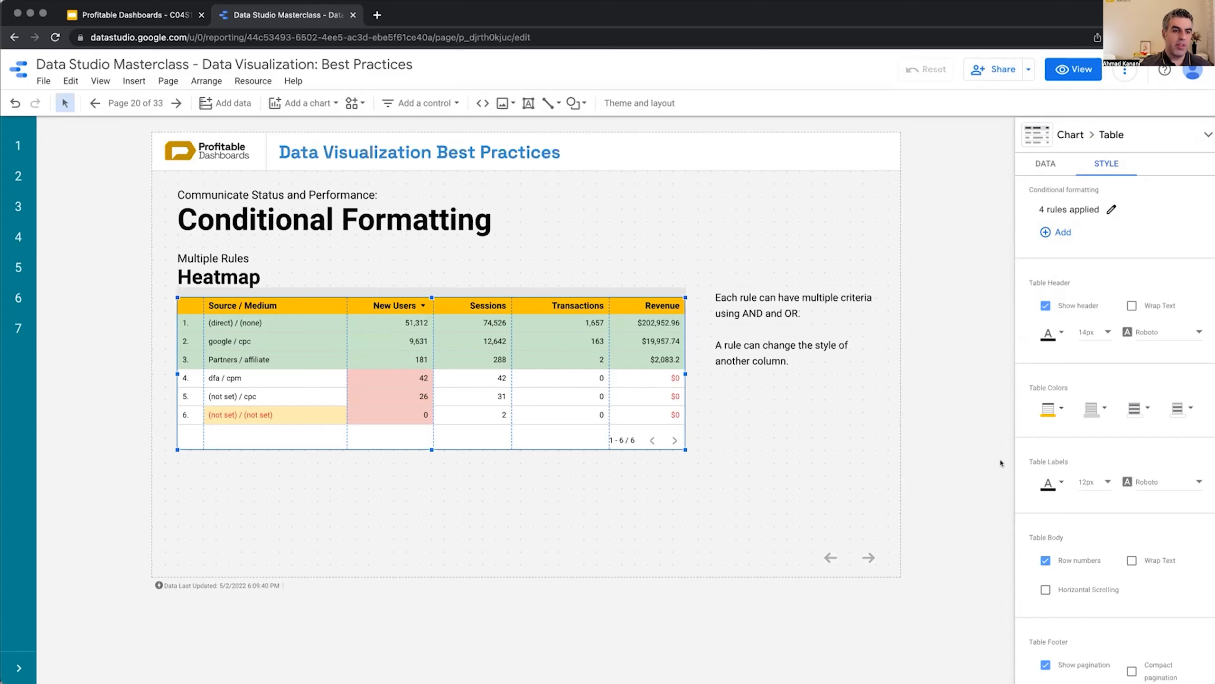
{"action": "mouse_move", "coordinate": [890, 423]}
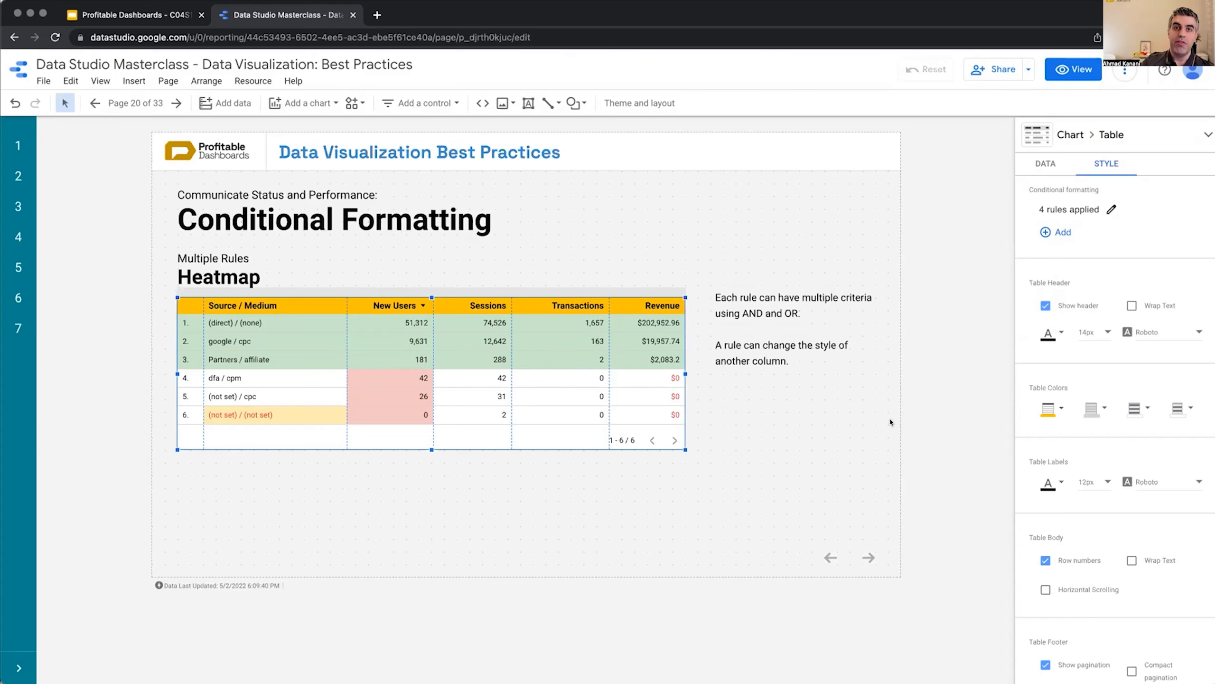
Toggle between view and edit, then return the Heatmap report to view mode with Communicating Status collapsed.
{"action": "left_click", "coordinate": [1074, 69]}
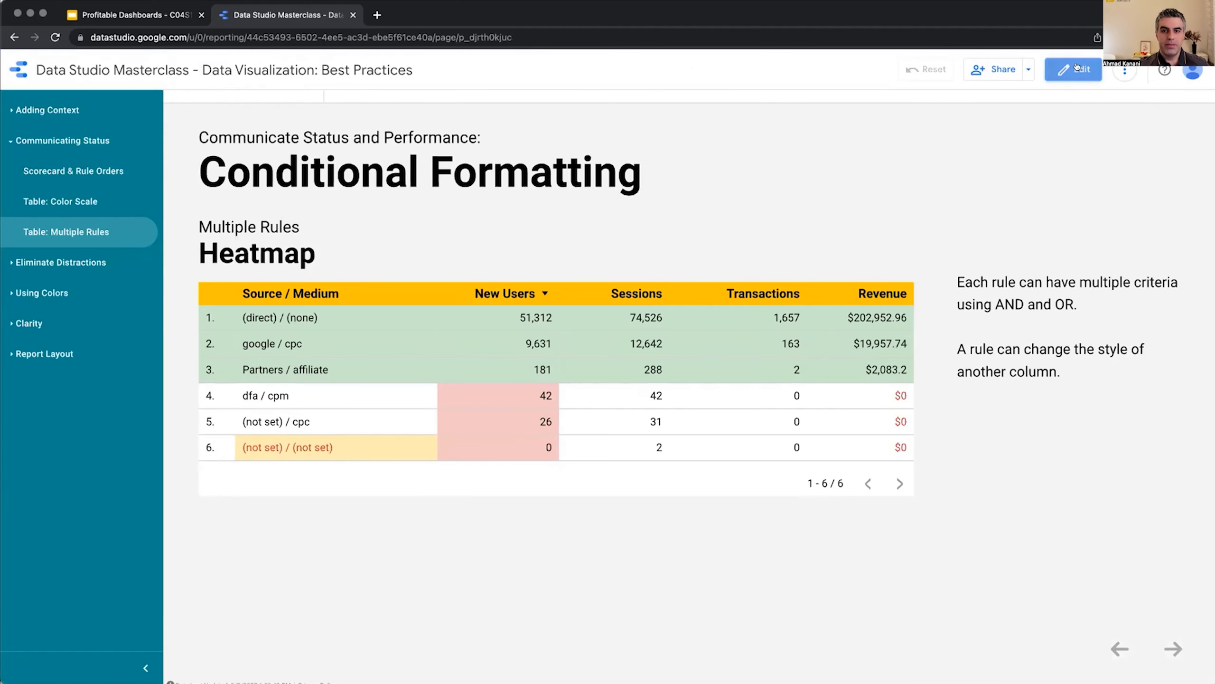
{"action": "left_click", "coordinate": [1071, 69]}
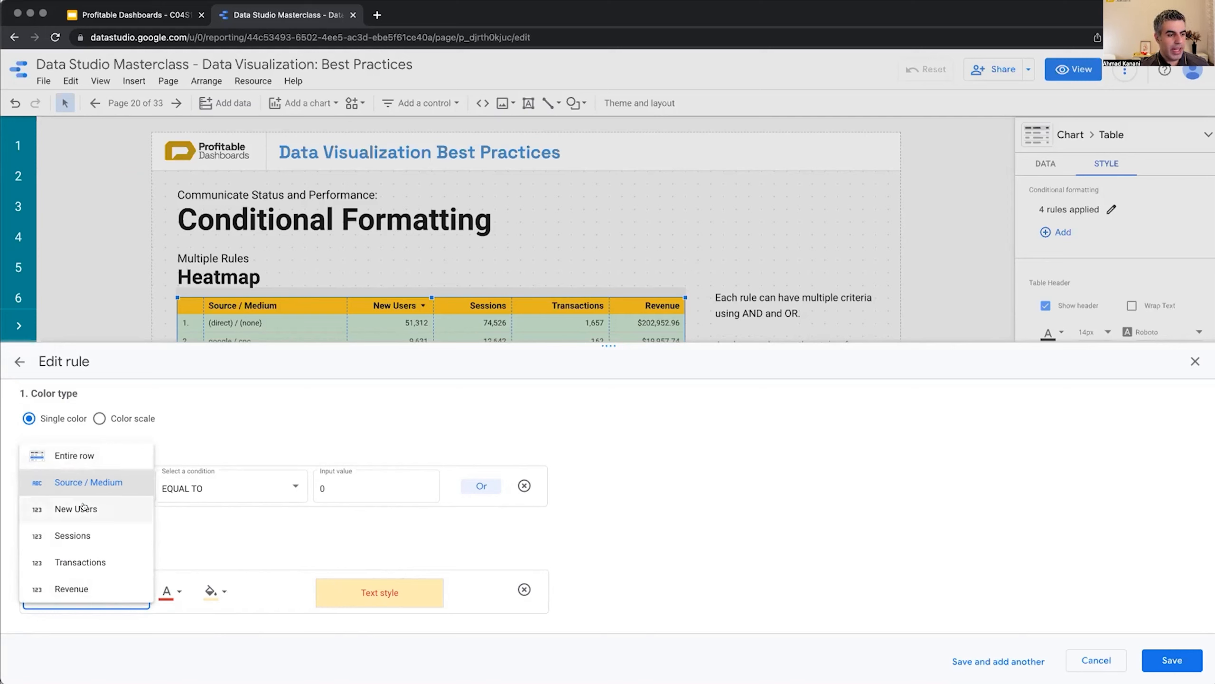
{"action": "mouse_move", "coordinate": [118, 479]}
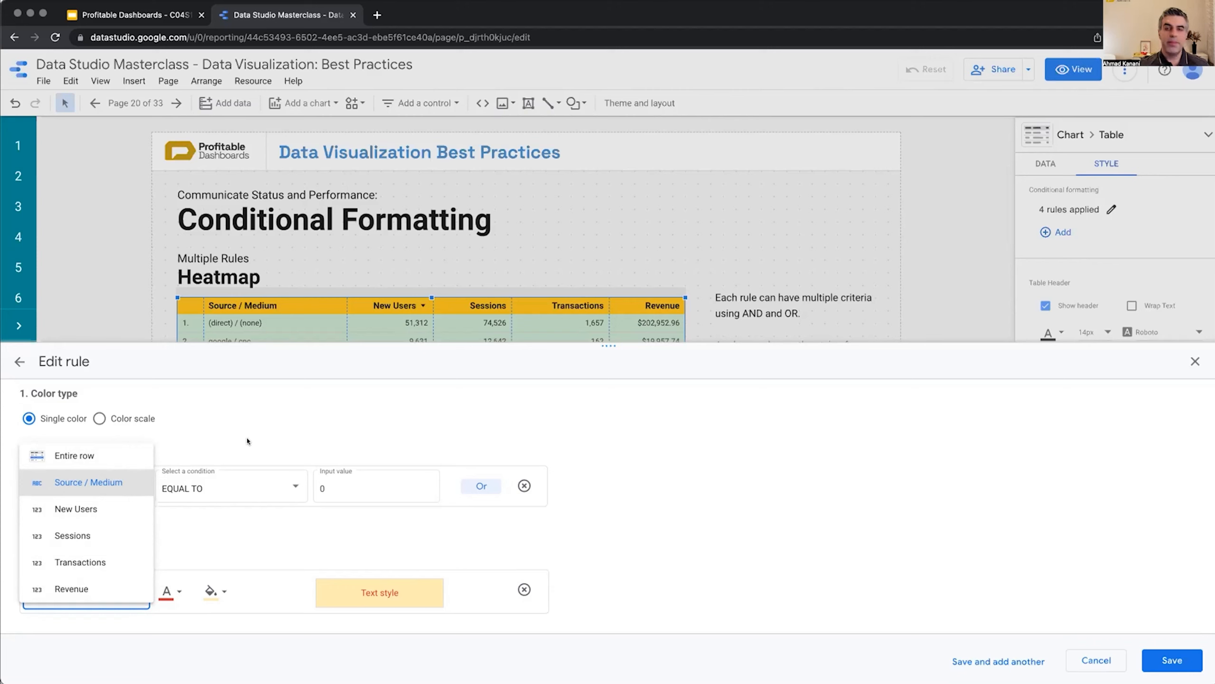
{"action": "left_click", "coordinate": [75, 509]}
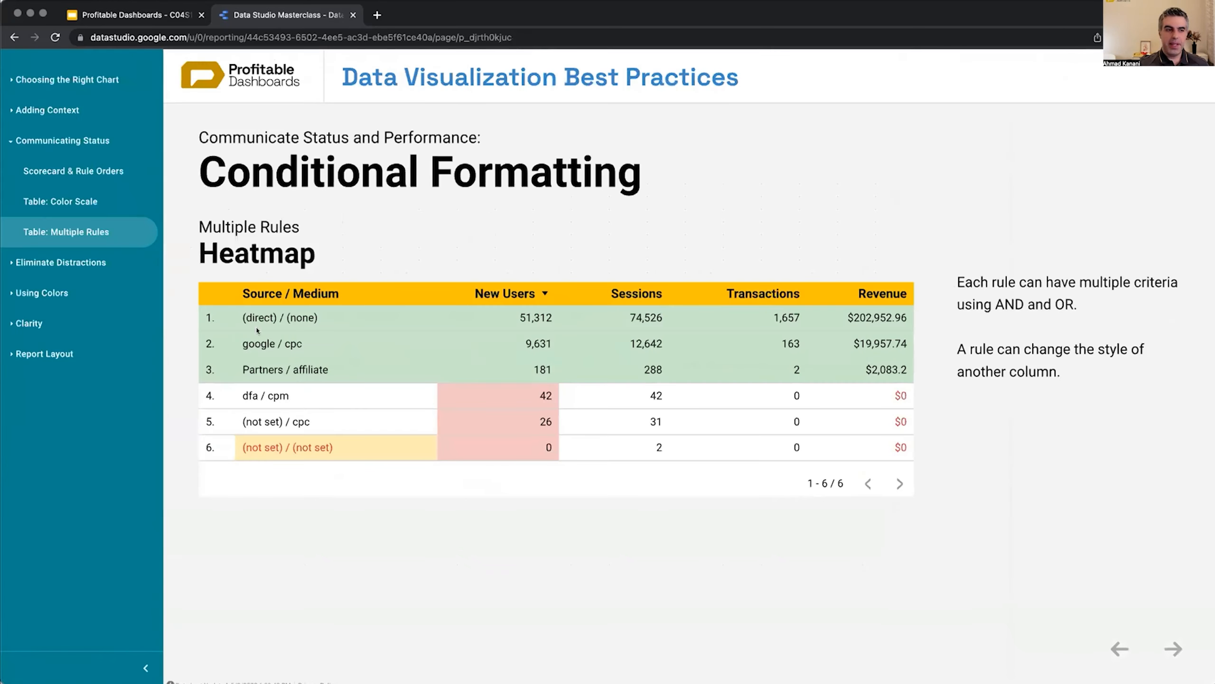
{"action": "left_click", "coordinate": [62, 141]}
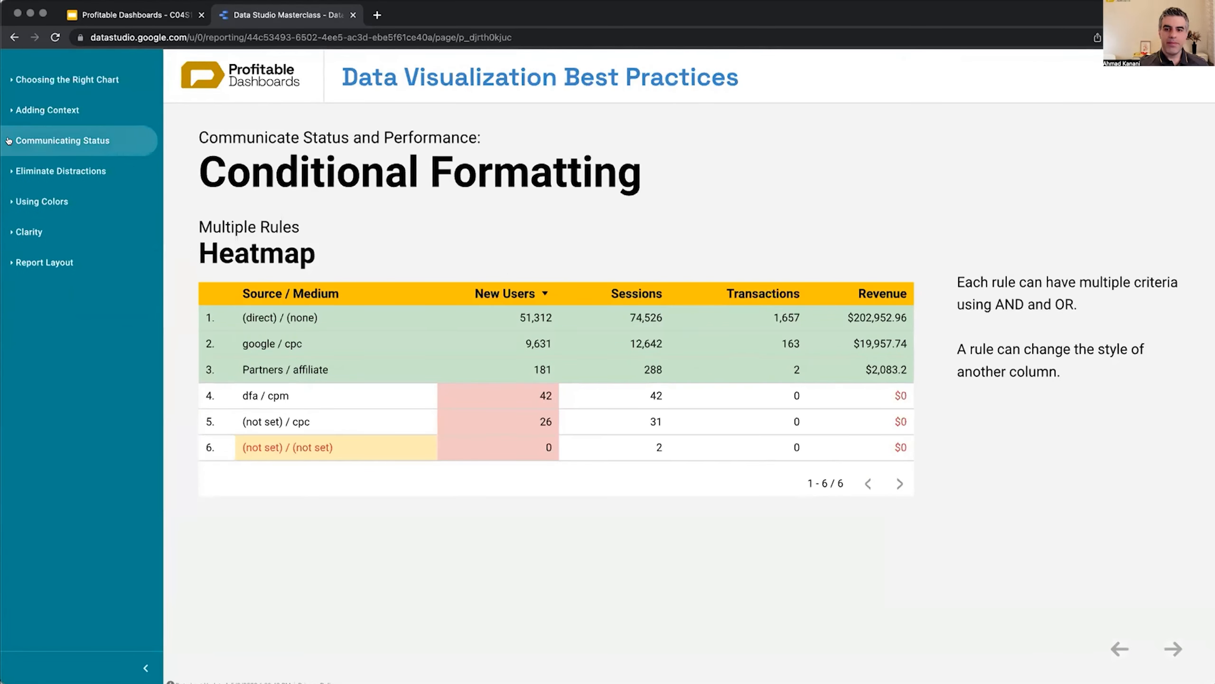